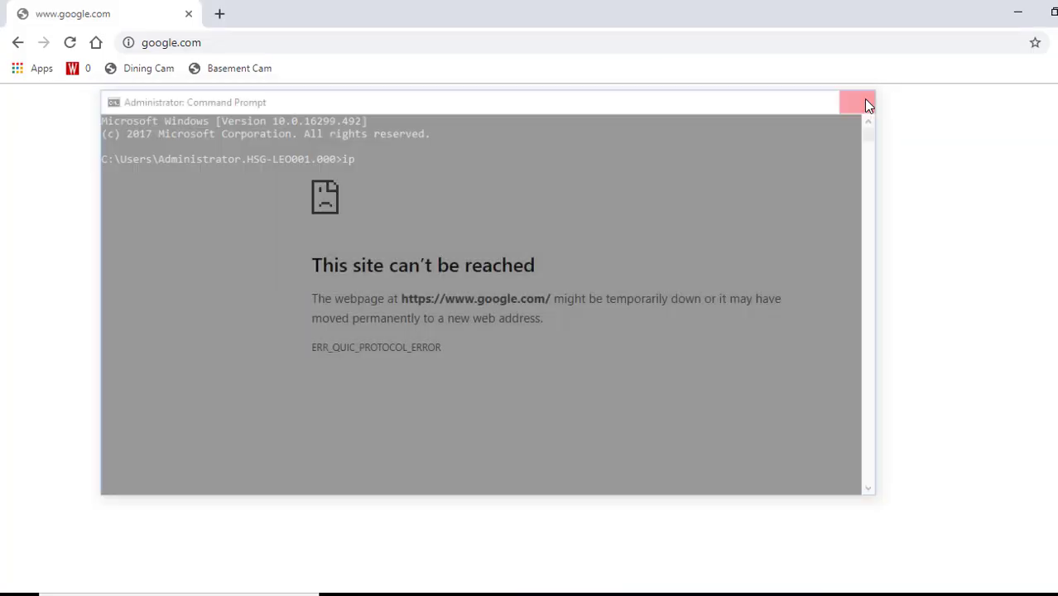
Launch an administrator Command Prompt via a search for cmd and enter ipconfig at the prompt
left_click(858, 103)
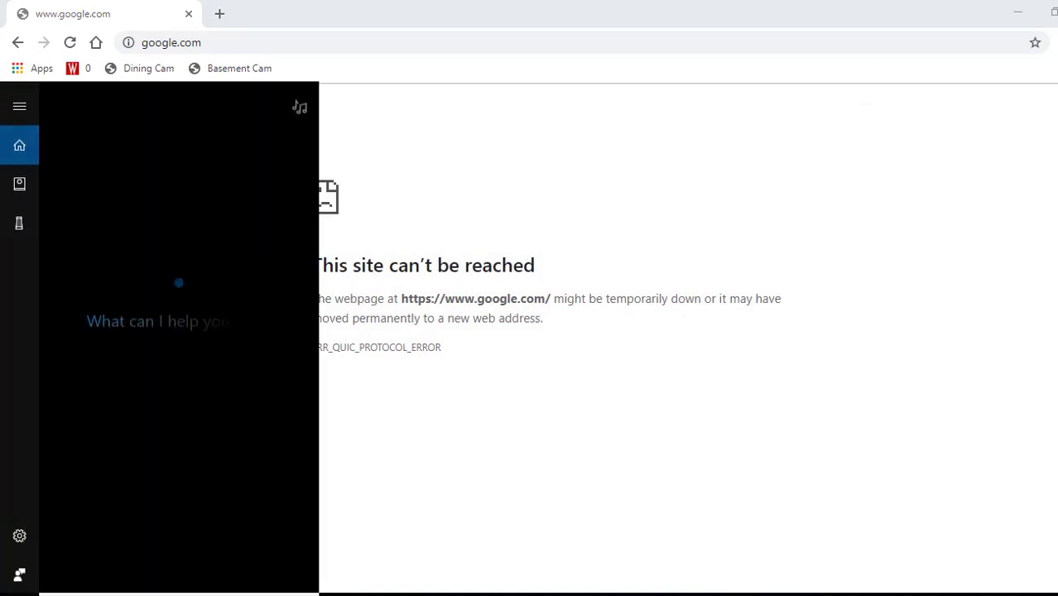
type("cmd")
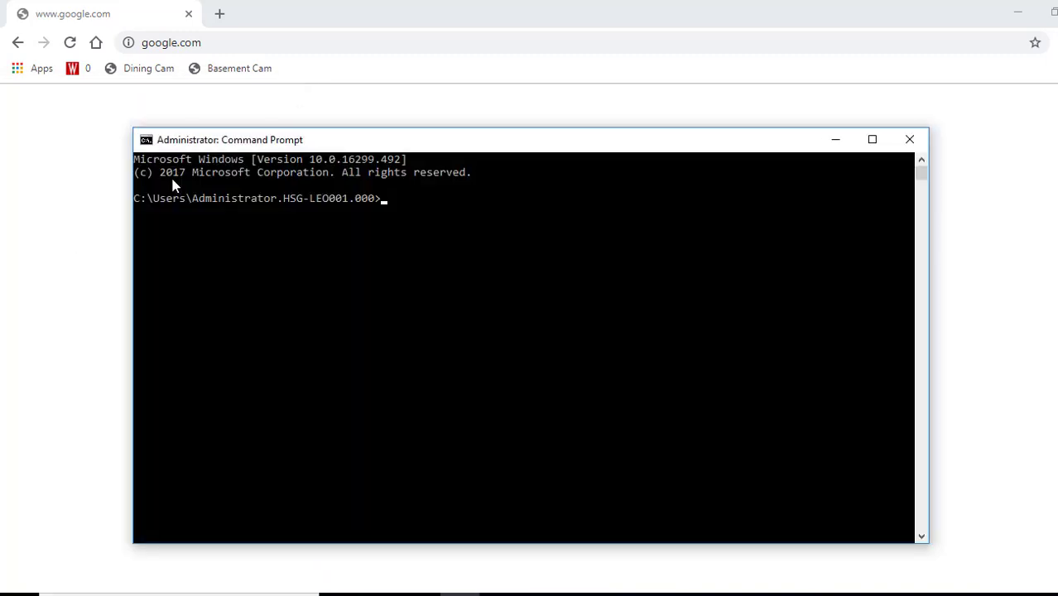
type("i")
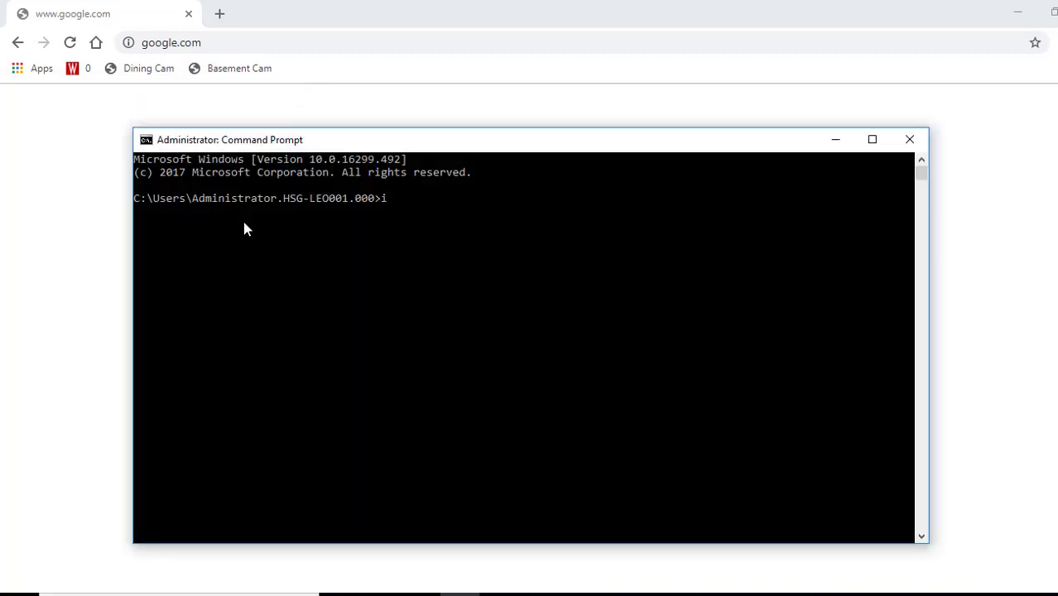
type("pconfig")
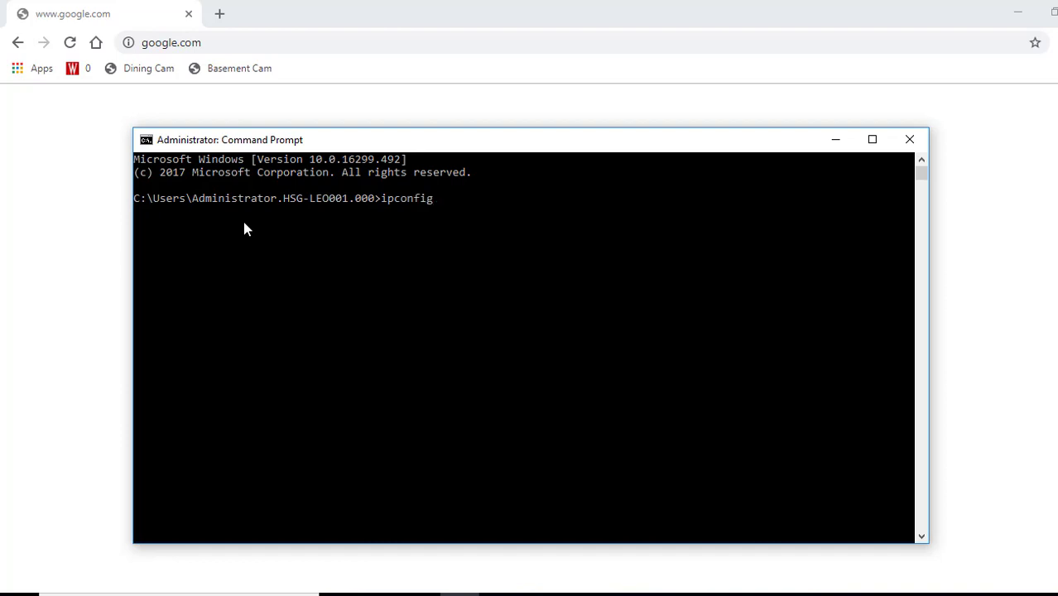
Run ipconfig and locate the Ethernet 2 adapter's default gateway 192.168.1.1, then return to the browser
key("Return")
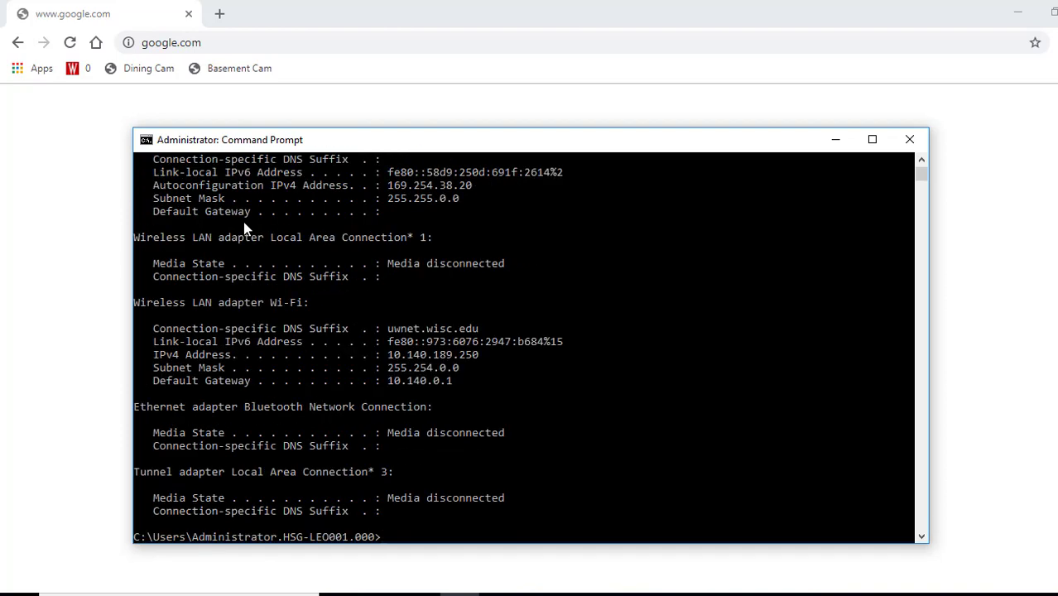
mouse_move(925, 298)
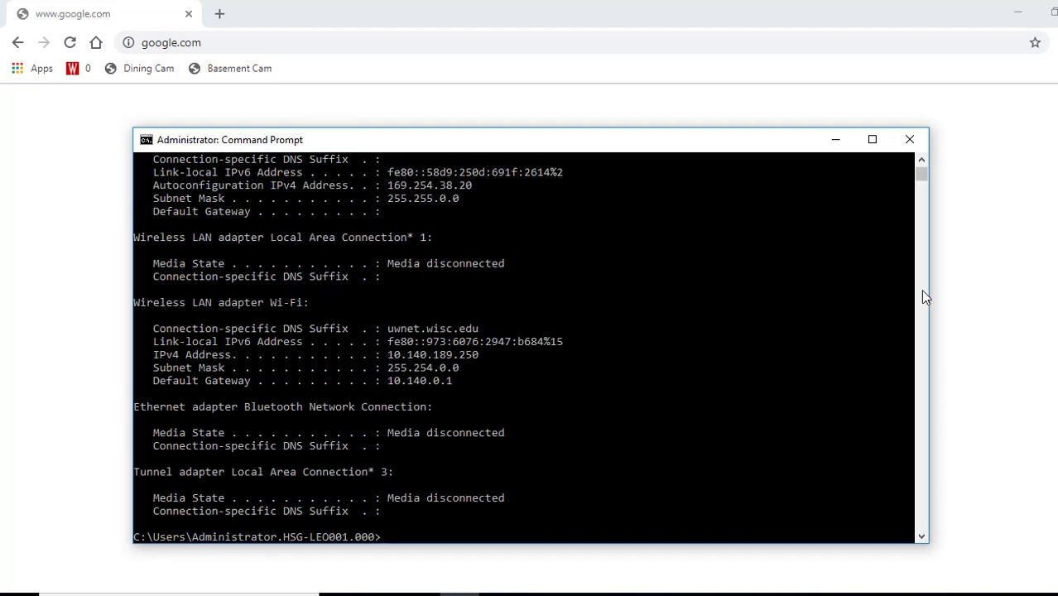
scroll("up", 3)
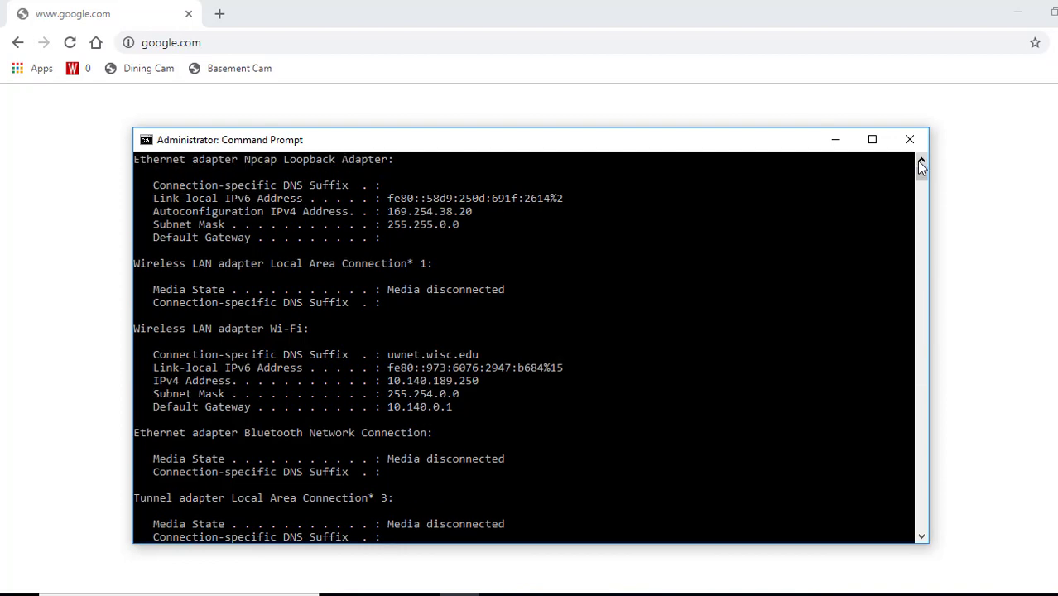
scroll("up", 3)
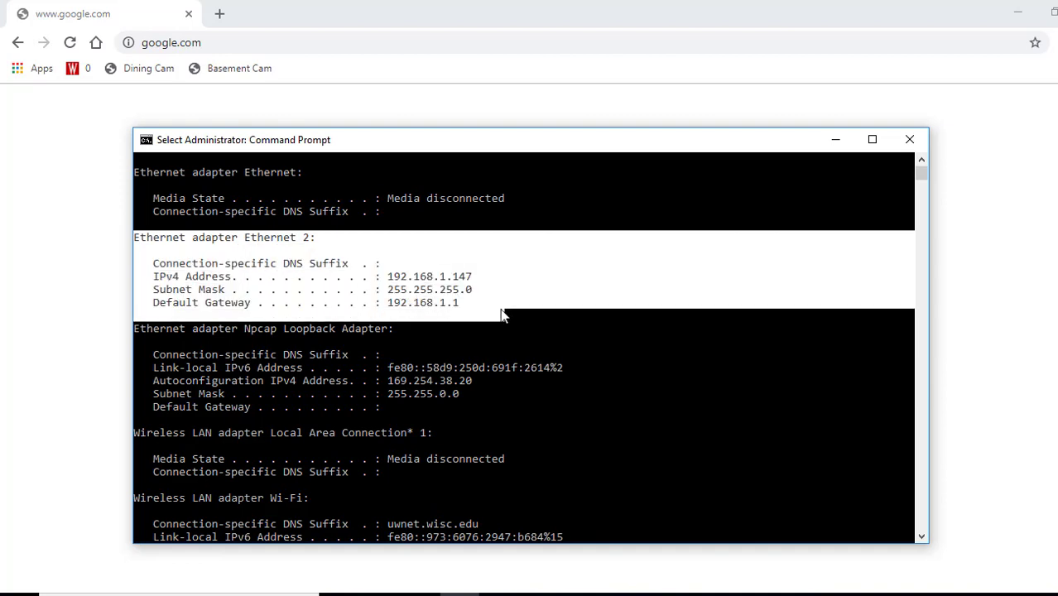
mouse_move(445, 322)
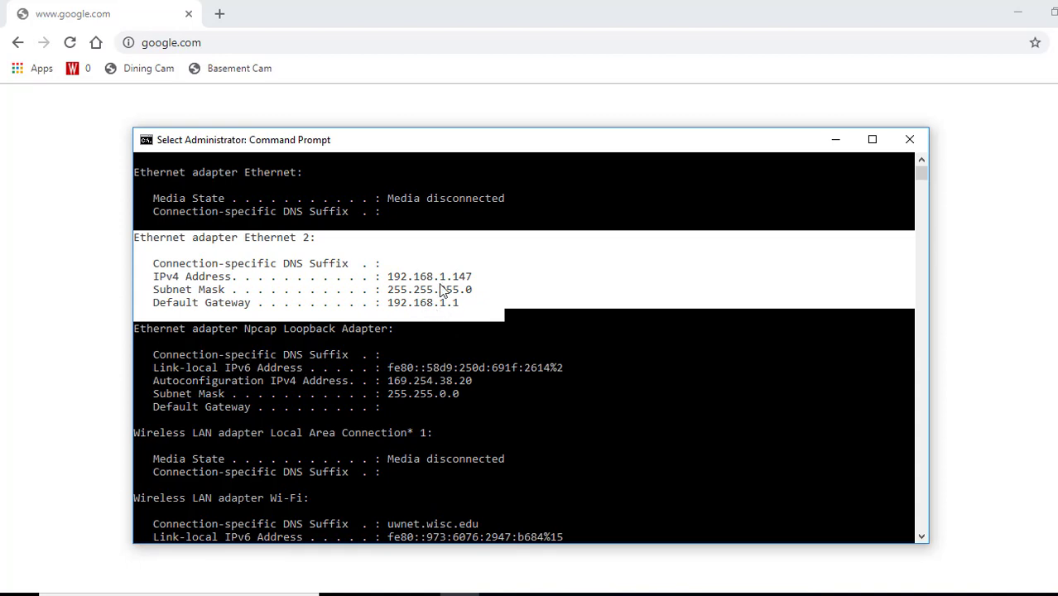
mouse_move(406, 312)
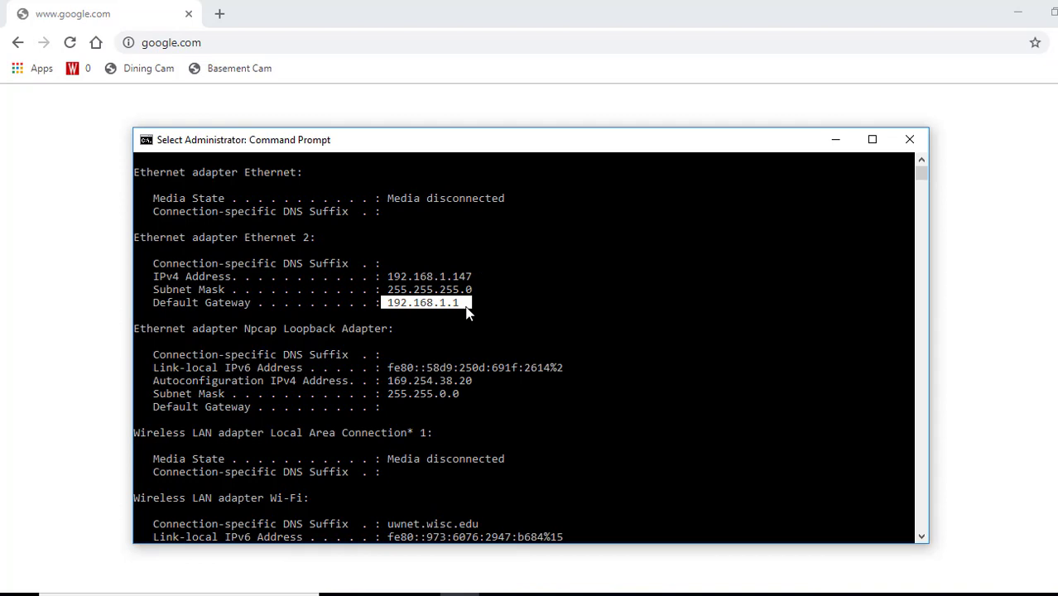
mouse_move(397, 282)
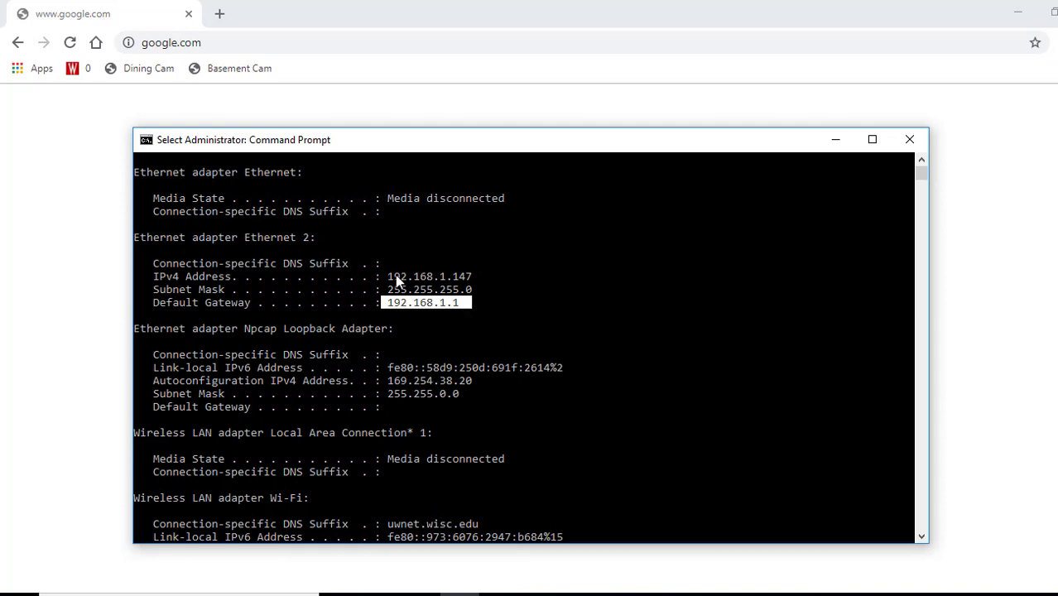
mouse_move(390, 281)
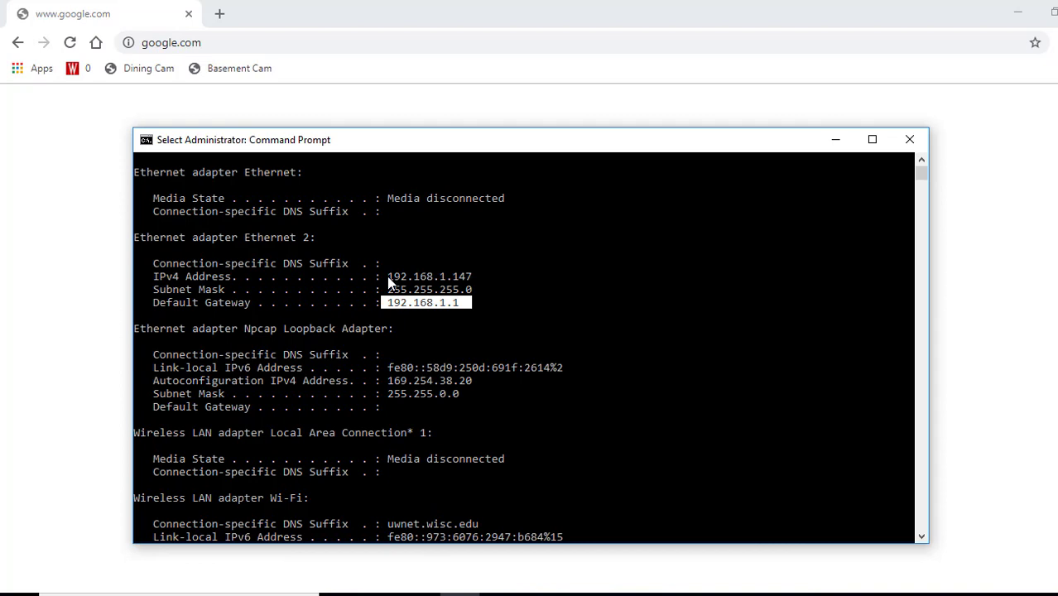
mouse_move(419, 323)
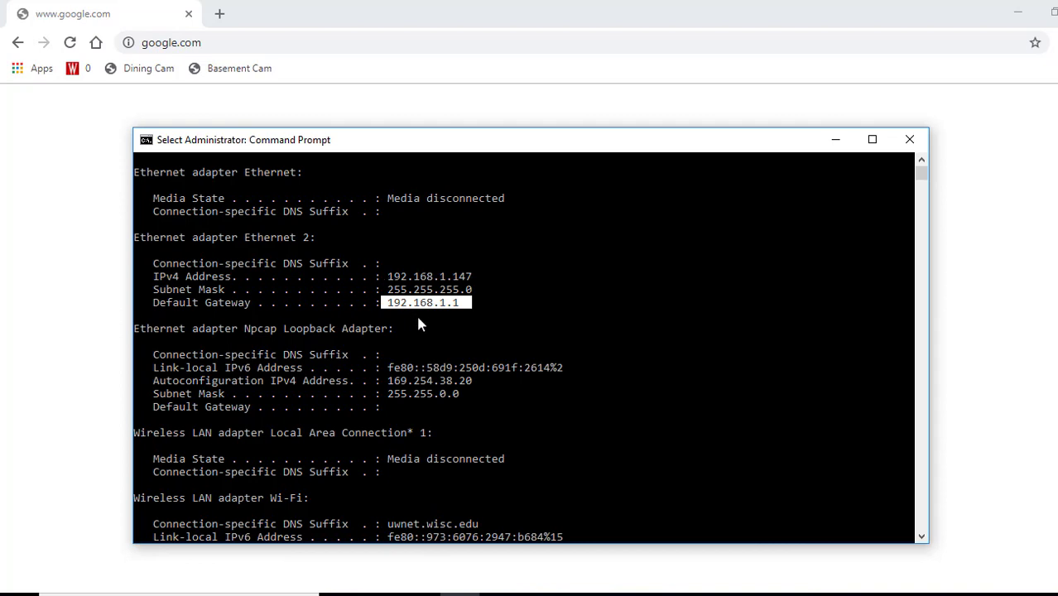
mouse_move(467, 311)
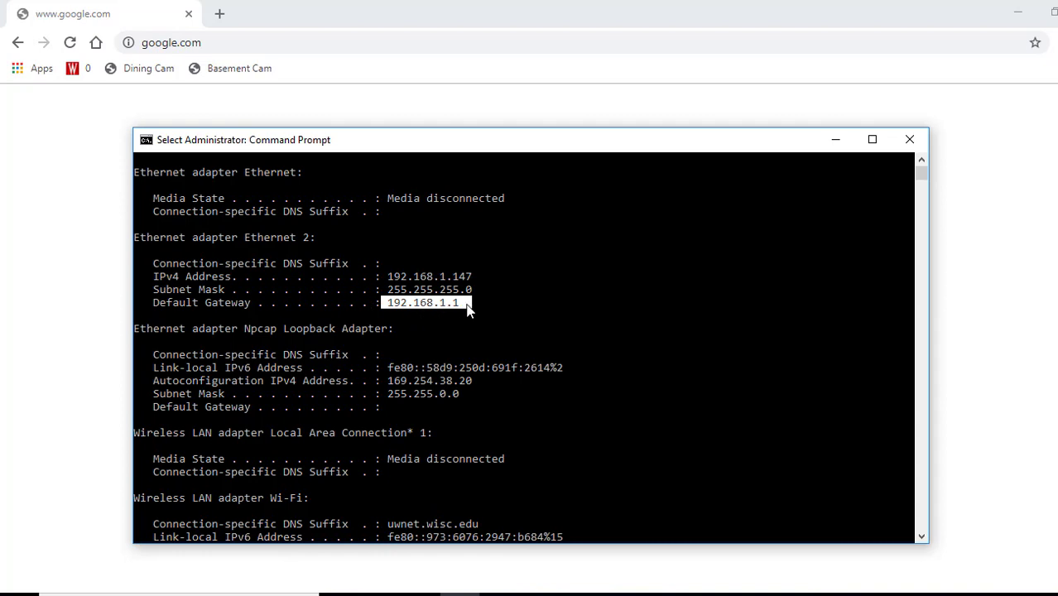
mouse_move(484, 348)
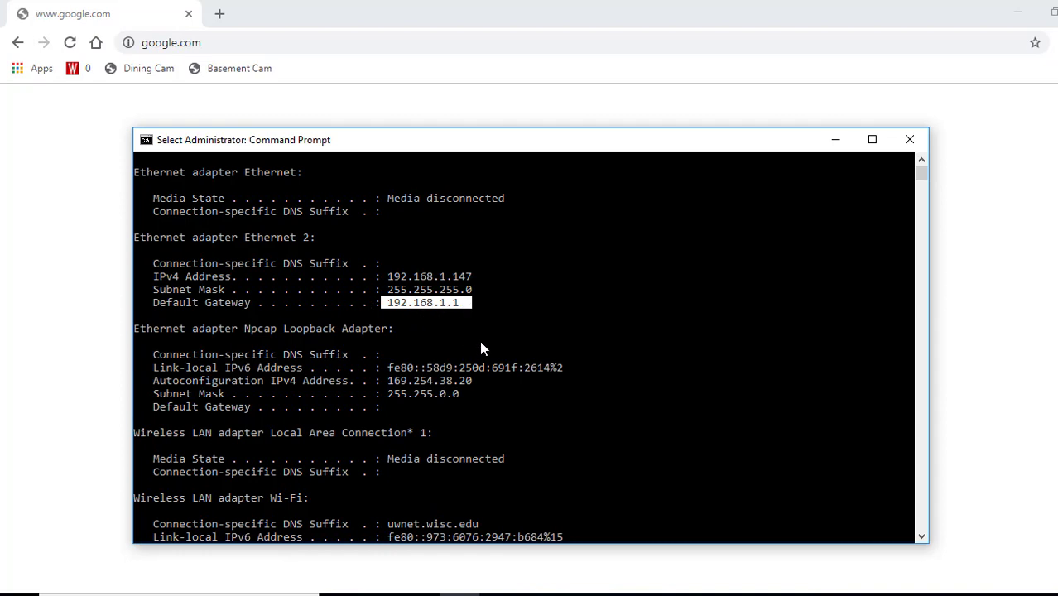
left_click(390, 381)
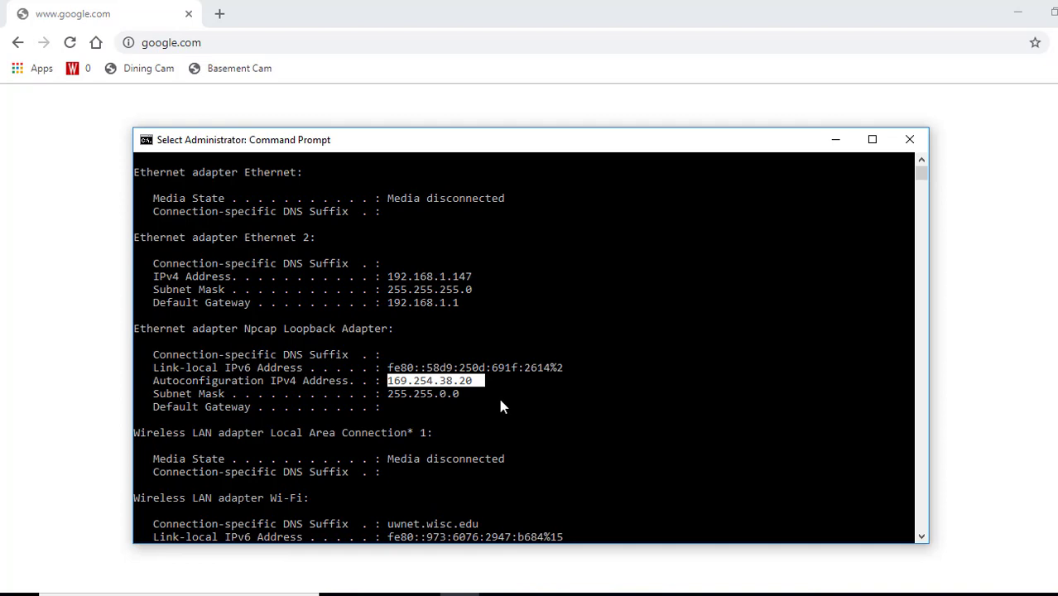
left_click(500, 394)
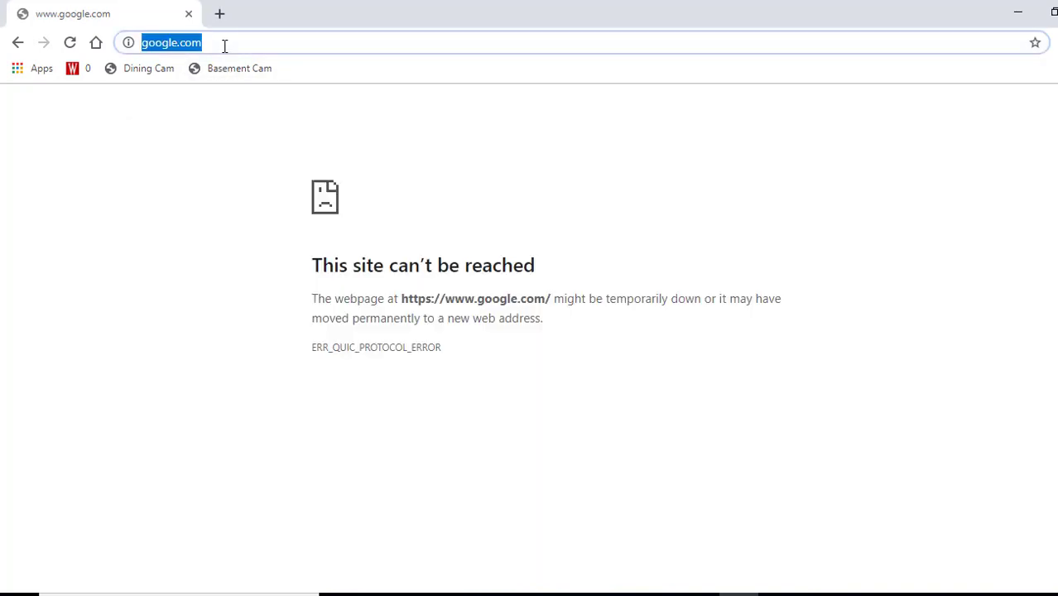
Enter the gateway address 192.168.1.1 in Chrome's address bar to reach the router setup
type("192.168.1.1")
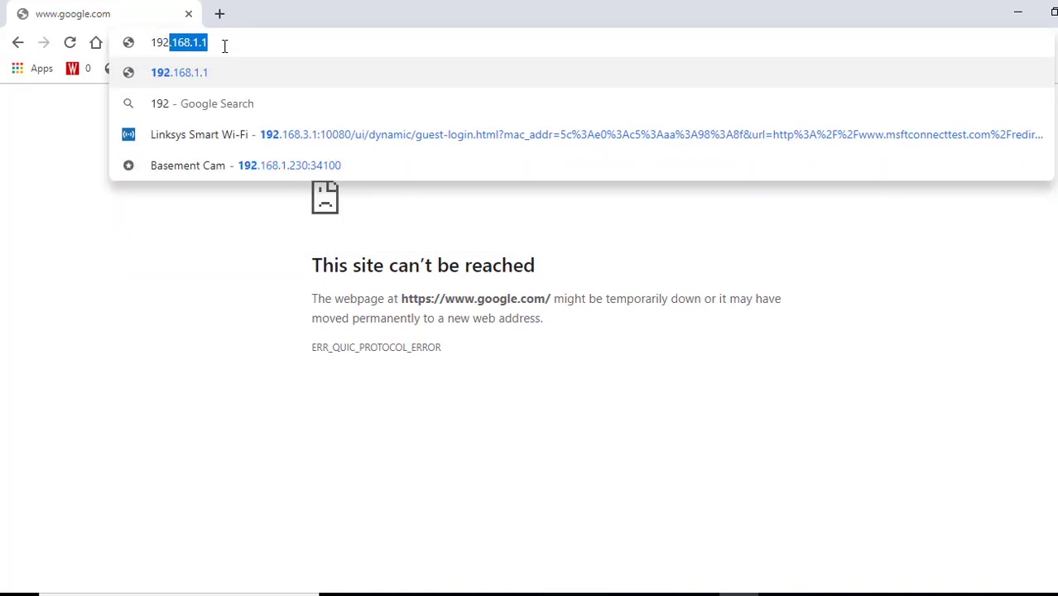
mouse_move(189, 43)
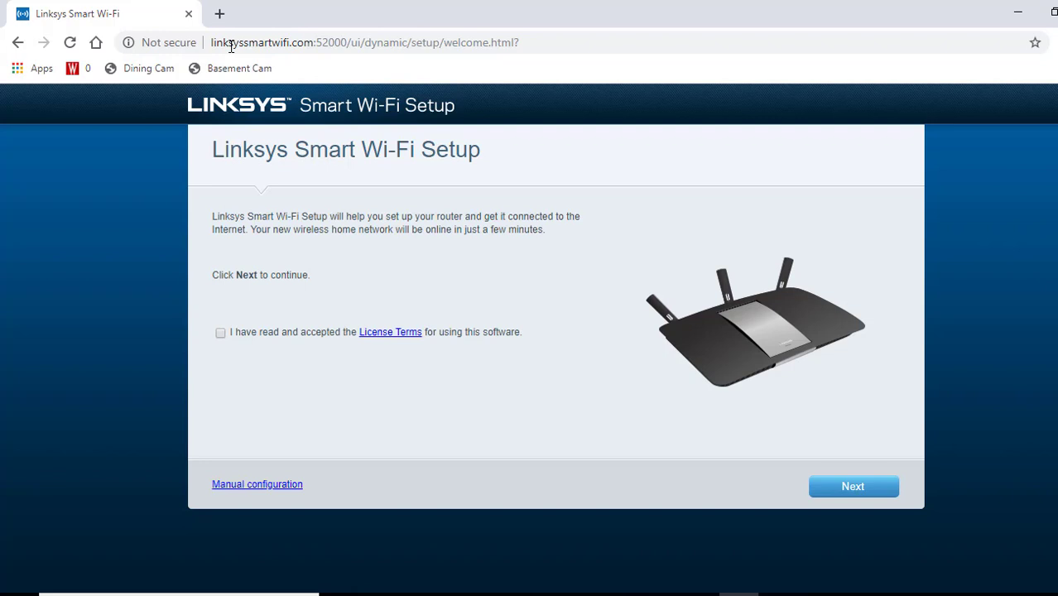
mouse_move(305, 175)
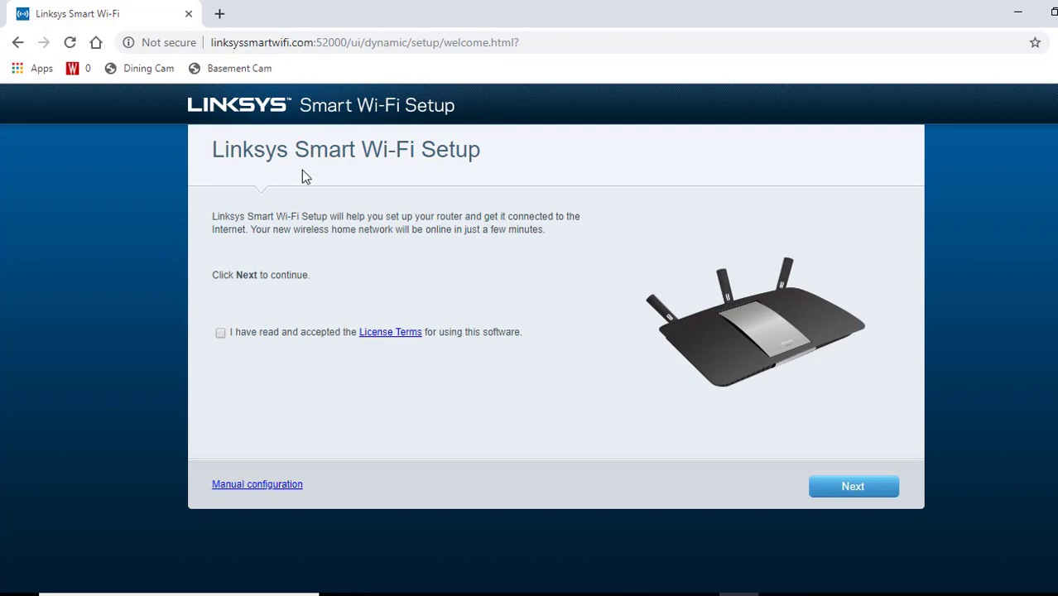
Accept the license terms and continue to the Updates for your router page
left_click(220, 331)
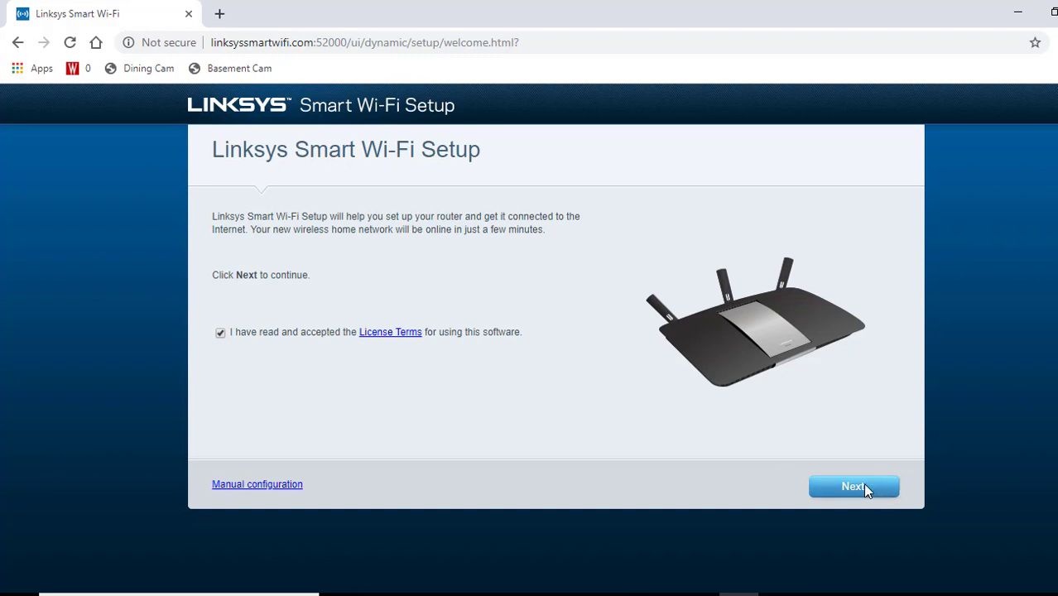
left_click(854, 487)
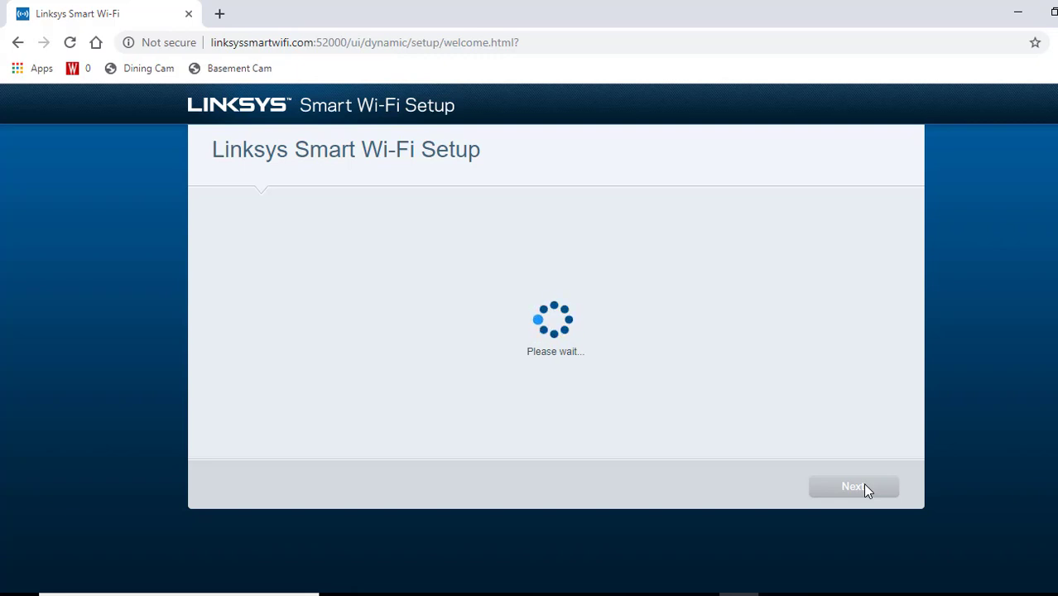
left_click(855, 487)
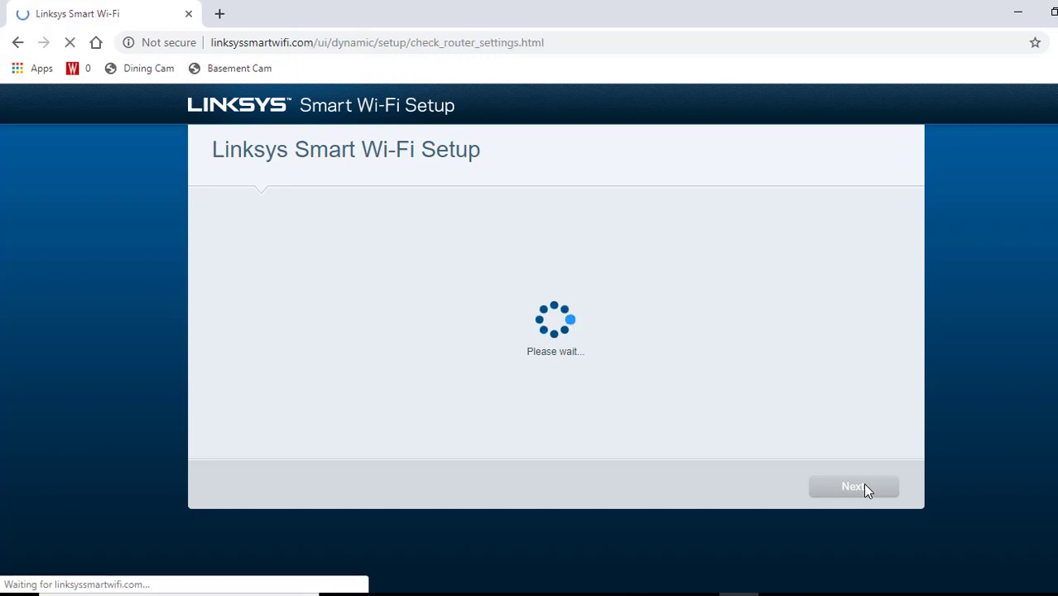
left_click(854, 487)
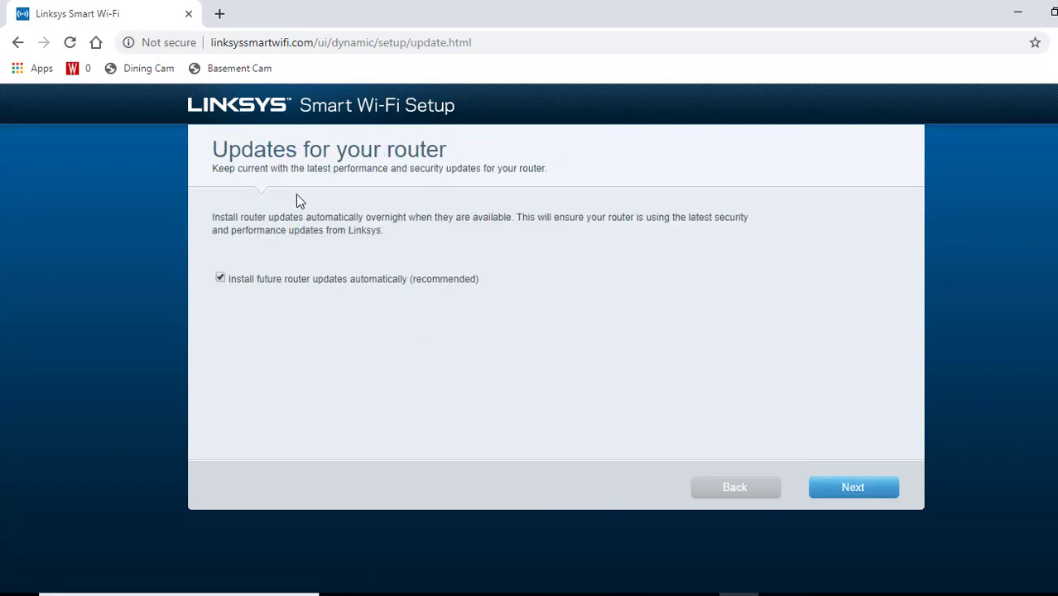
mouse_move(286, 350)
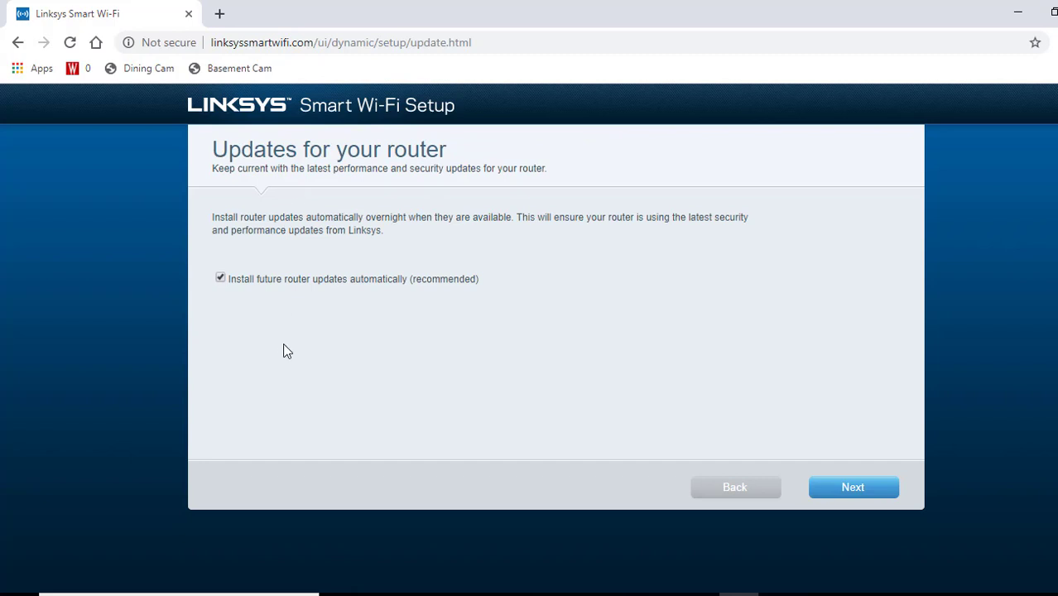
mouse_move(315, 186)
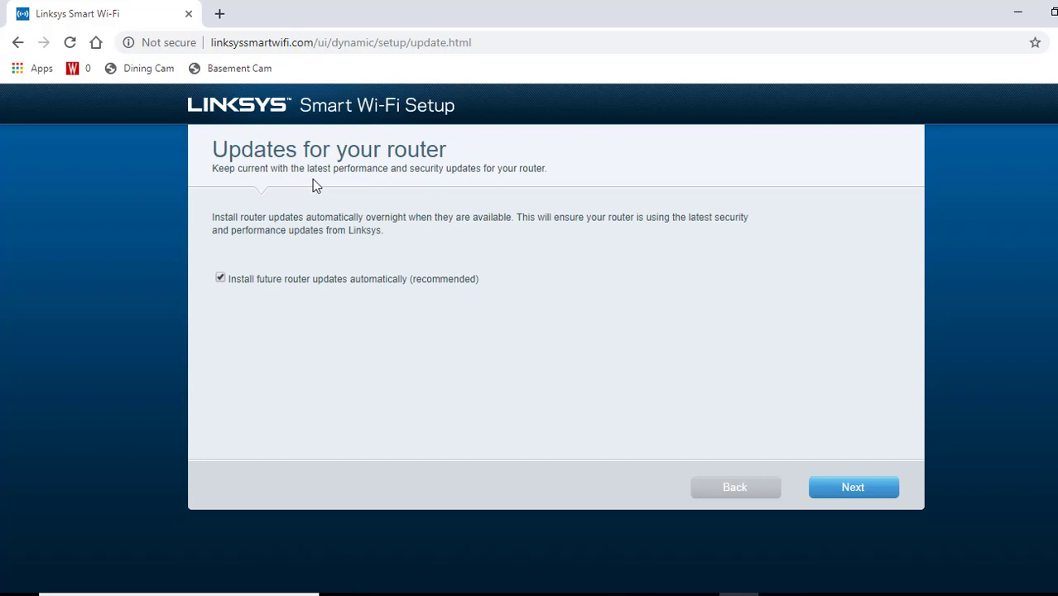
mouse_move(463, 194)
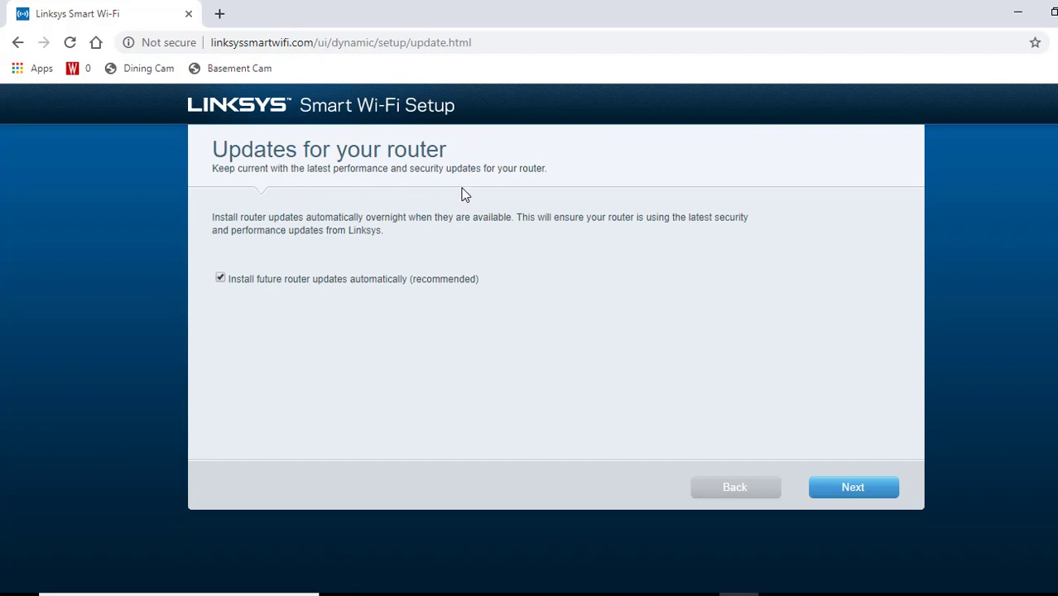
mouse_move(237, 313)
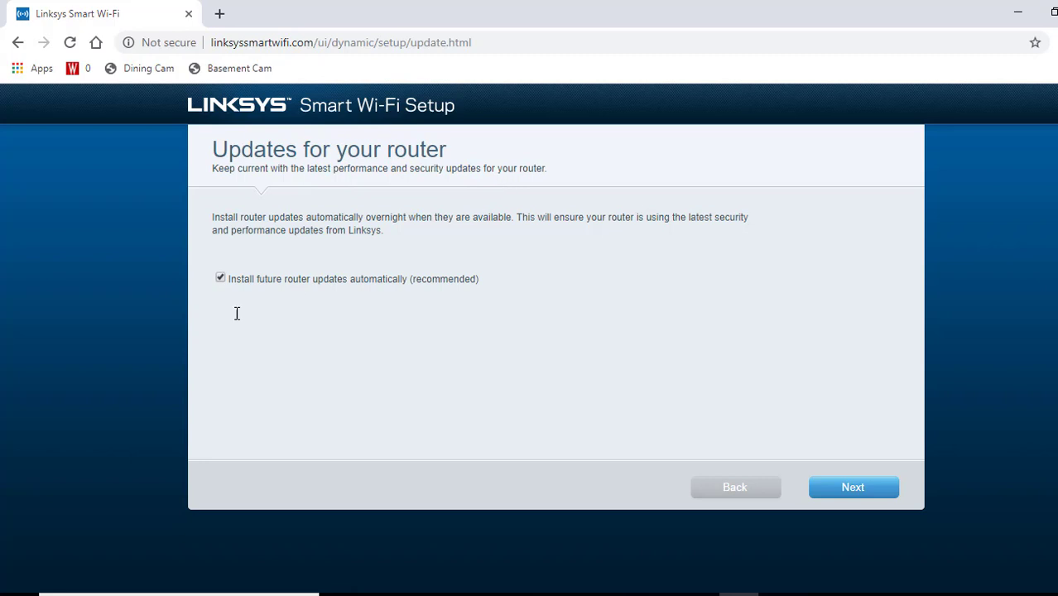
mouse_move(321, 298)
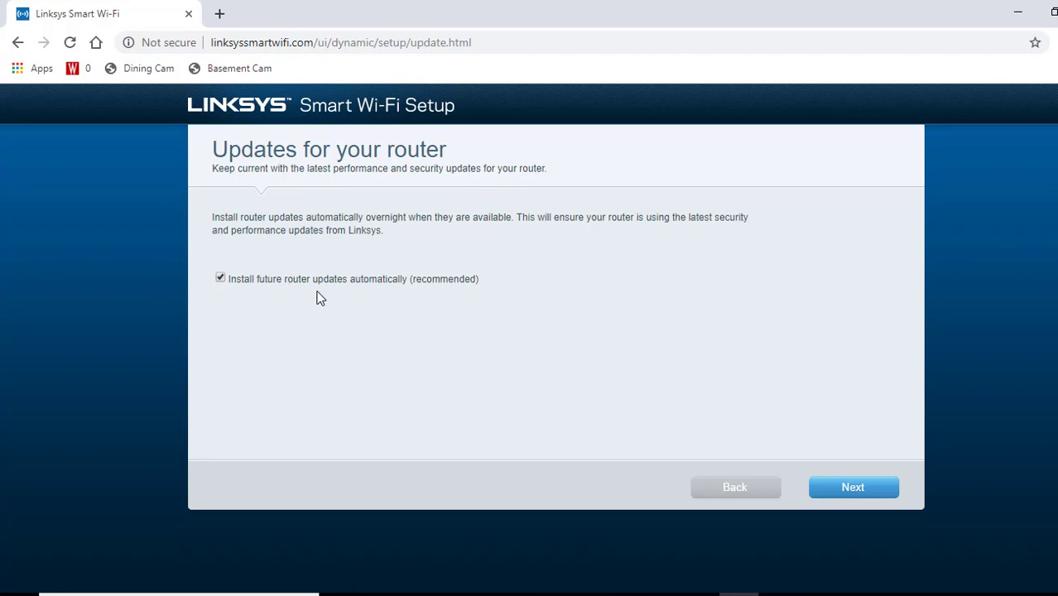
mouse_move(462, 302)
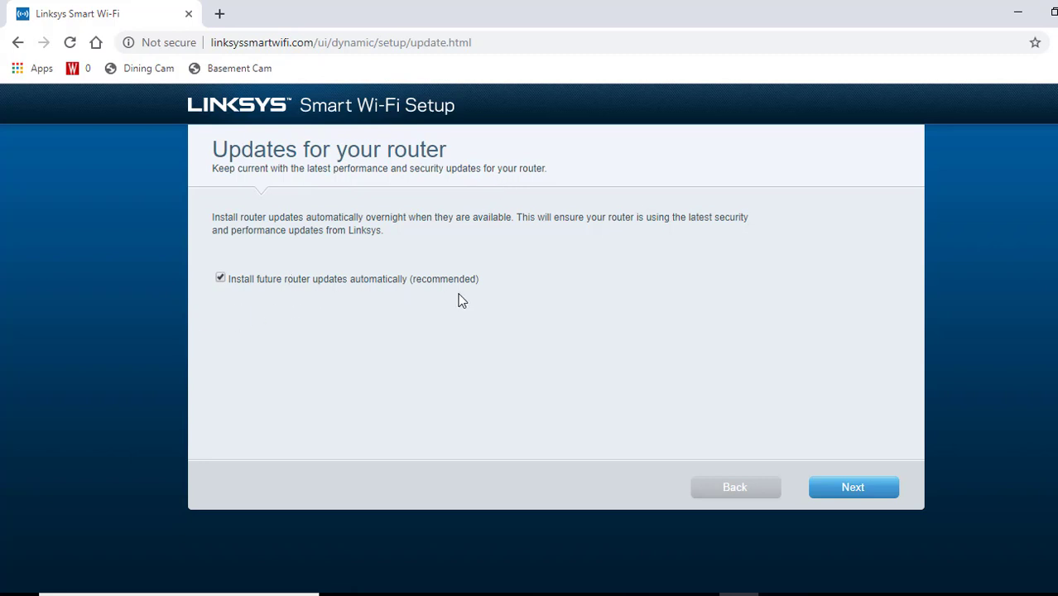
mouse_move(319, 285)
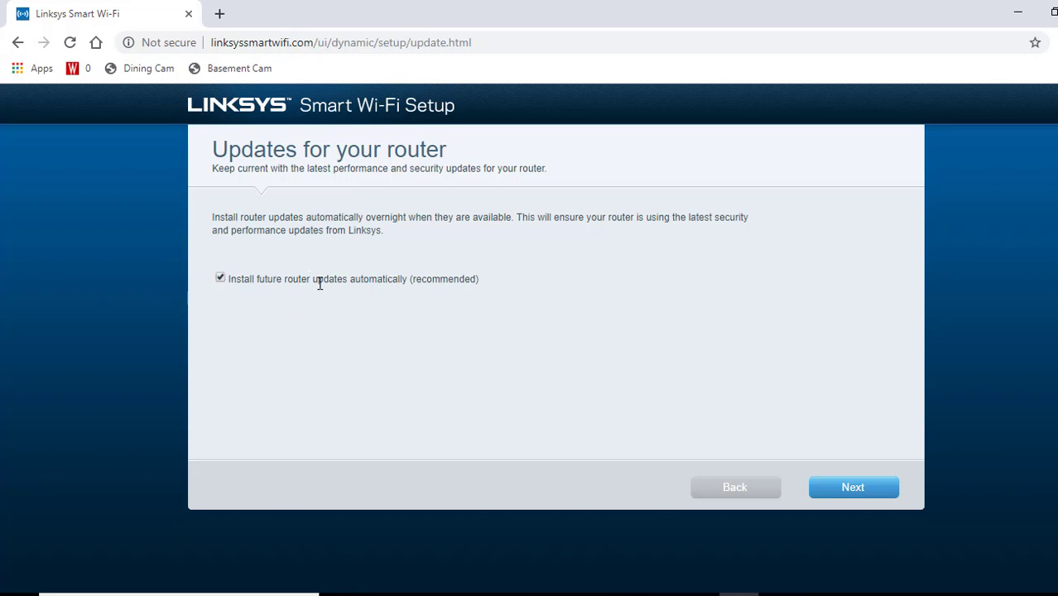
mouse_move(491, 298)
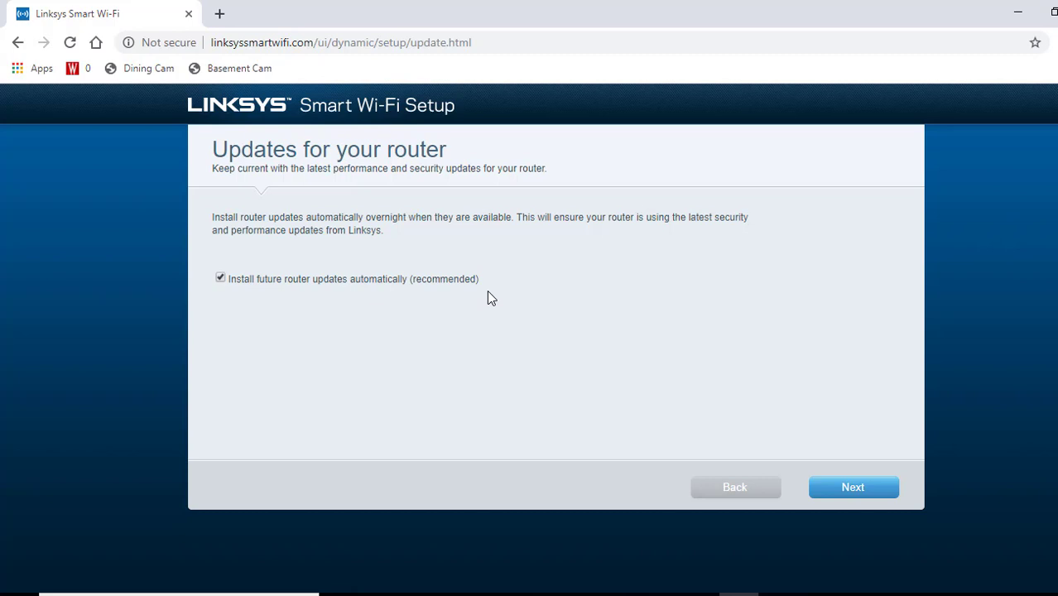
Keep automatic router updates enabled and advance to network personalization
left_click(853, 487)
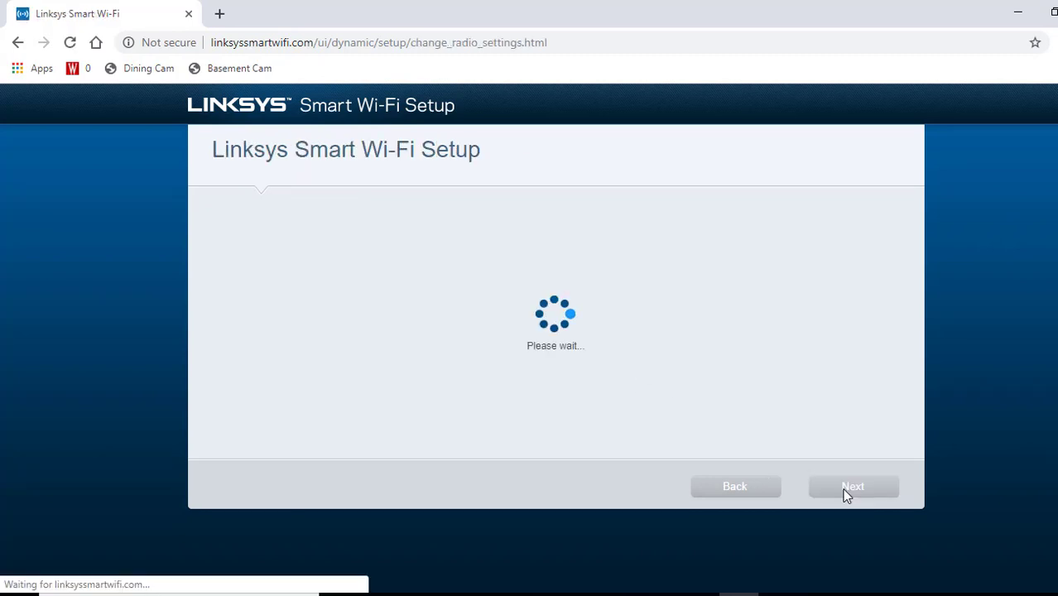
left_click(853, 487)
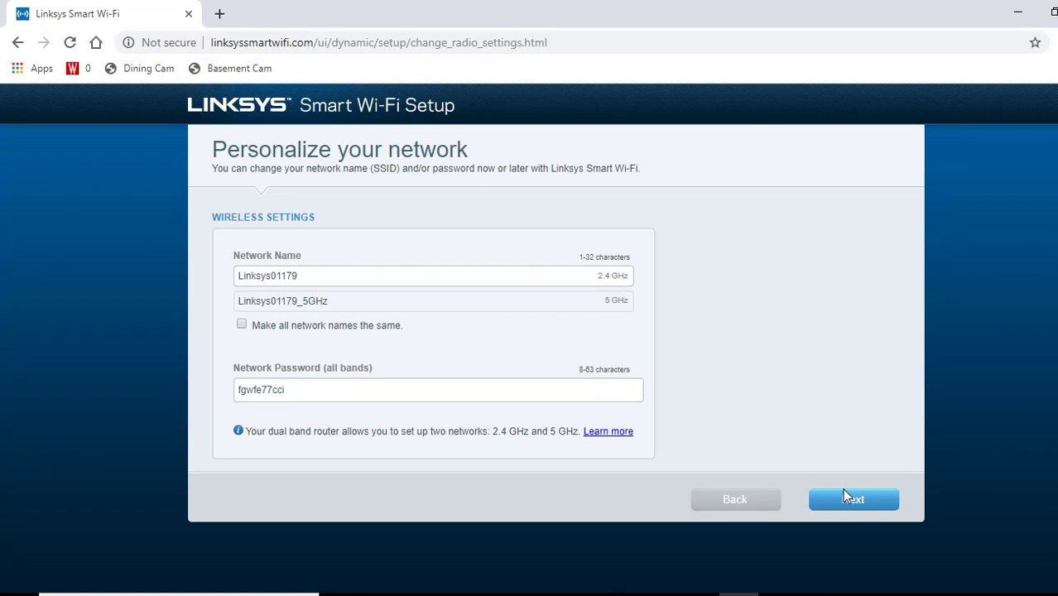
mouse_move(772, 442)
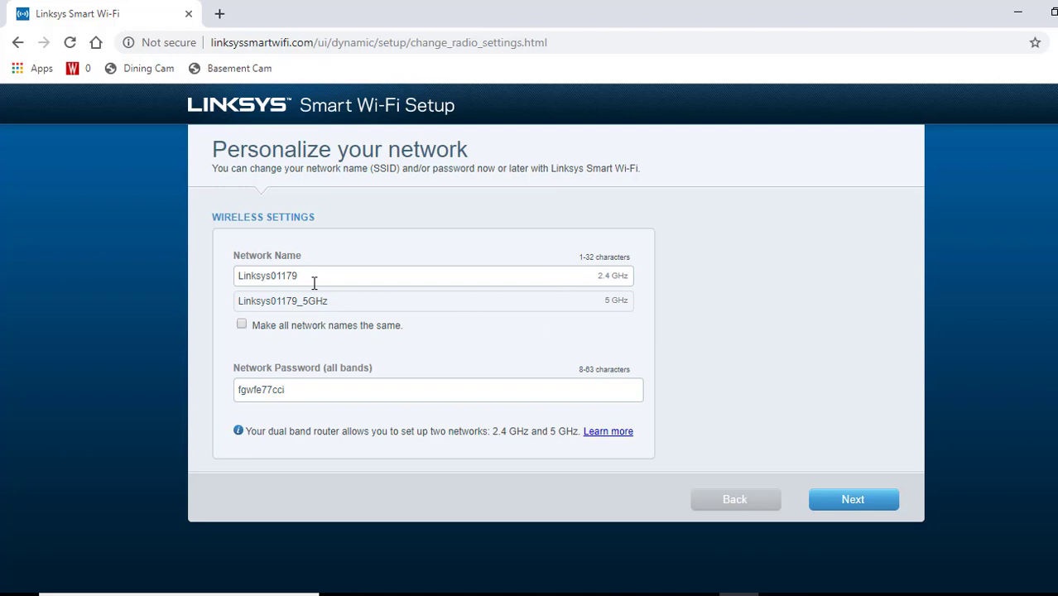
mouse_move(622, 285)
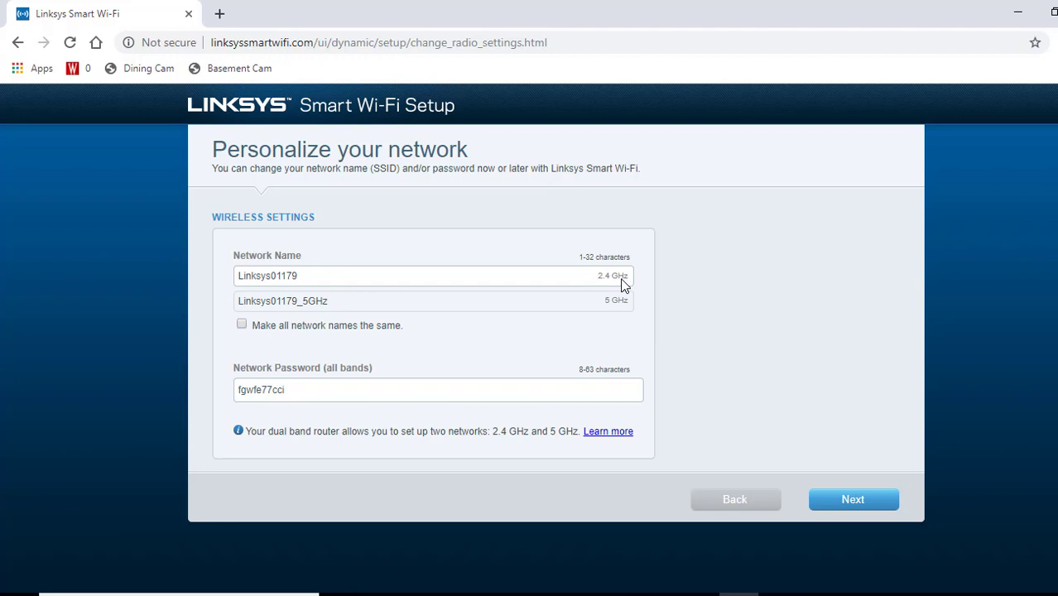
mouse_move(629, 321)
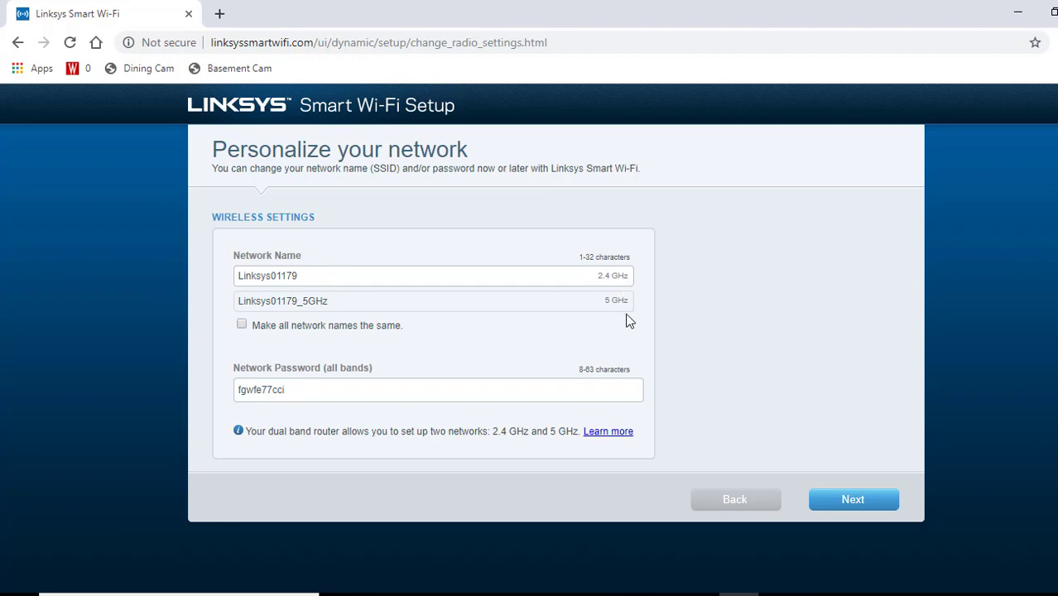
mouse_move(626, 312)
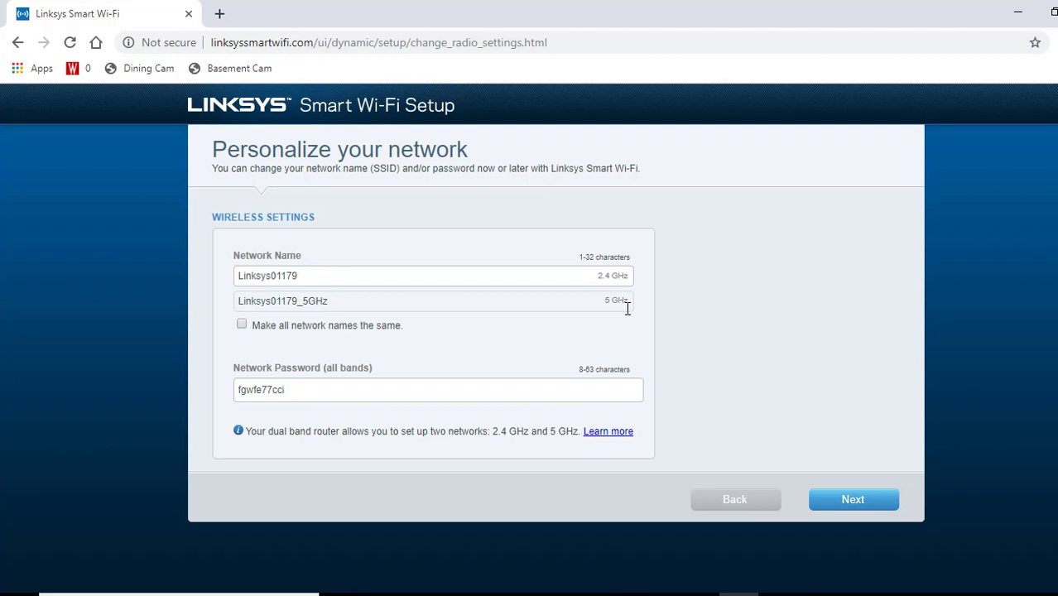
left_click(360, 275)
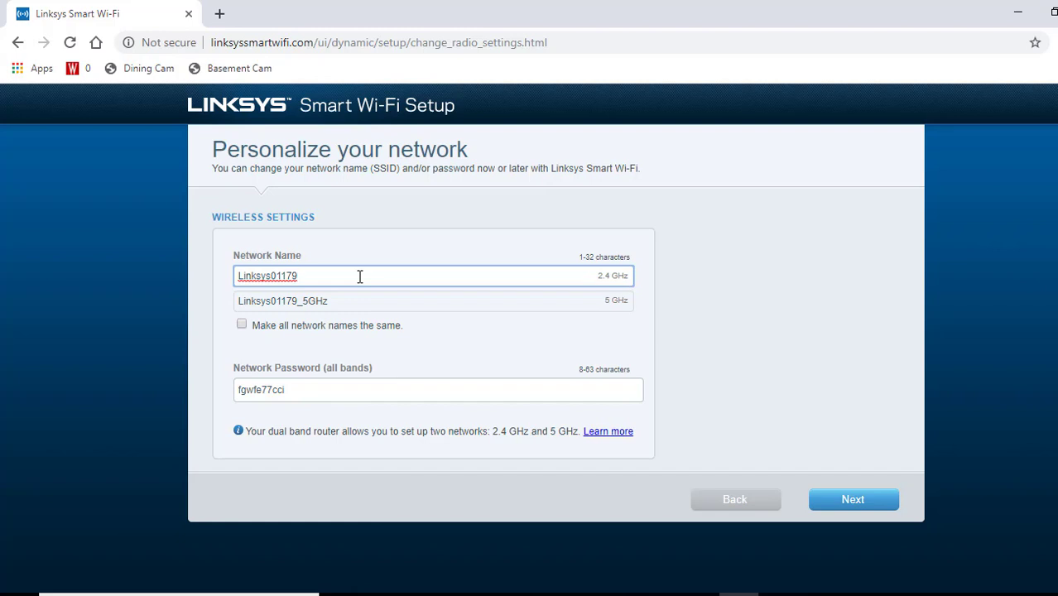
left_click(357, 301)
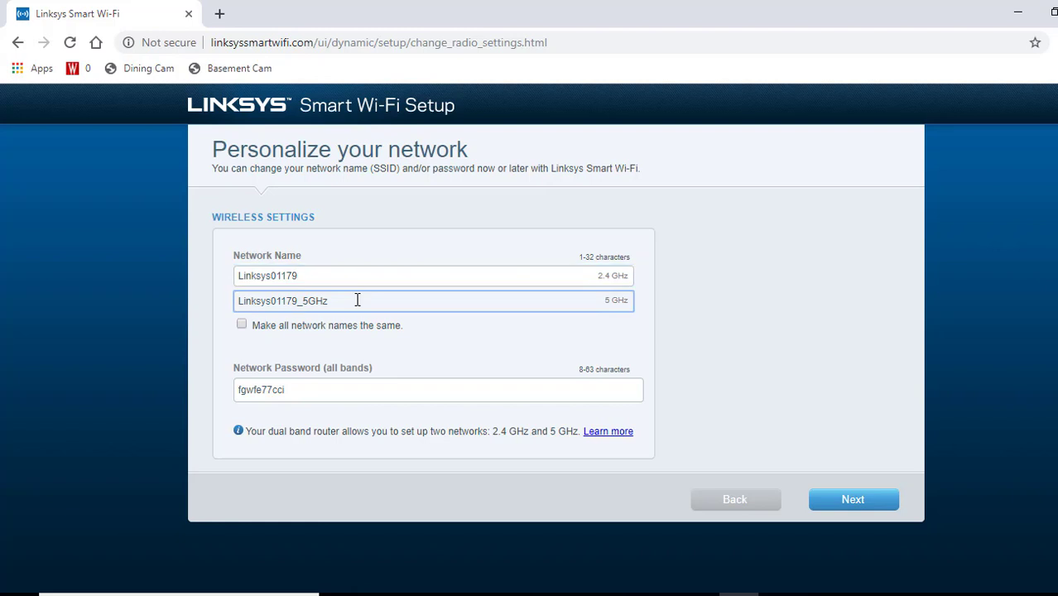
mouse_move(611, 275)
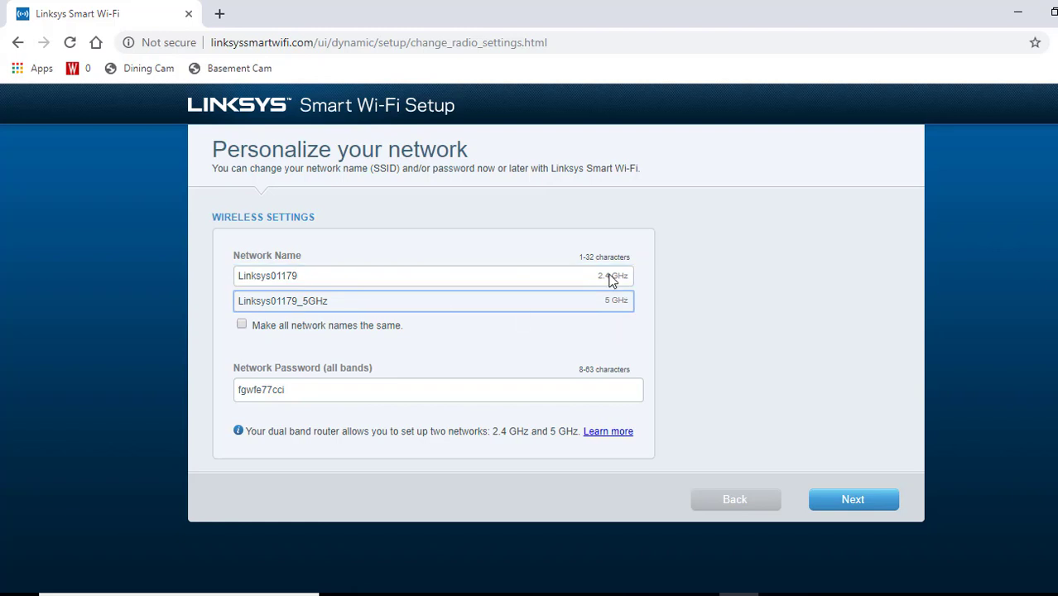
mouse_move(596, 309)
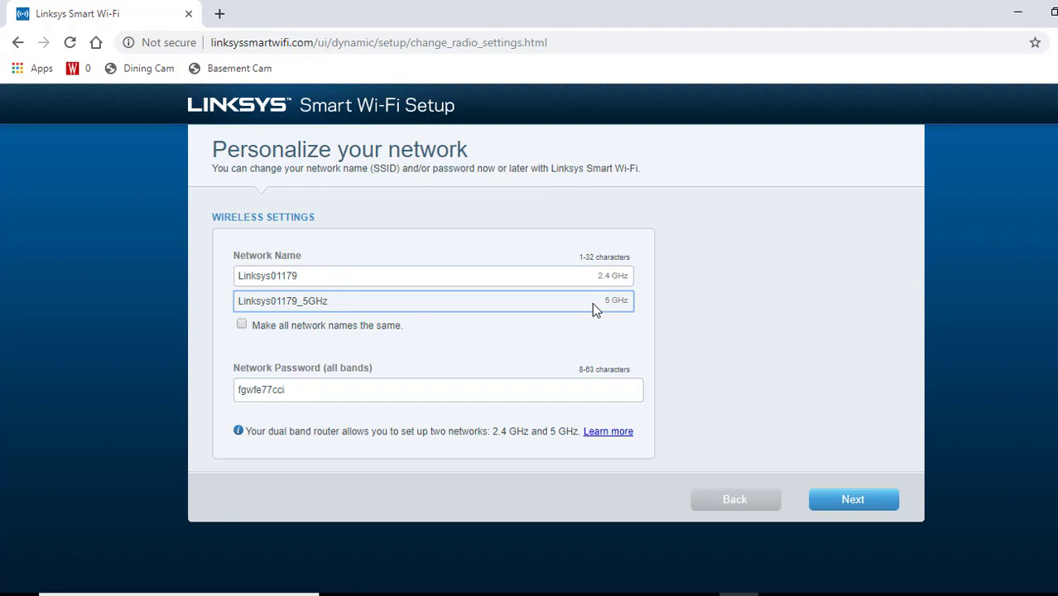
left_click(317, 275)
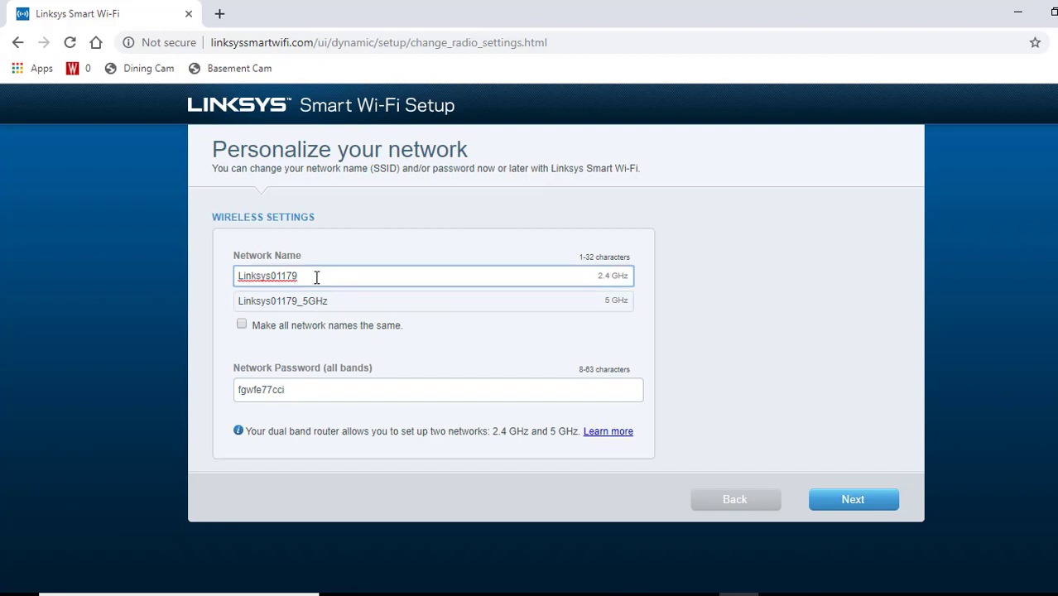
Replace the default 2.4 GHz network name with WelcomeToMyHome
triple_click(266, 275)
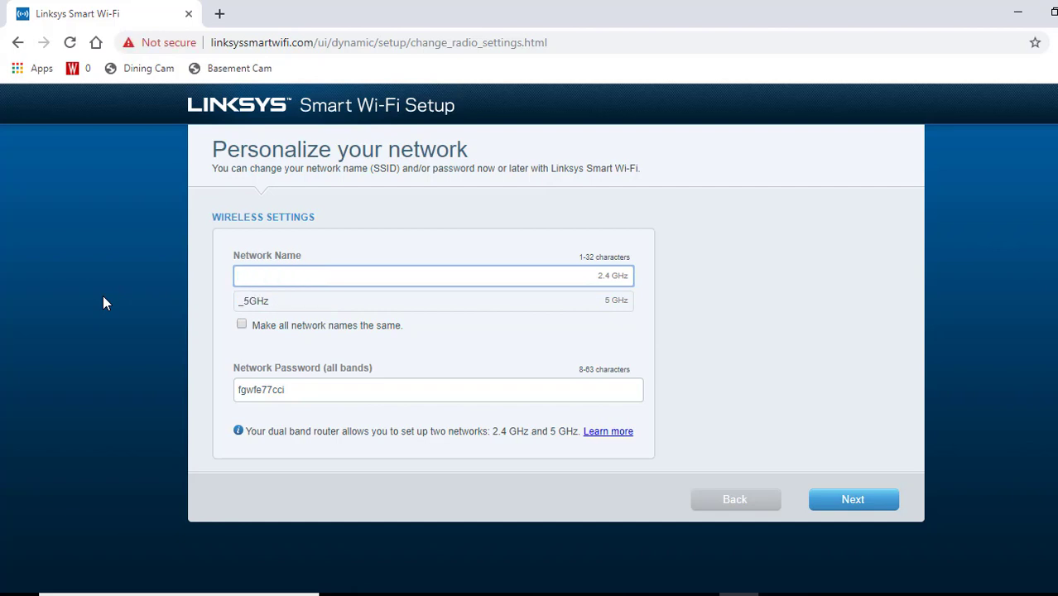
type("Welcometomy")
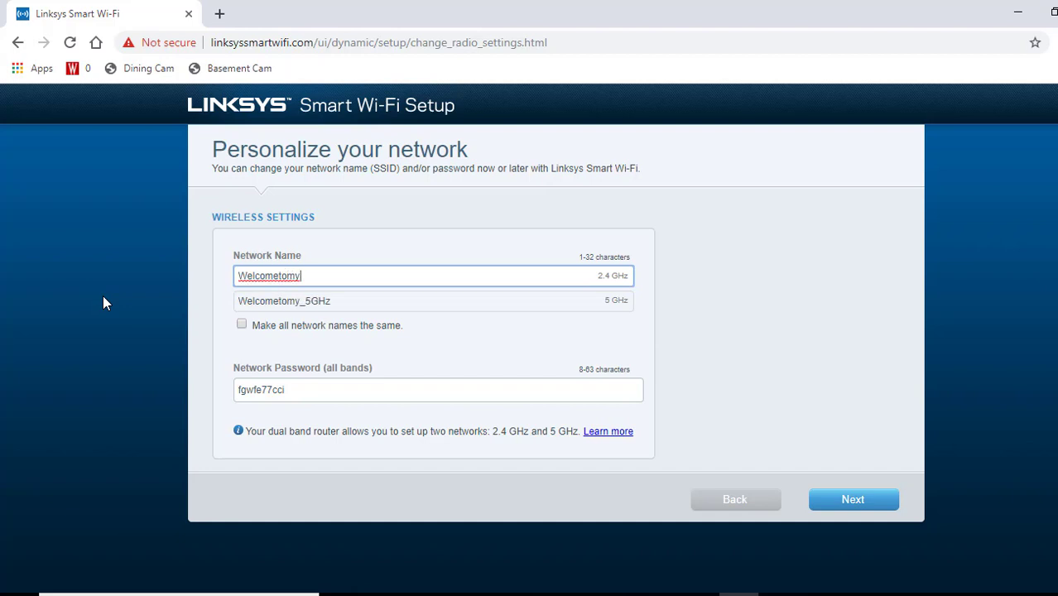
key("Backspace")
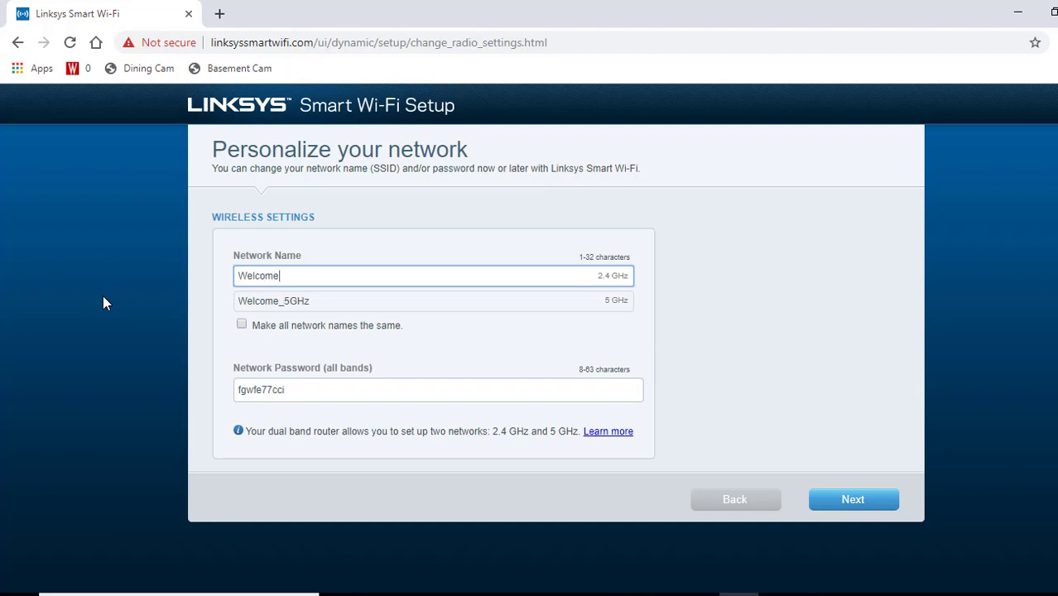
type("ToMy")
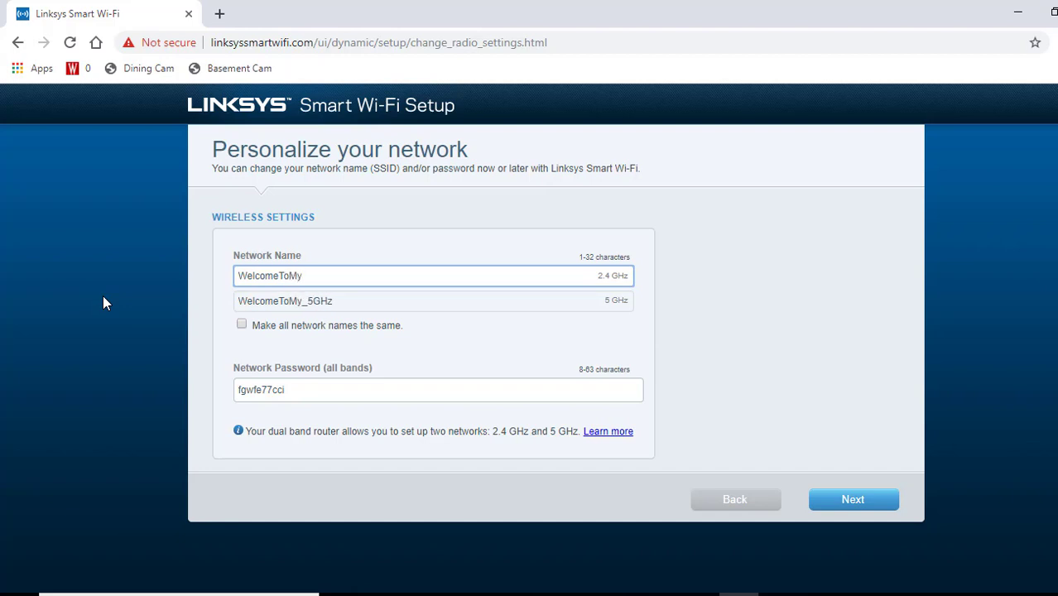
type("Home")
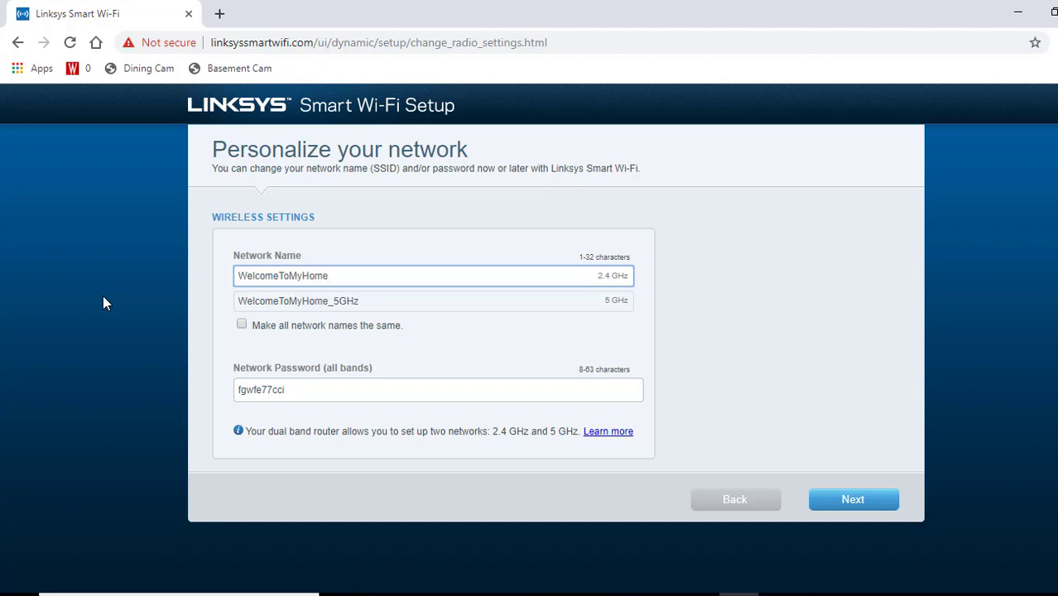
left_click(373, 275)
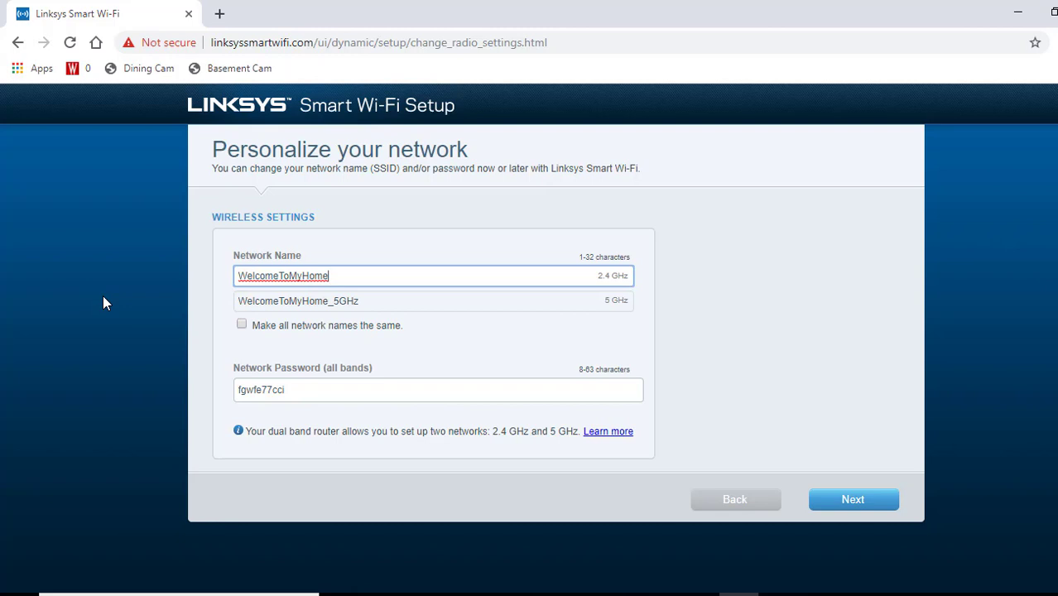
mouse_move(405, 308)
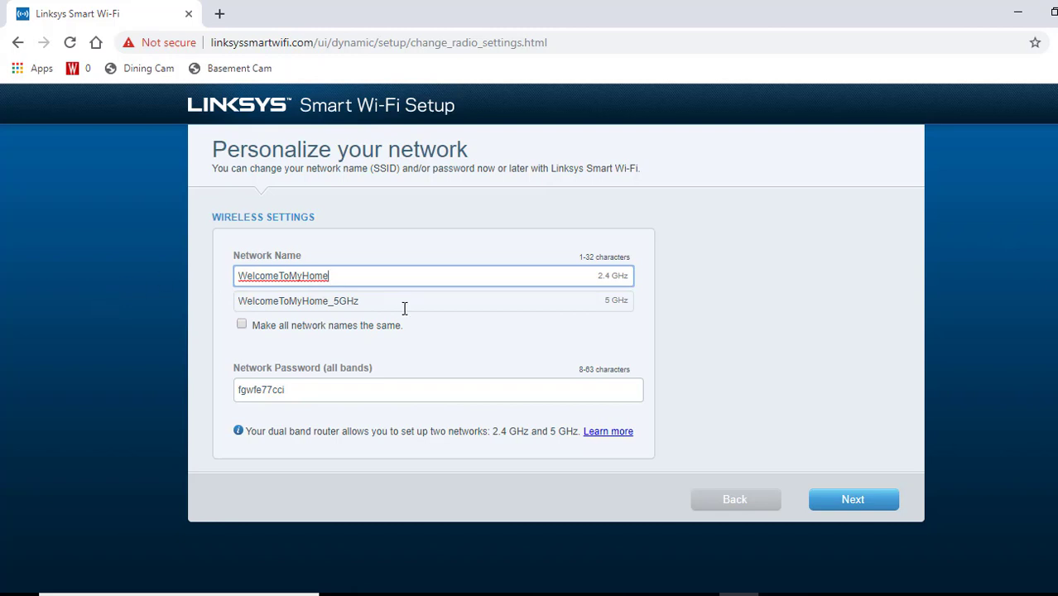
mouse_move(271, 310)
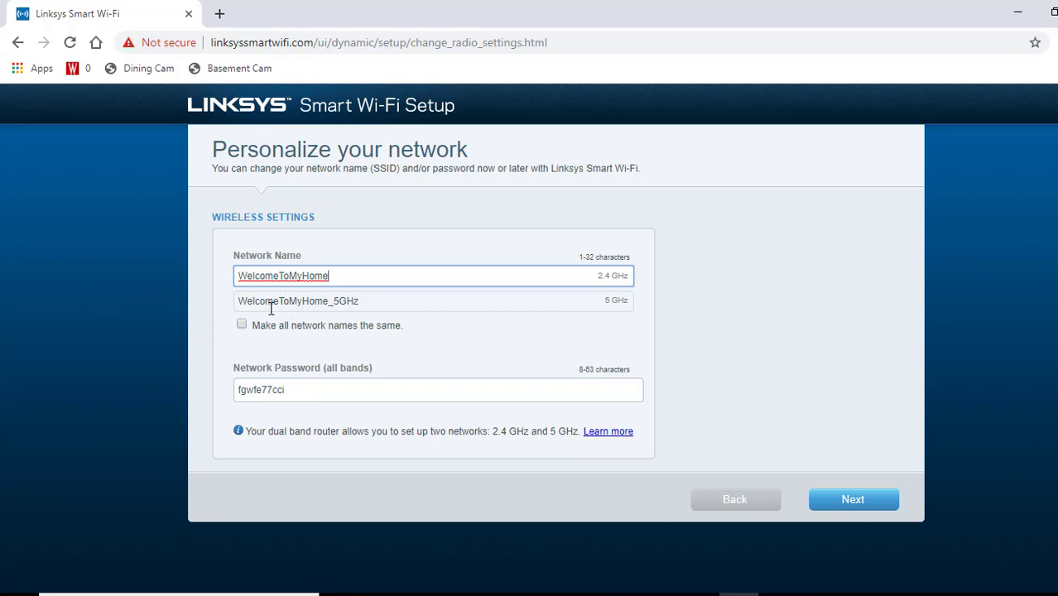
mouse_move(387, 310)
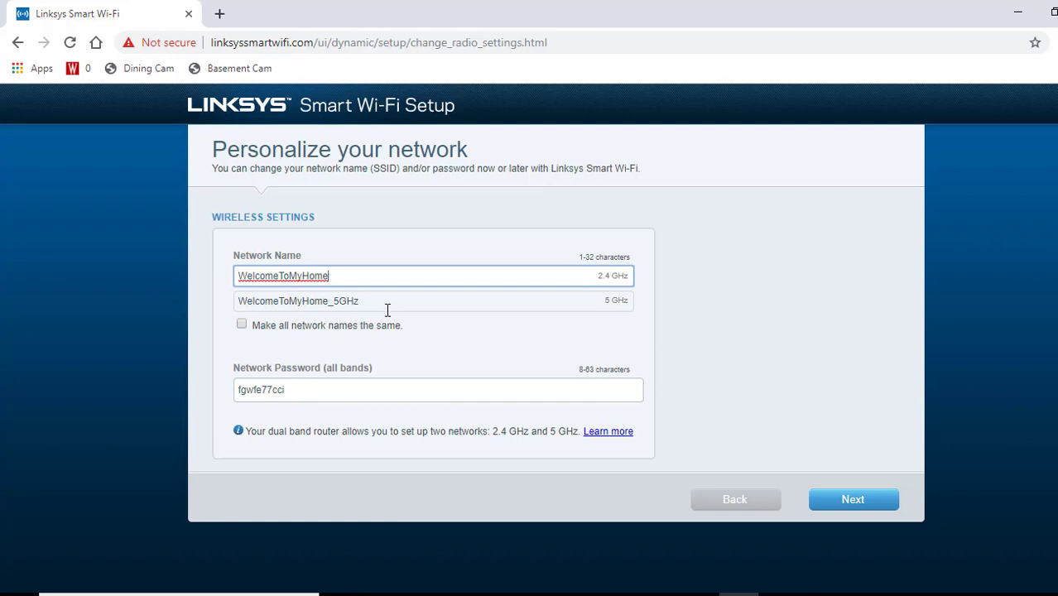
mouse_move(356, 275)
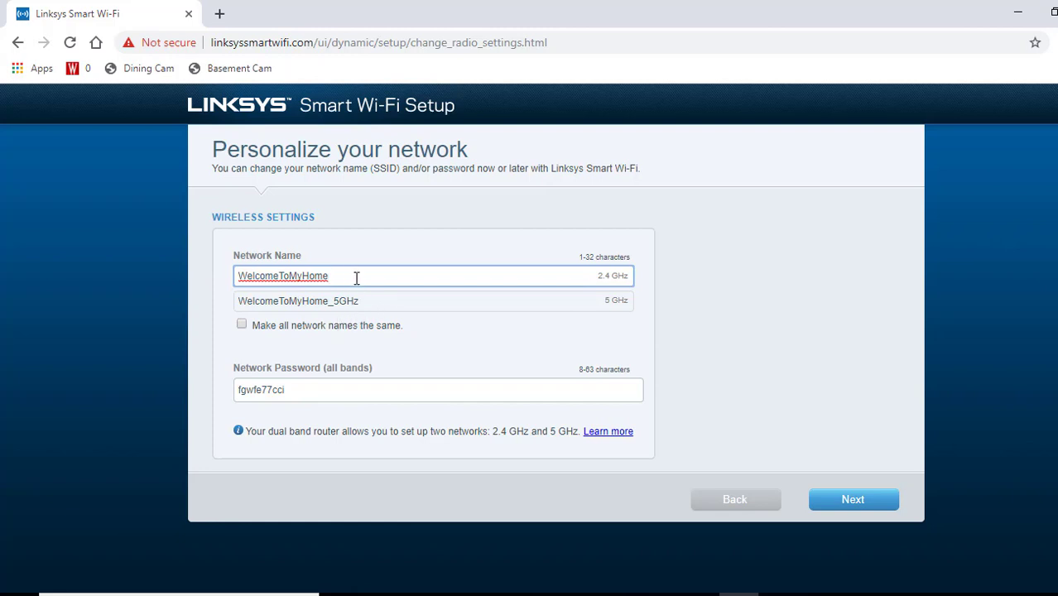
mouse_move(323, 346)
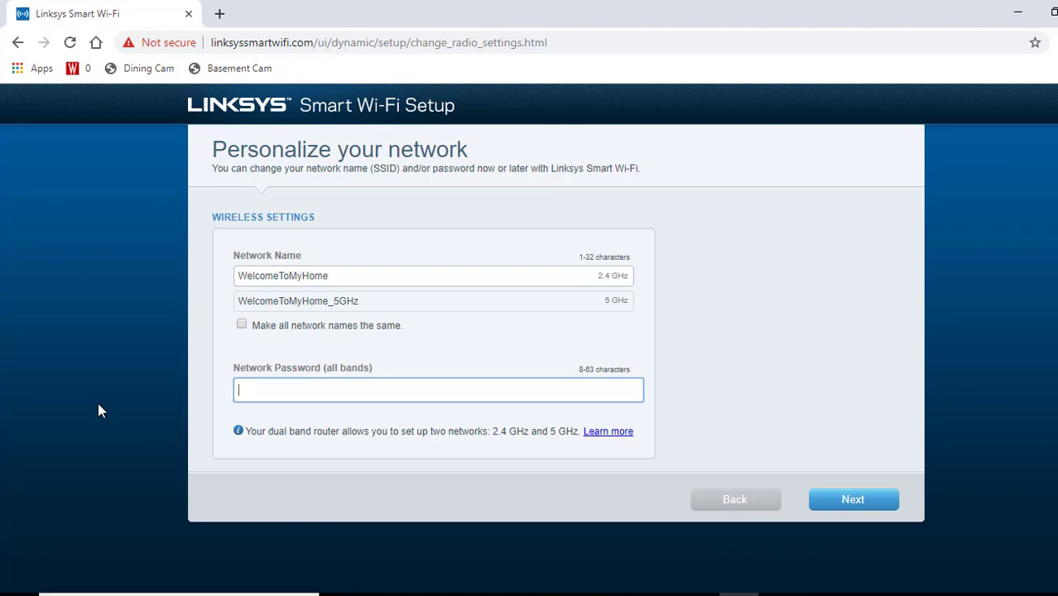
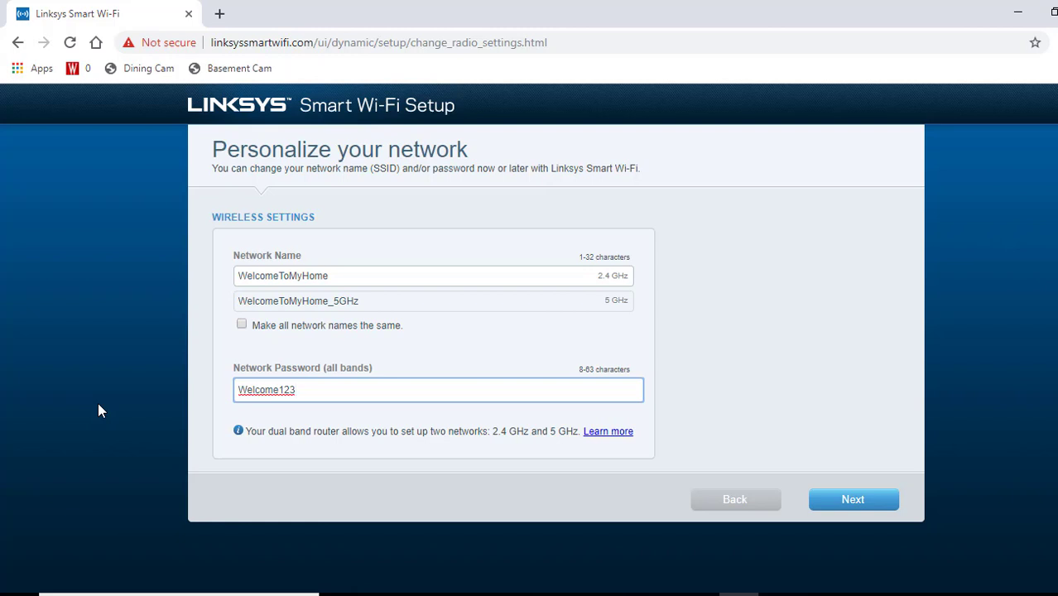
mouse_move(315, 459)
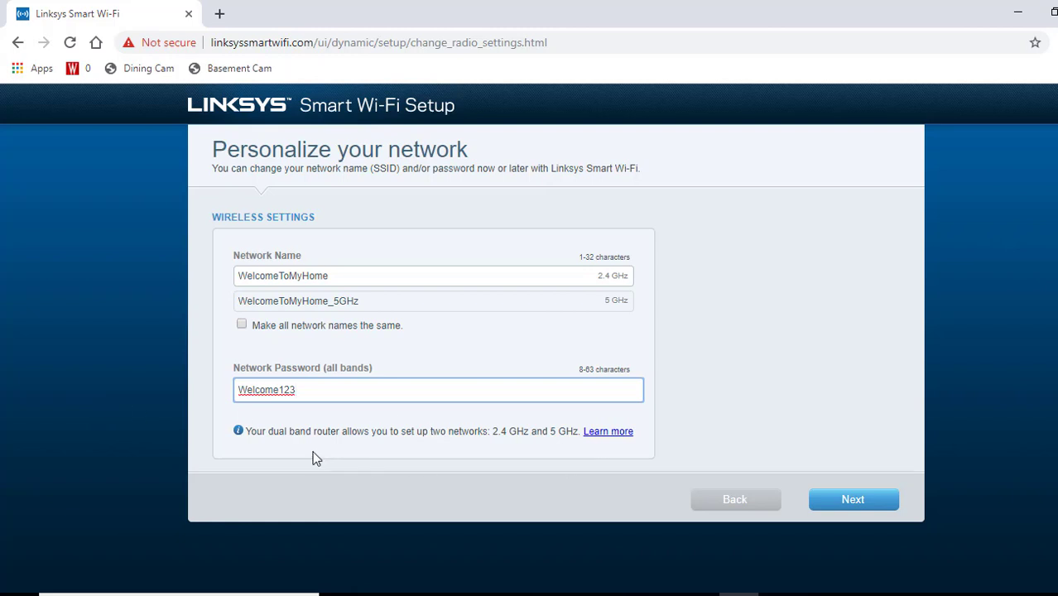
mouse_move(328, 461)
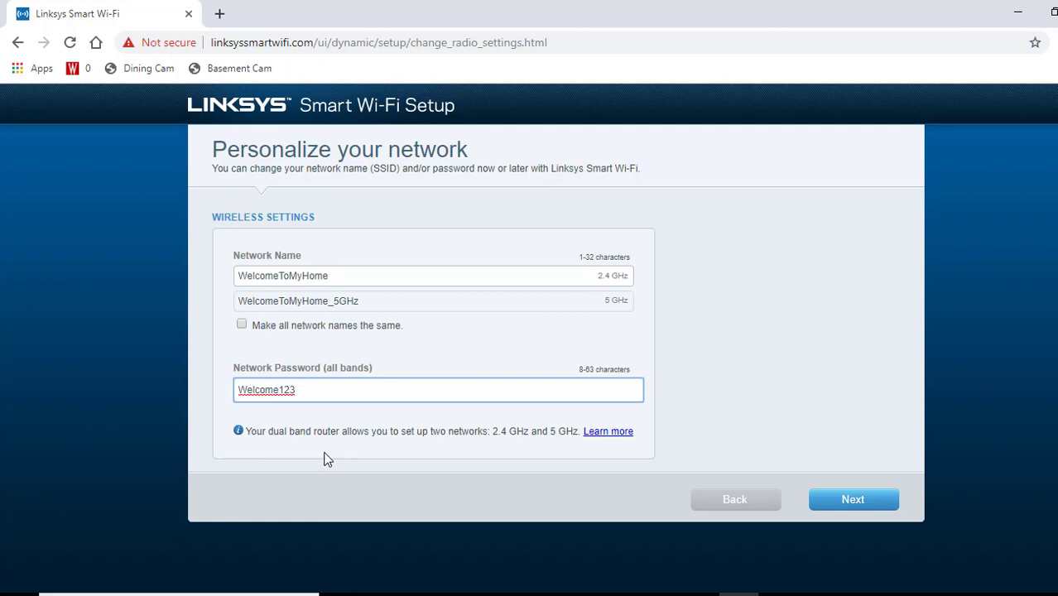
mouse_move(429, 447)
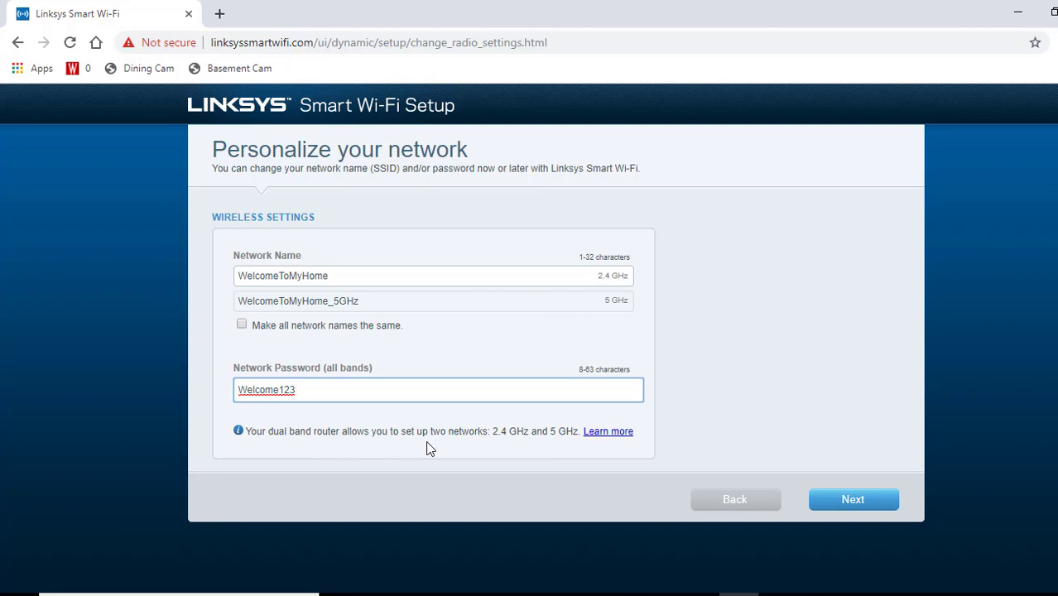
mouse_move(443, 449)
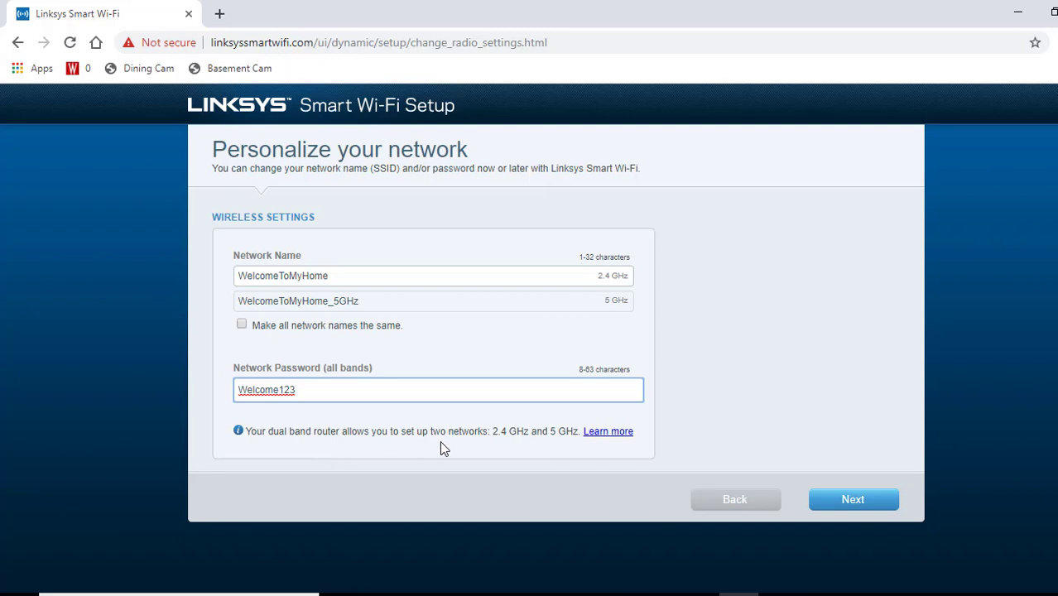
mouse_move(494, 447)
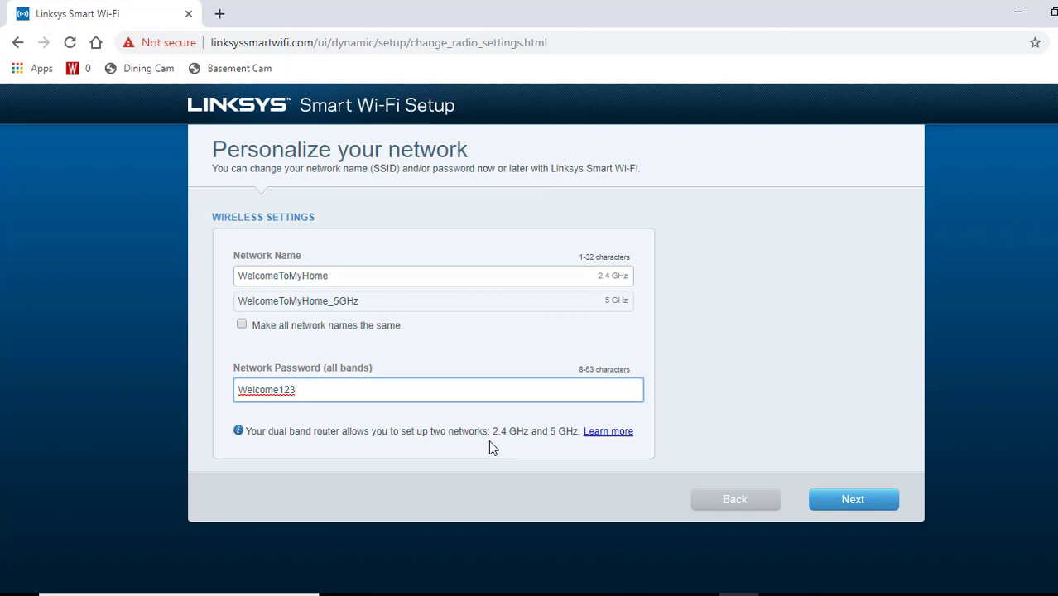
mouse_move(586, 445)
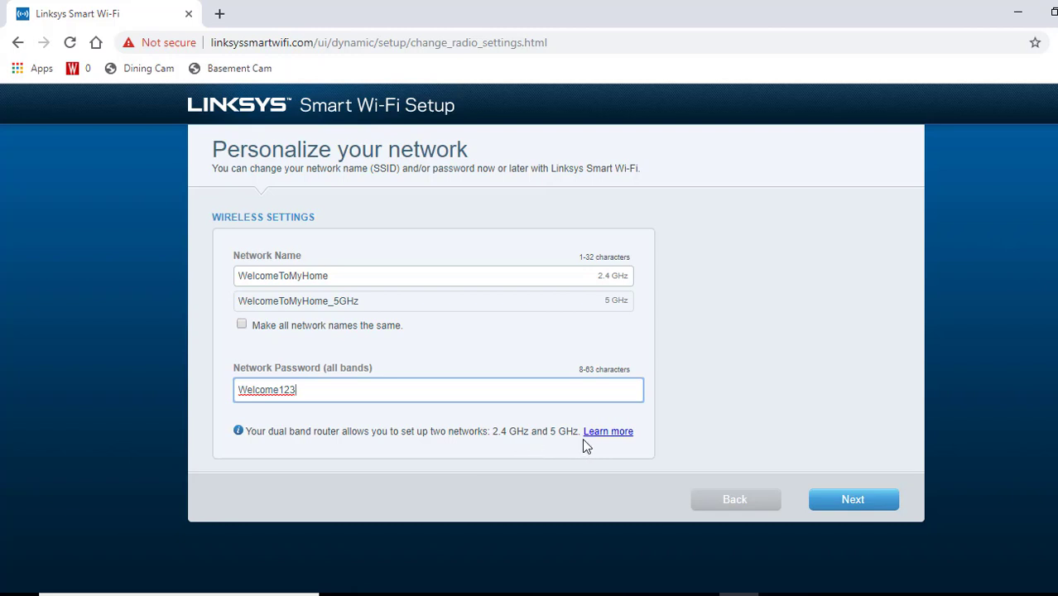
mouse_move(888, 524)
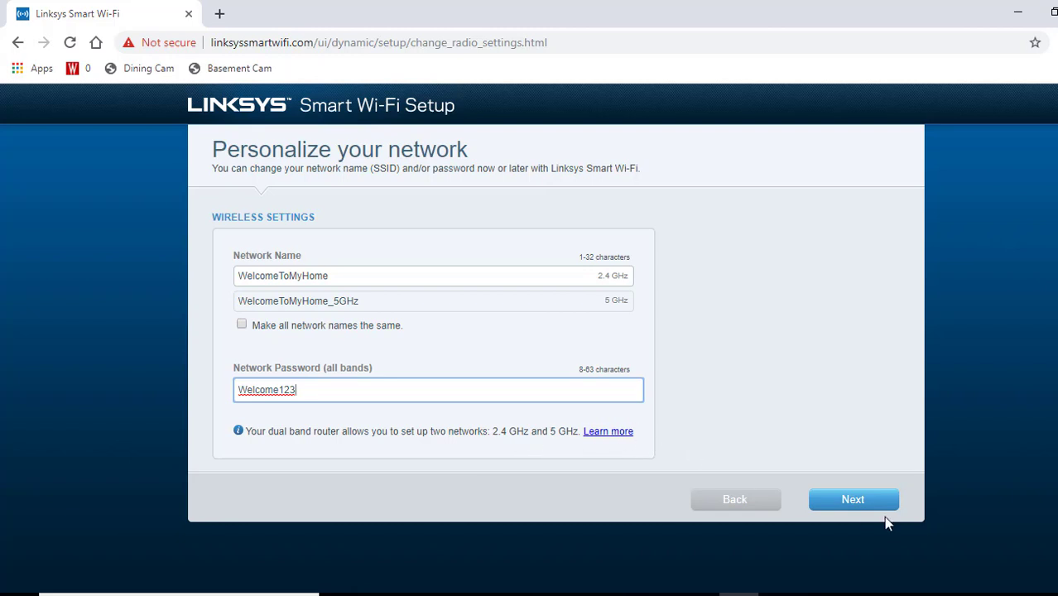
mouse_move(543, 344)
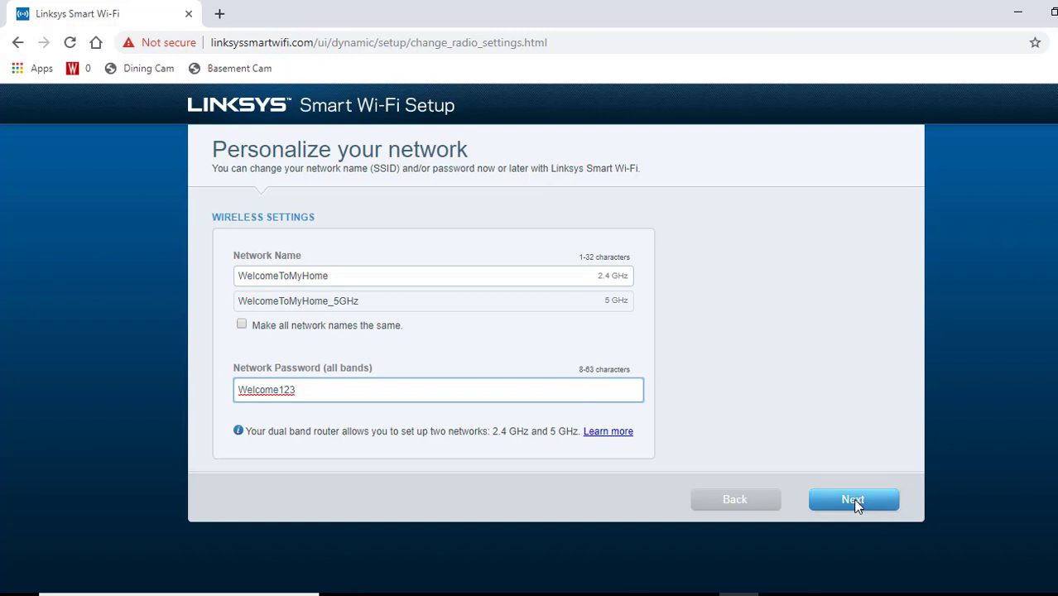
Confirm the network settings and advance to the Create a router password page
left_click(855, 500)
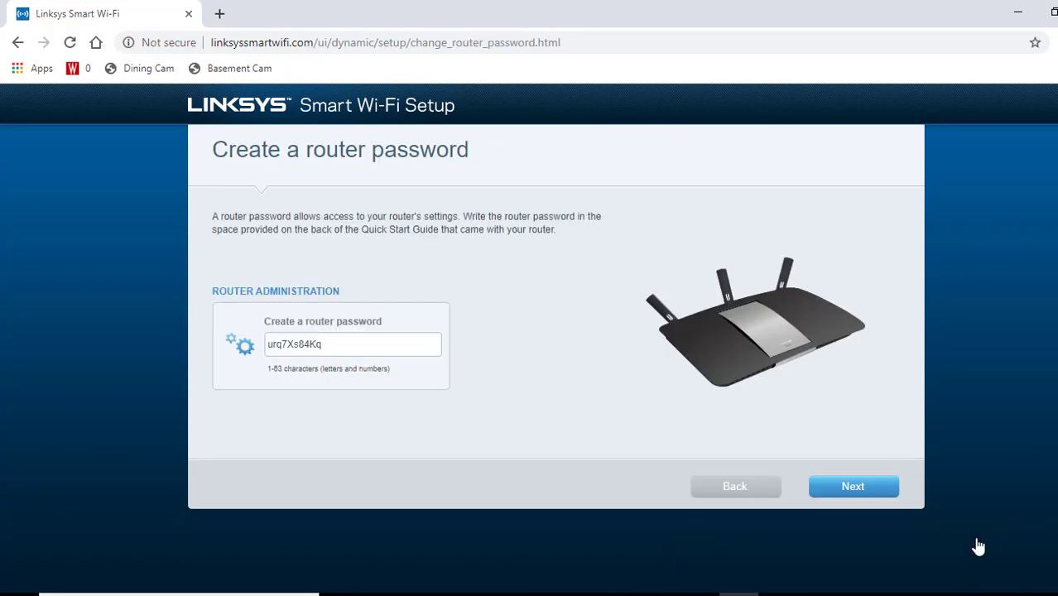
mouse_move(526, 461)
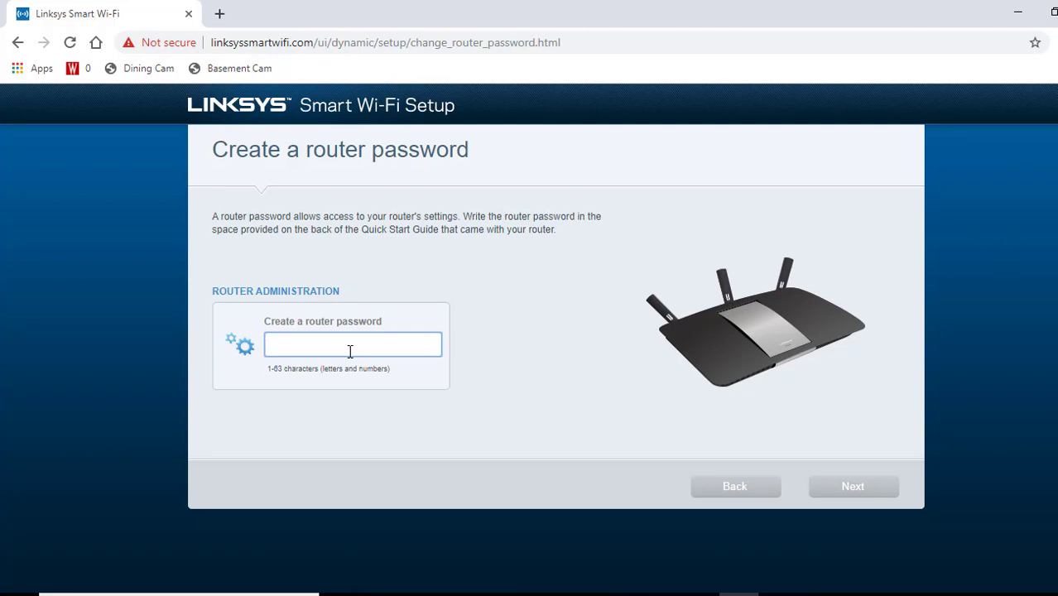
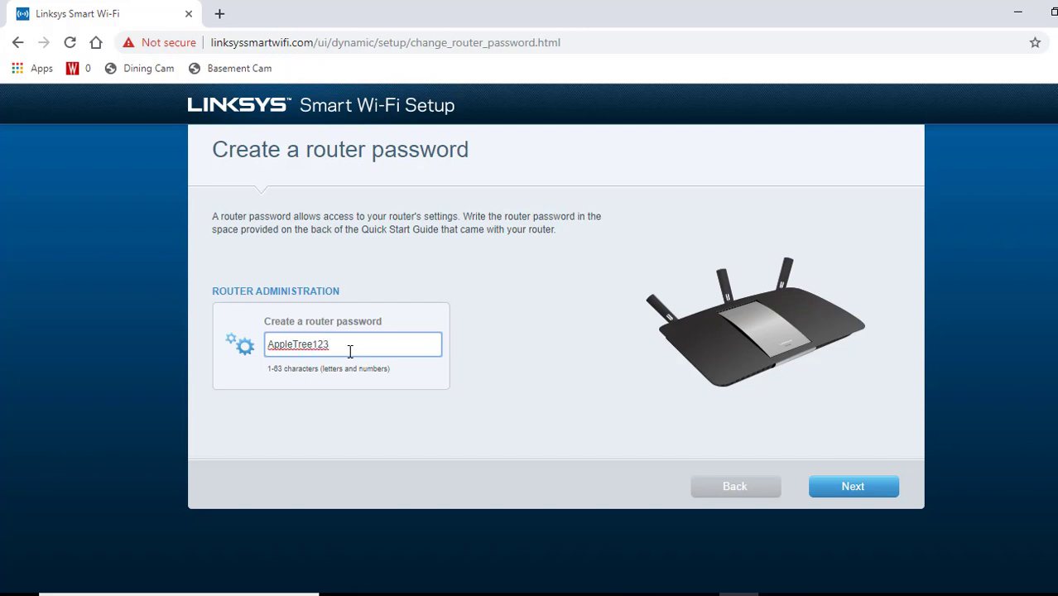
mouse_move(343, 346)
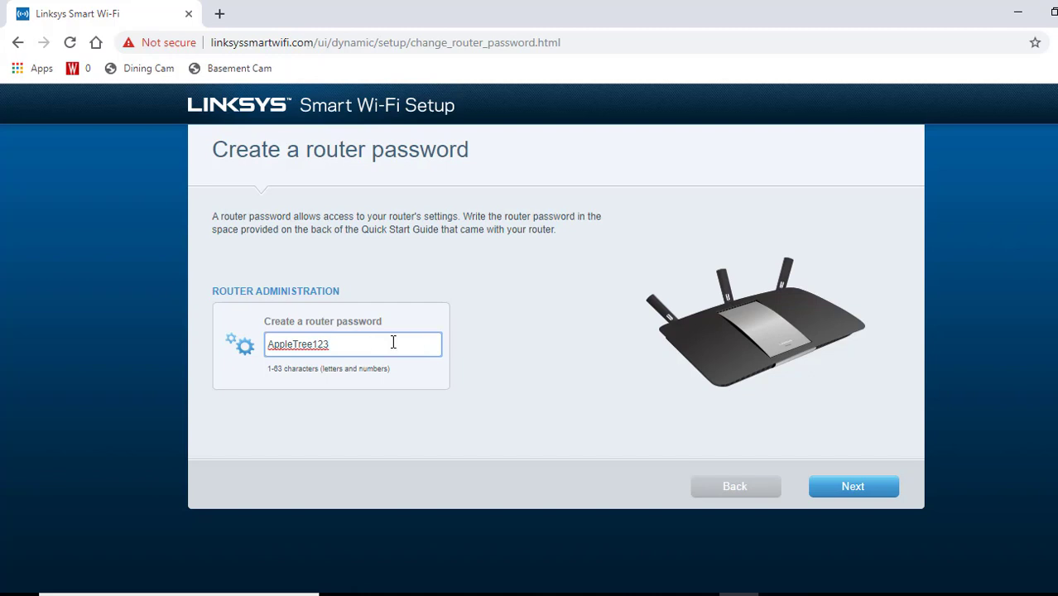
mouse_move(384, 343)
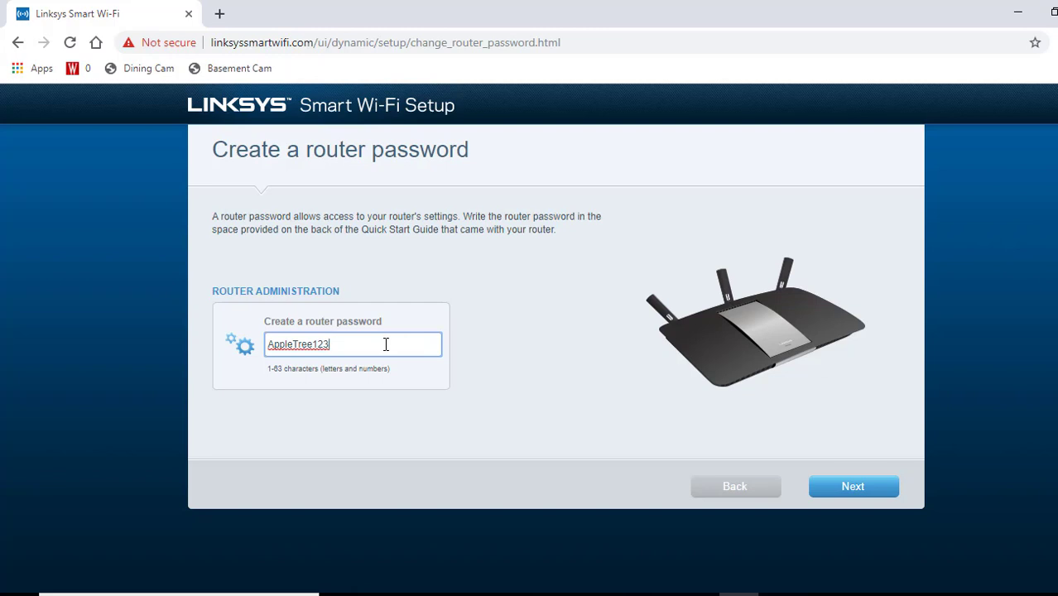
mouse_move(285, 304)
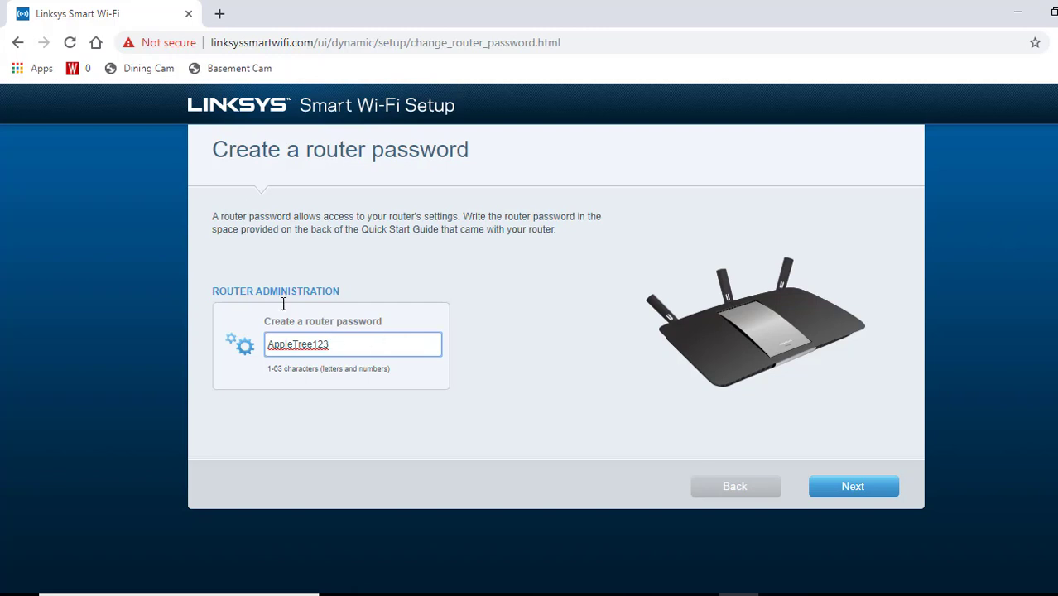
mouse_move(514, 58)
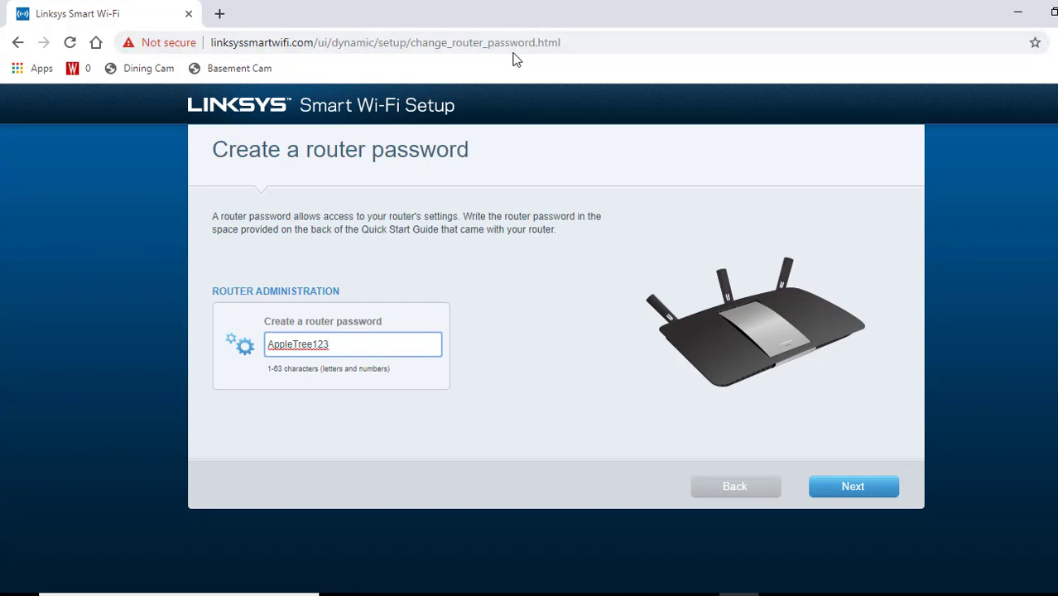
mouse_move(321, 371)
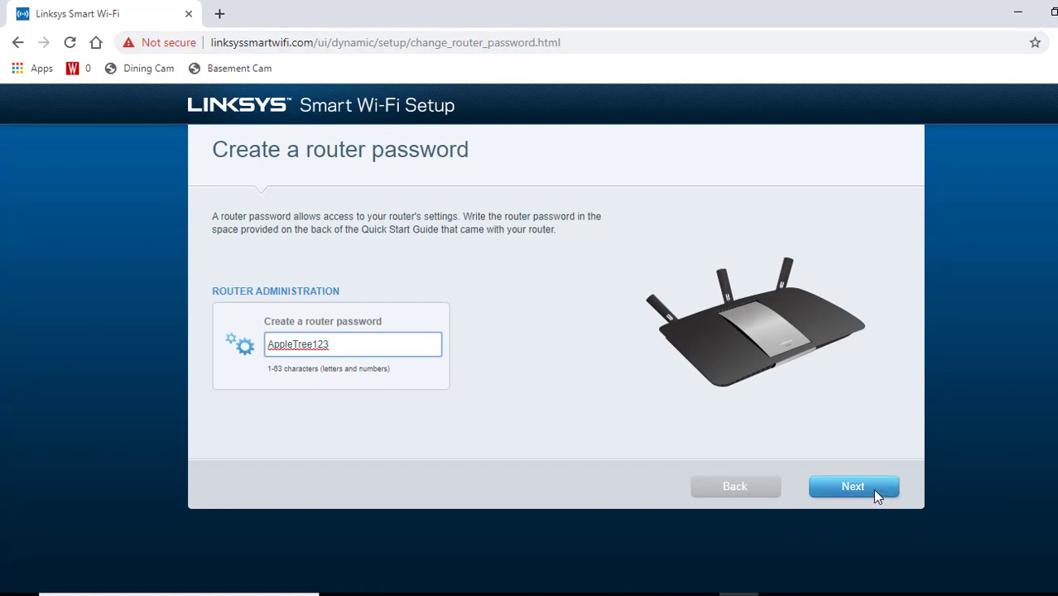
Apply the settings and review the 'Your router is set up!' summary of names and passwords
left_click(853, 487)
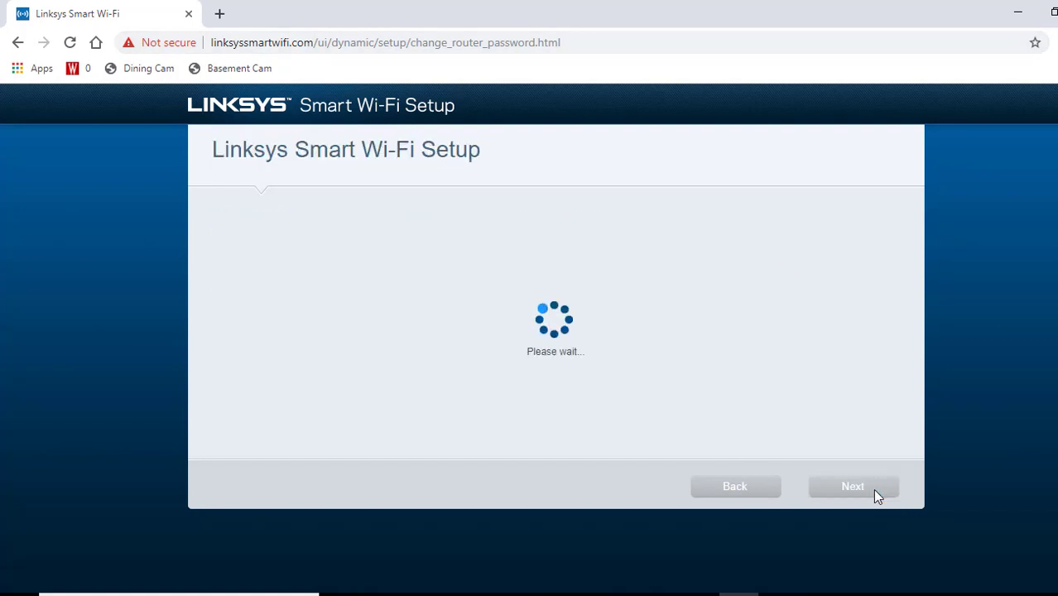
left_click(852, 487)
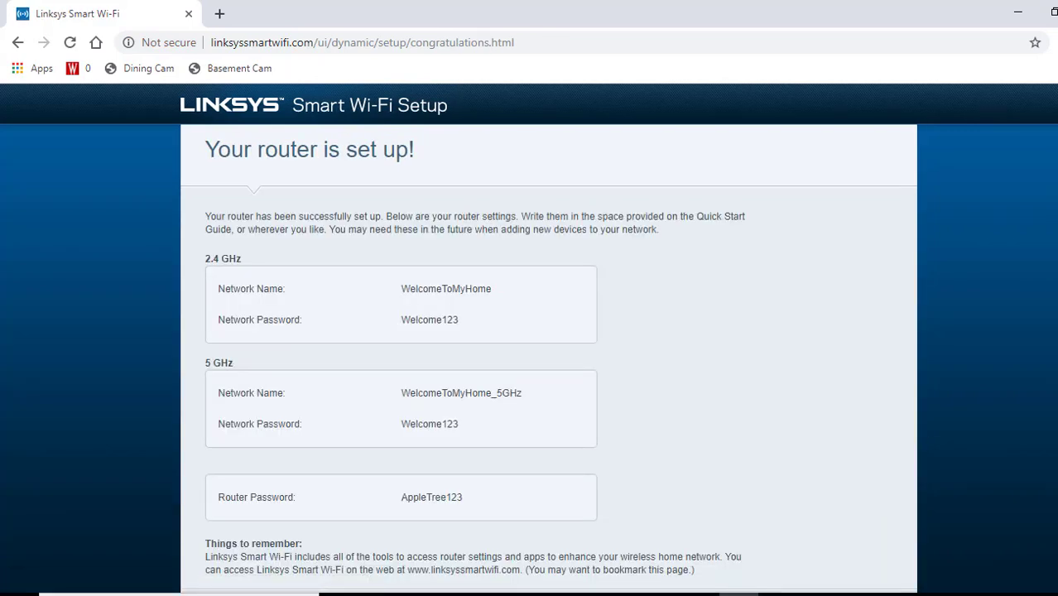
scroll("down", 3)
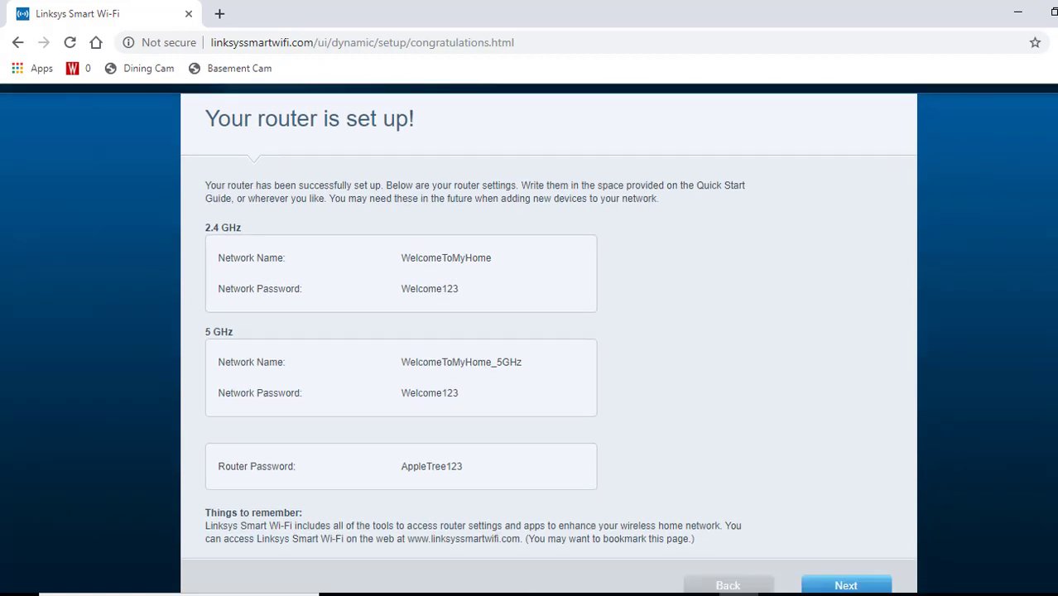
mouse_move(576, 262)
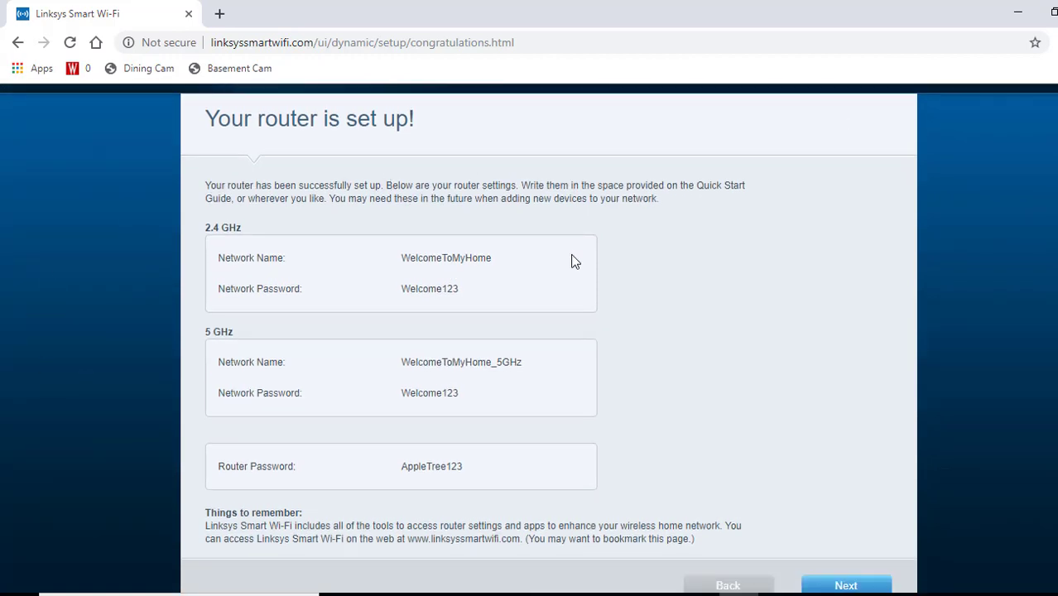
mouse_move(624, 275)
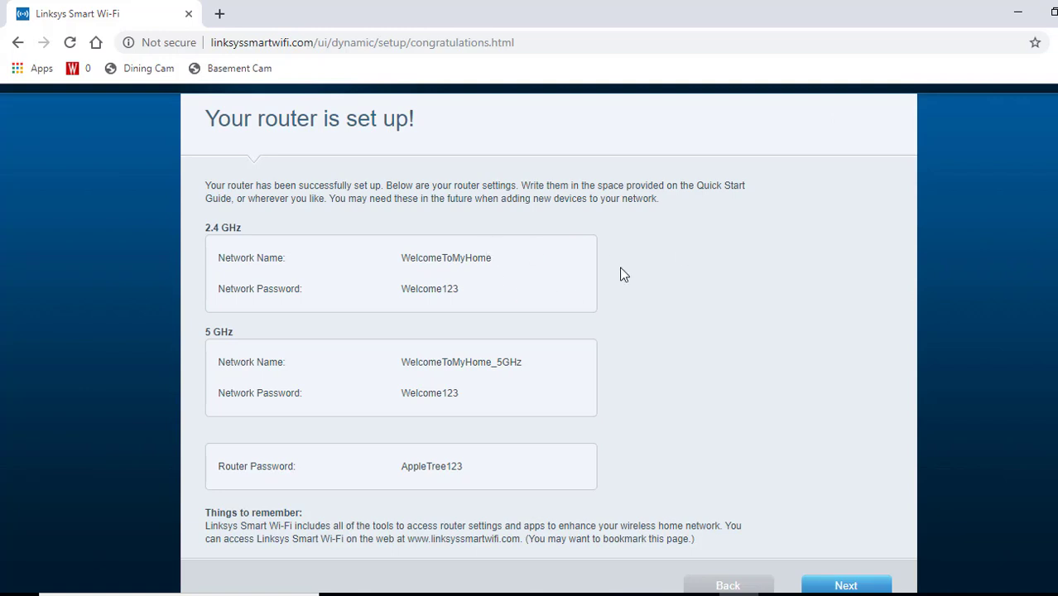
mouse_move(679, 393)
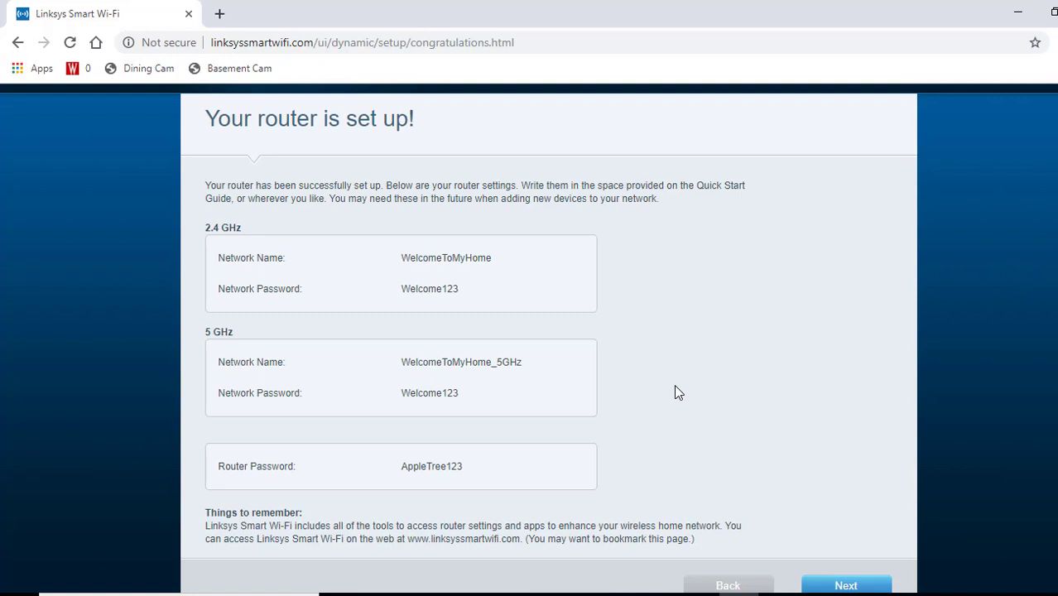
mouse_move(647, 583)
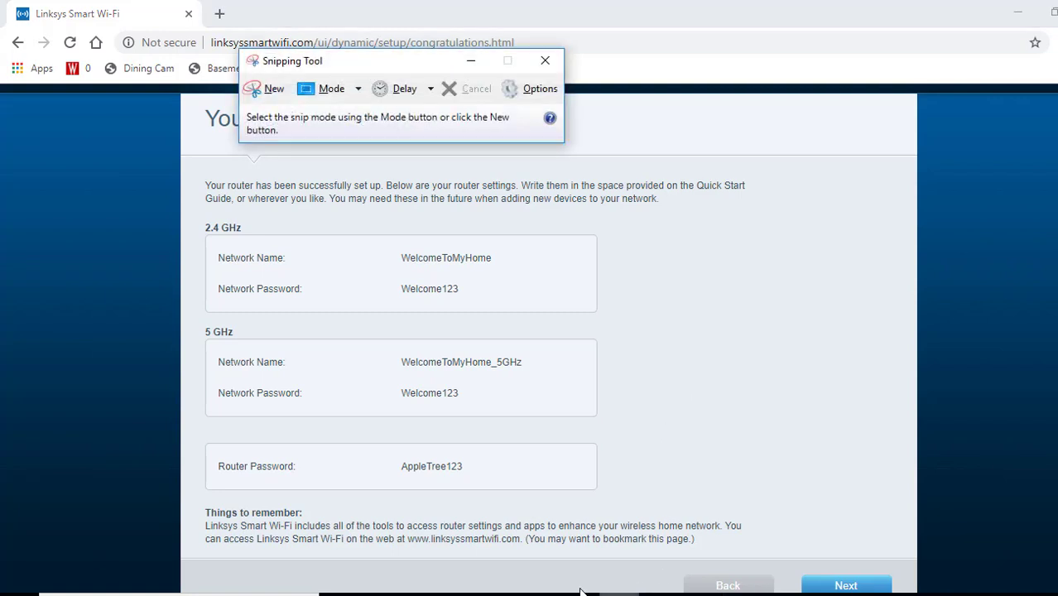
Snip the 'Your router is set up!' summary showing both band names and passwords
left_click(275, 89)
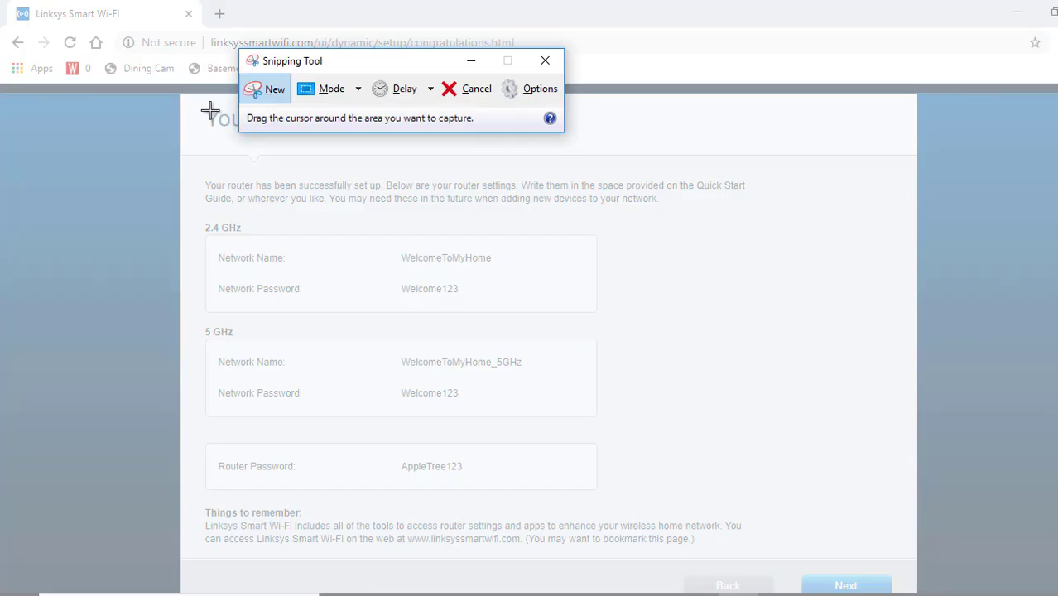
left_click_drag(209, 110, 736, 569)
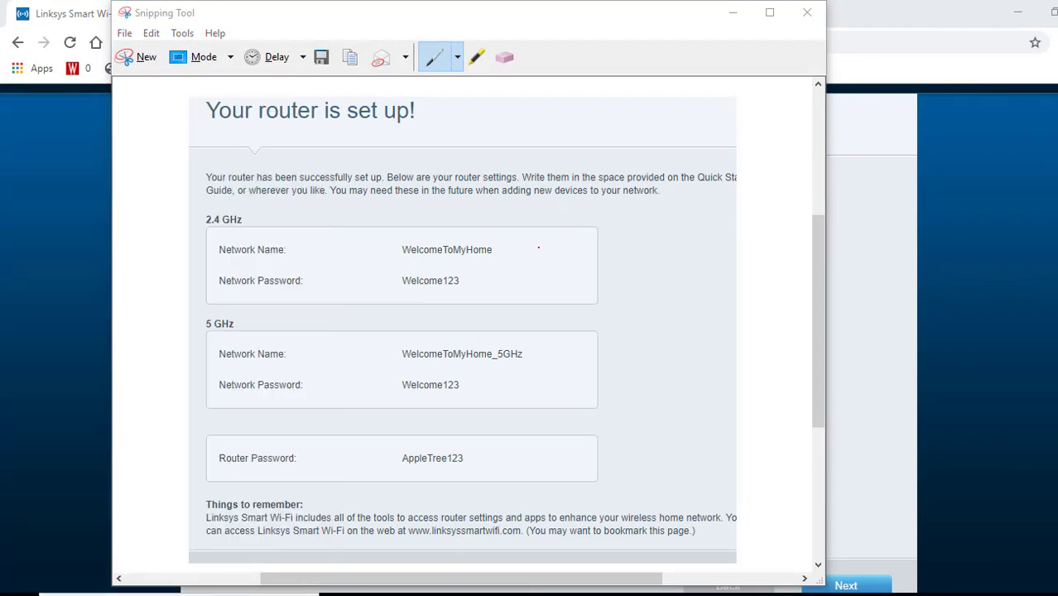
left_click(73, 67)
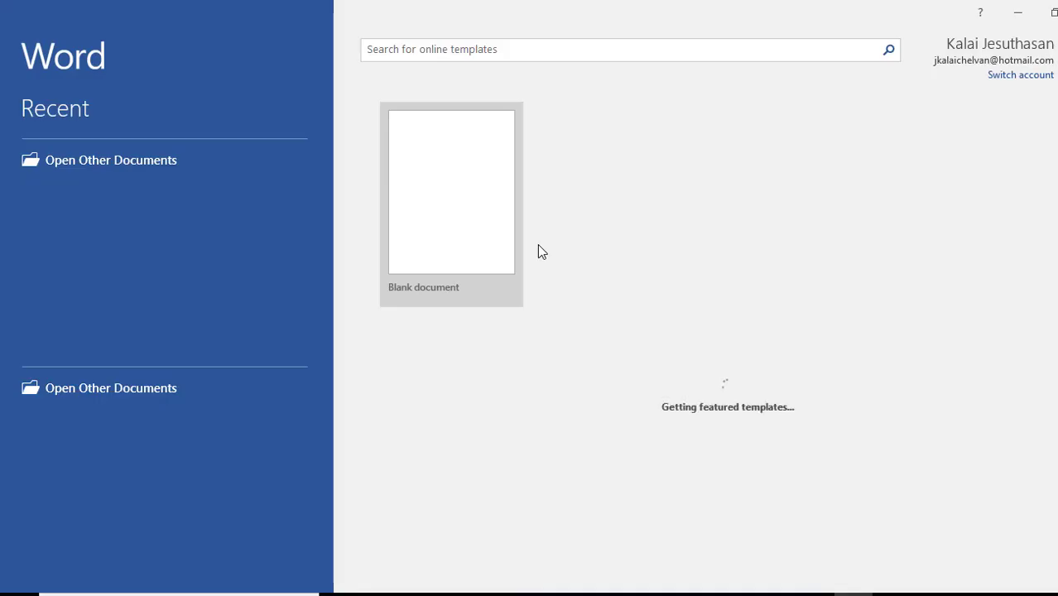
Save a new blank Word document to the Desktop as mywifi-passwords
left_click(450, 192)
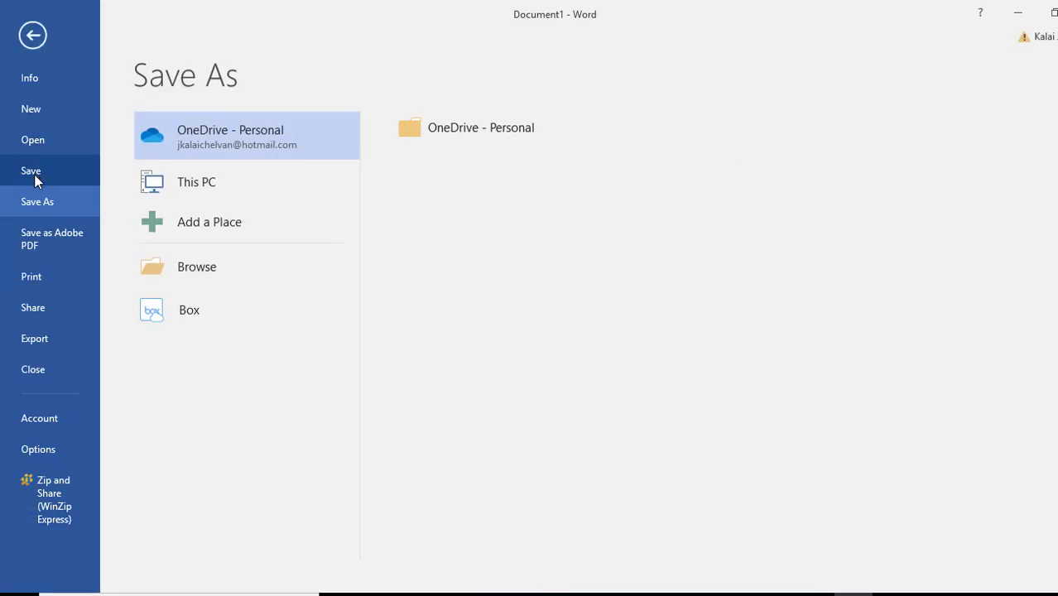
left_click(197, 180)
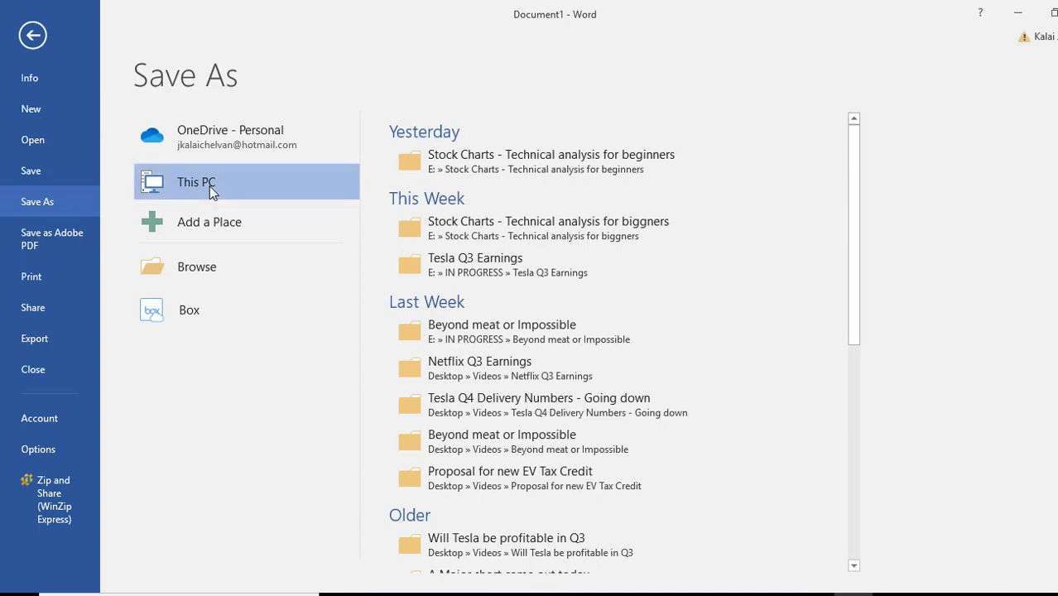
left_click(197, 267)
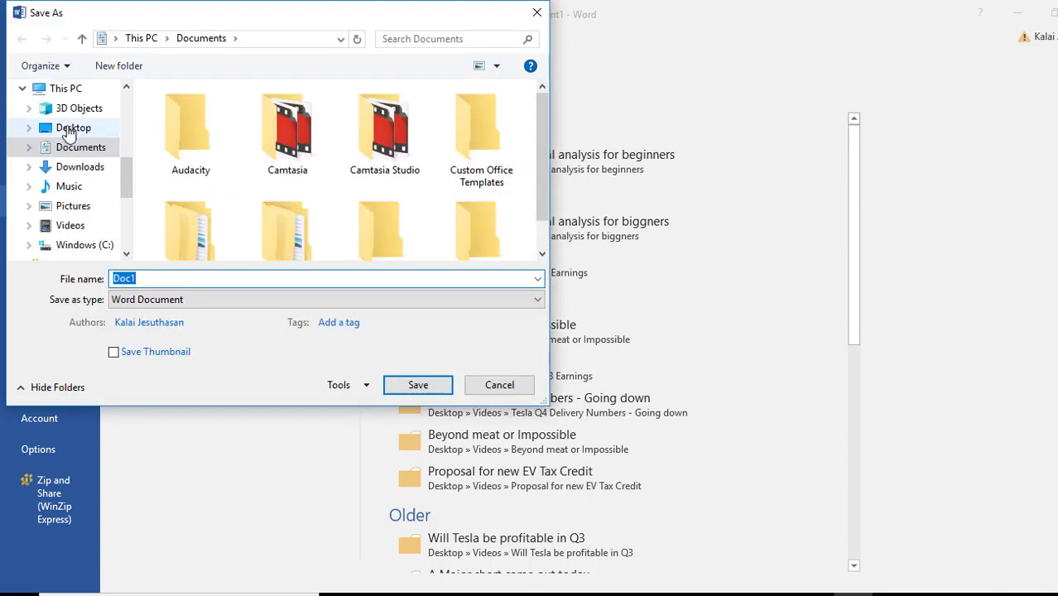
left_click(75, 127)
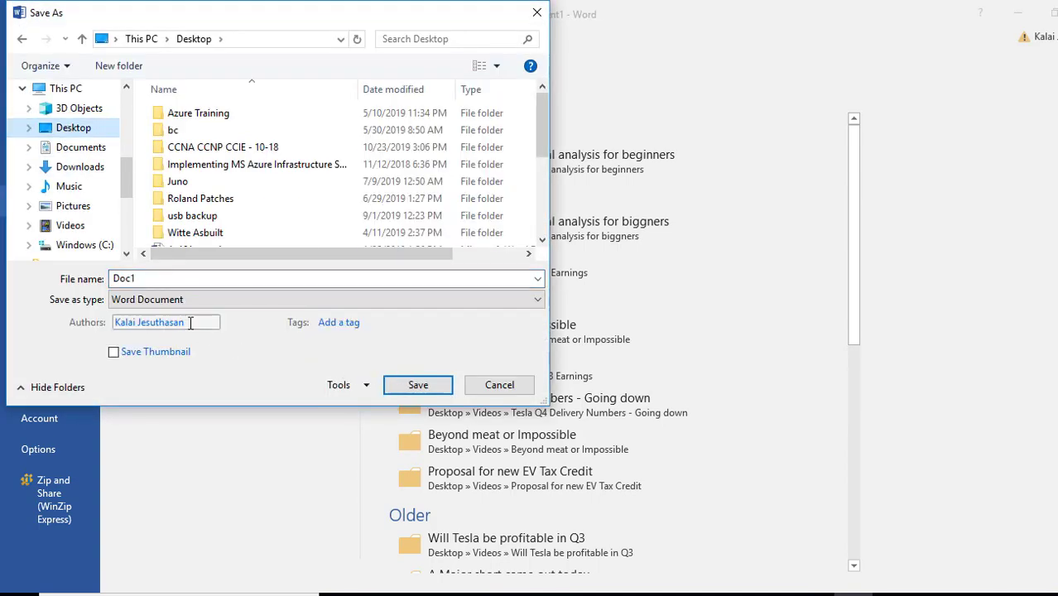
type("my")
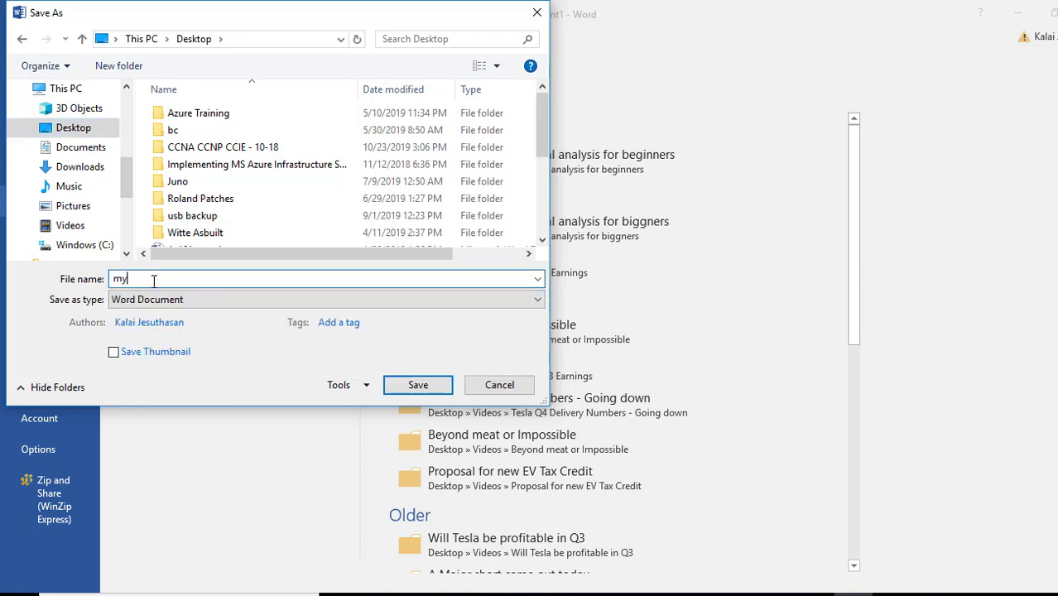
type("wifi")
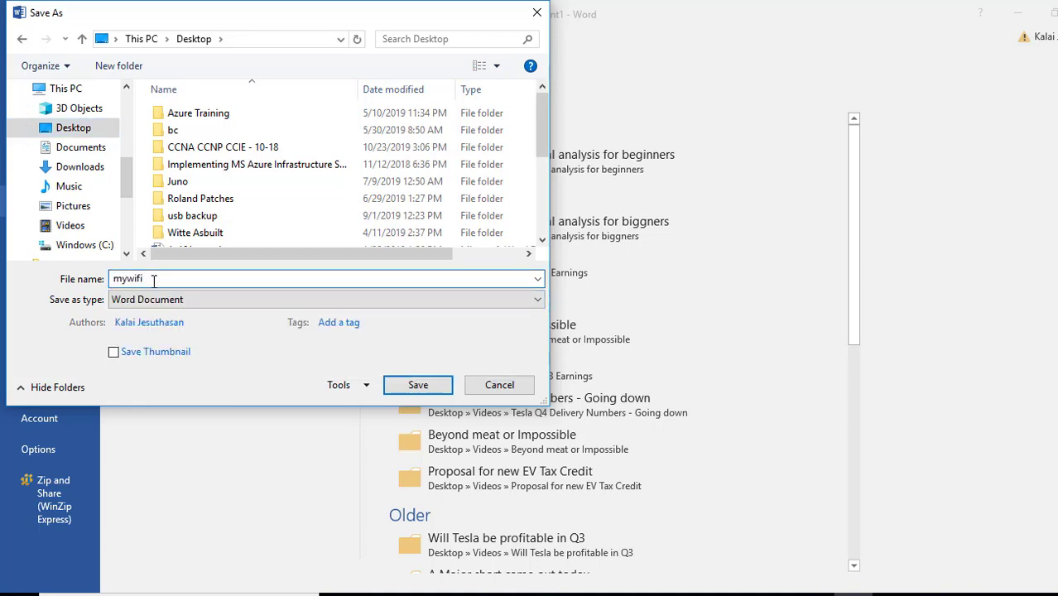
type("-passwor")
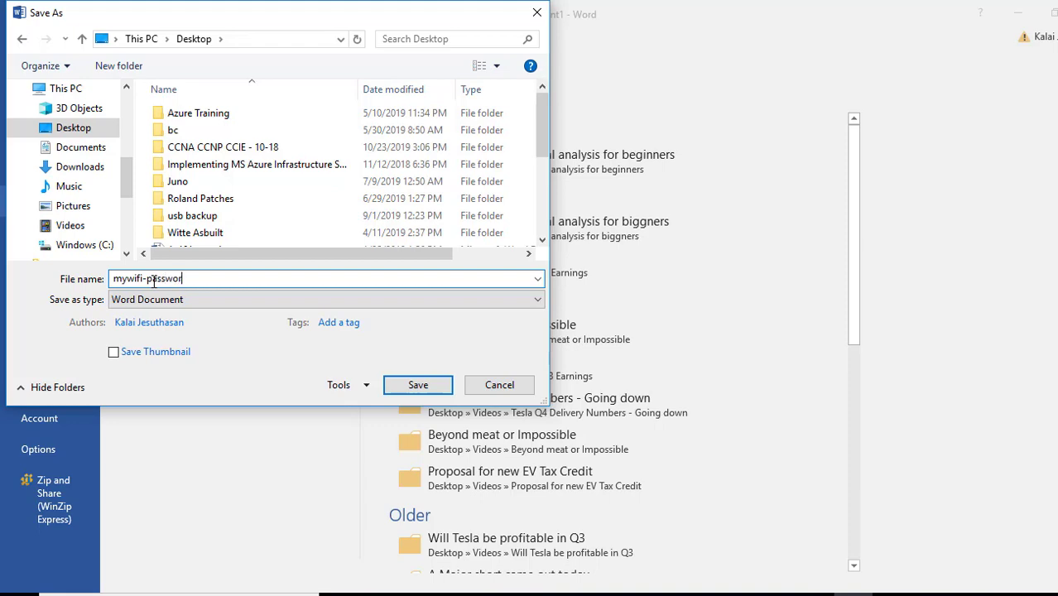
type("ds")
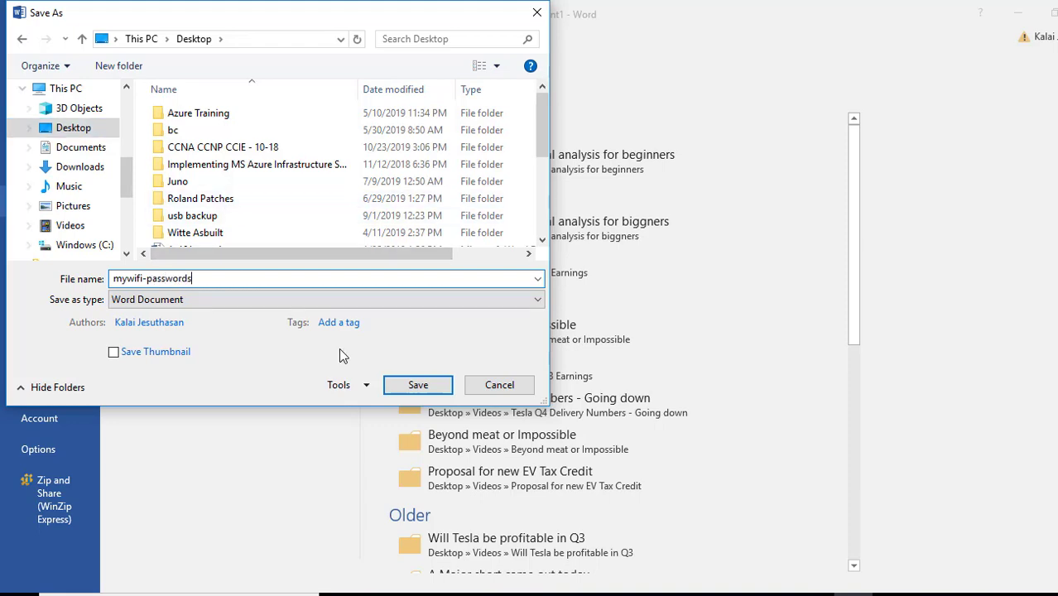
left_click(418, 384)
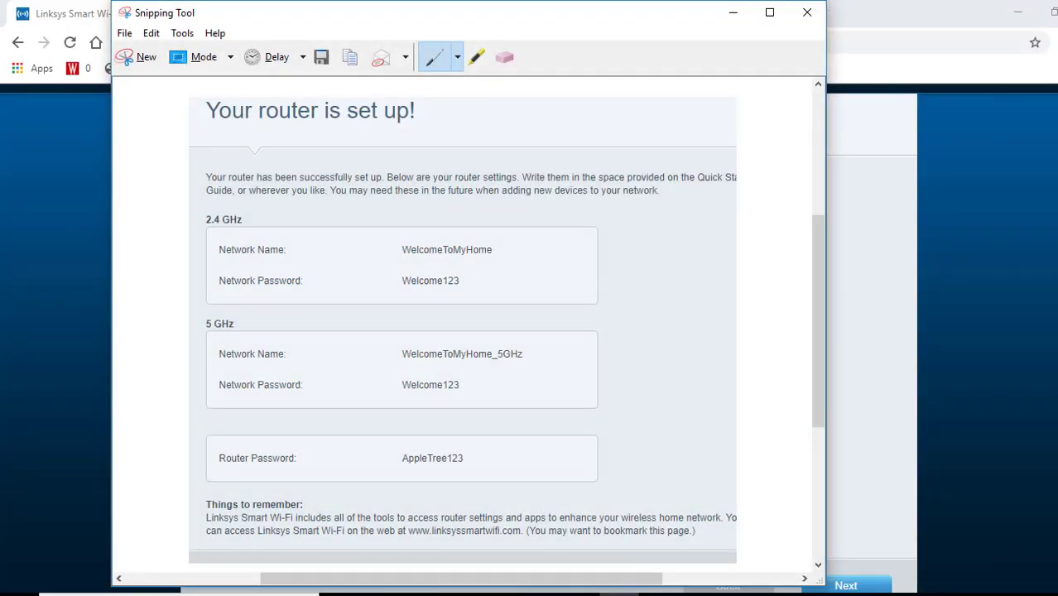
Close Snipping Tool, discarding the unsaved snip
left_click(145, 56)
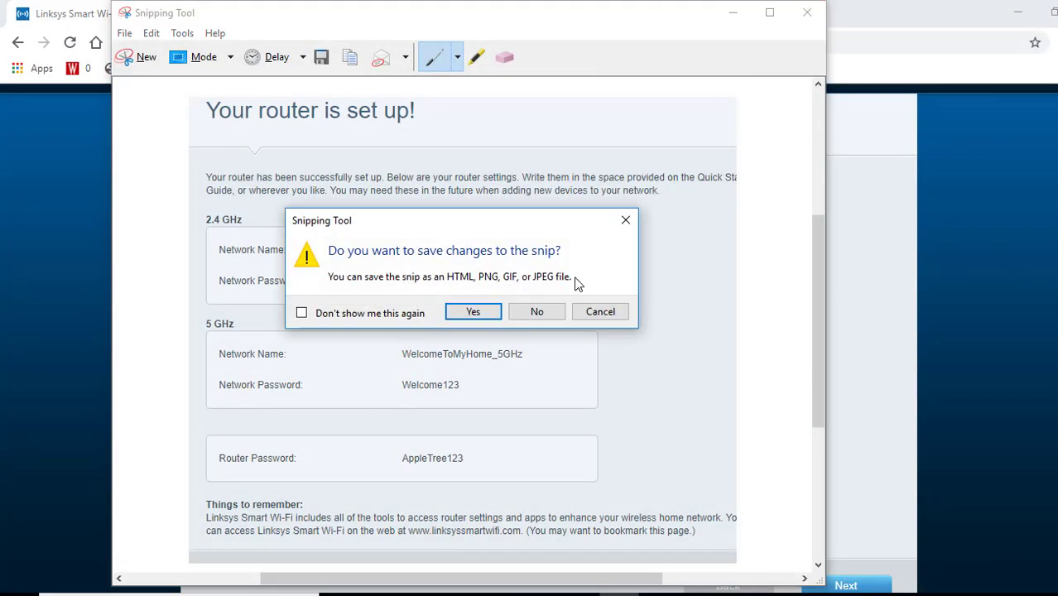
left_click(537, 311)
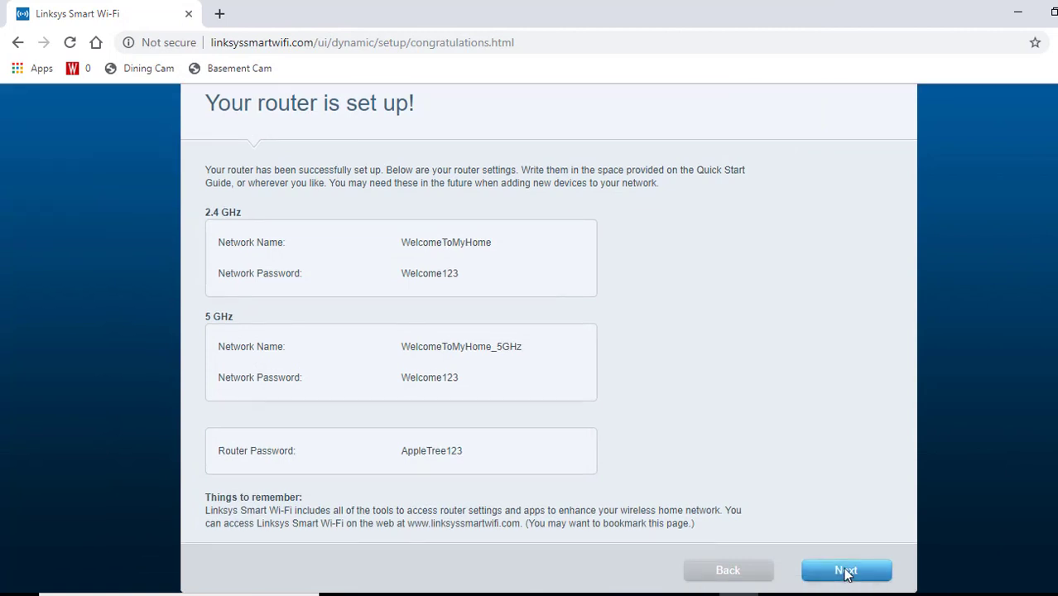
Continue past the summary and choose 'No thanks' for the Smart Wi-Fi account
left_click(845, 570)
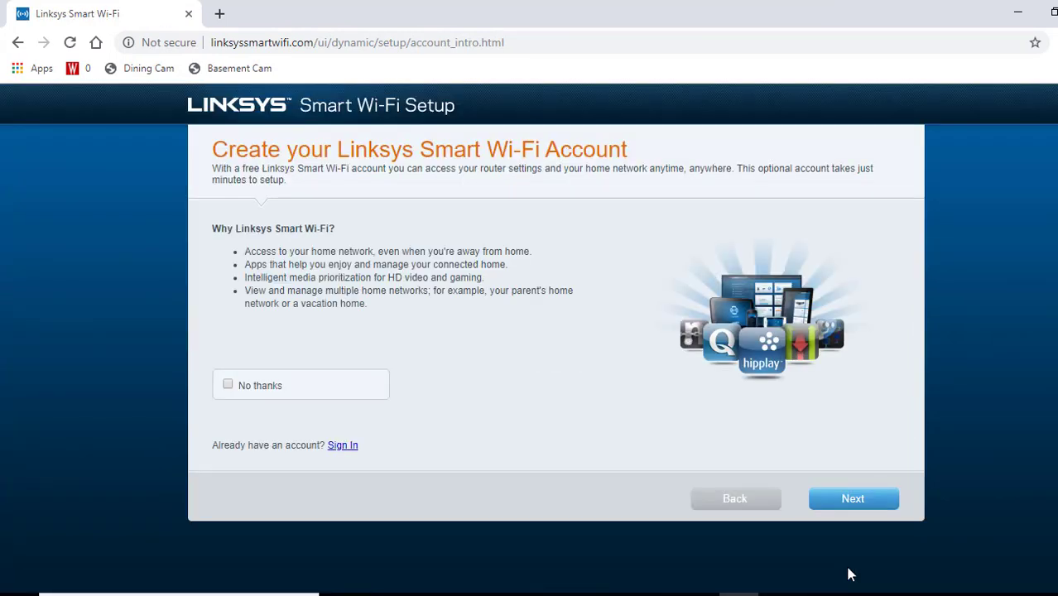
mouse_move(624, 249)
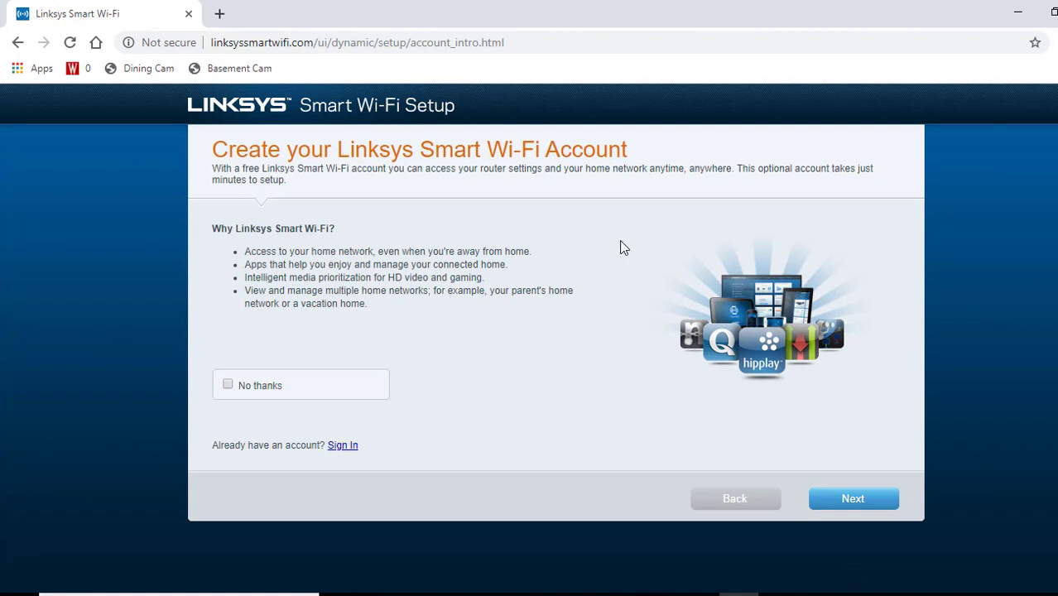
mouse_move(497, 219)
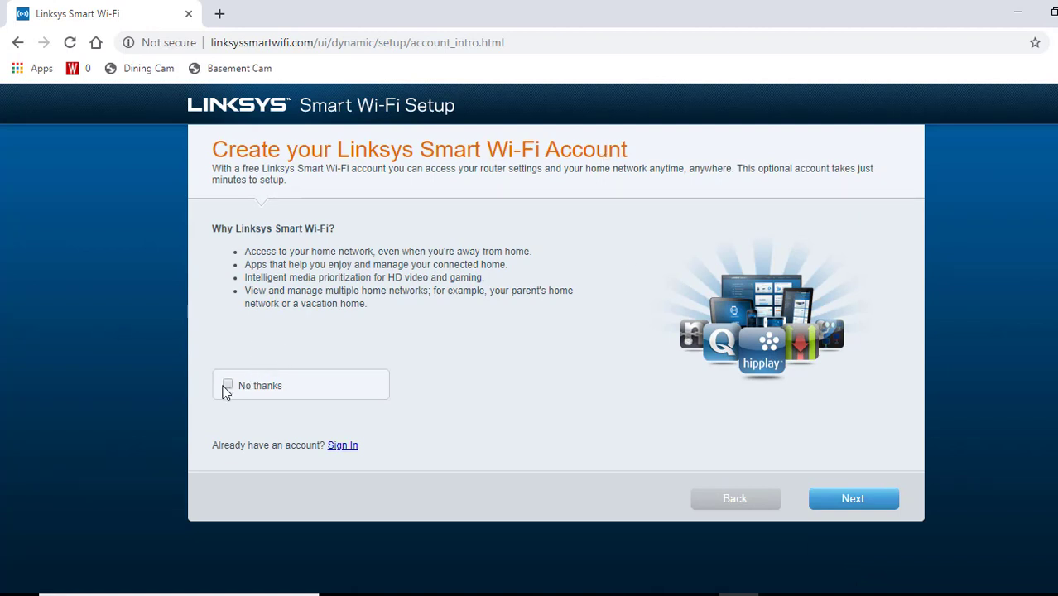
left_click(227, 385)
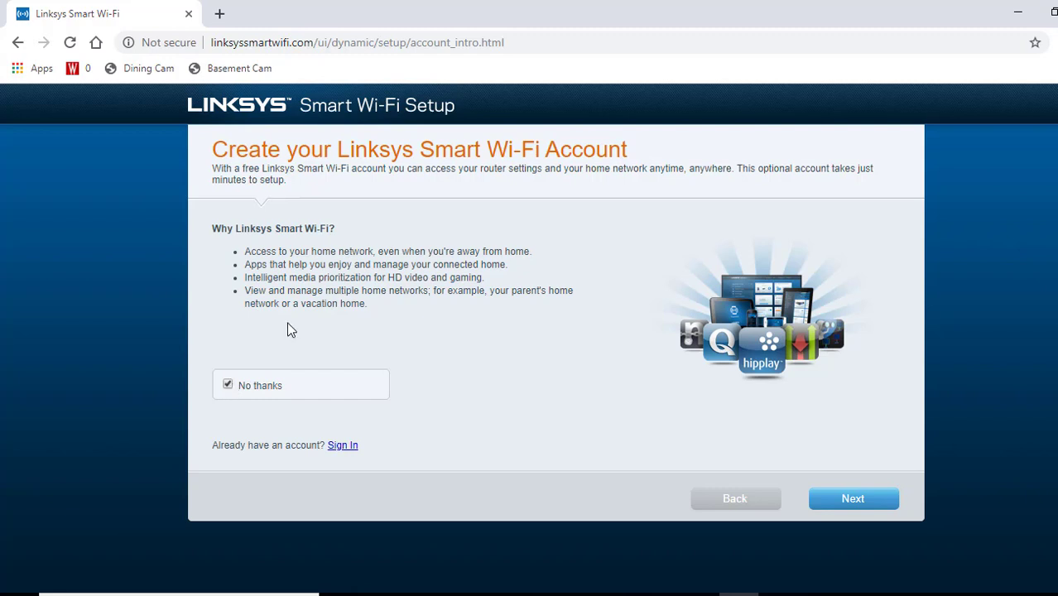
mouse_move(444, 366)
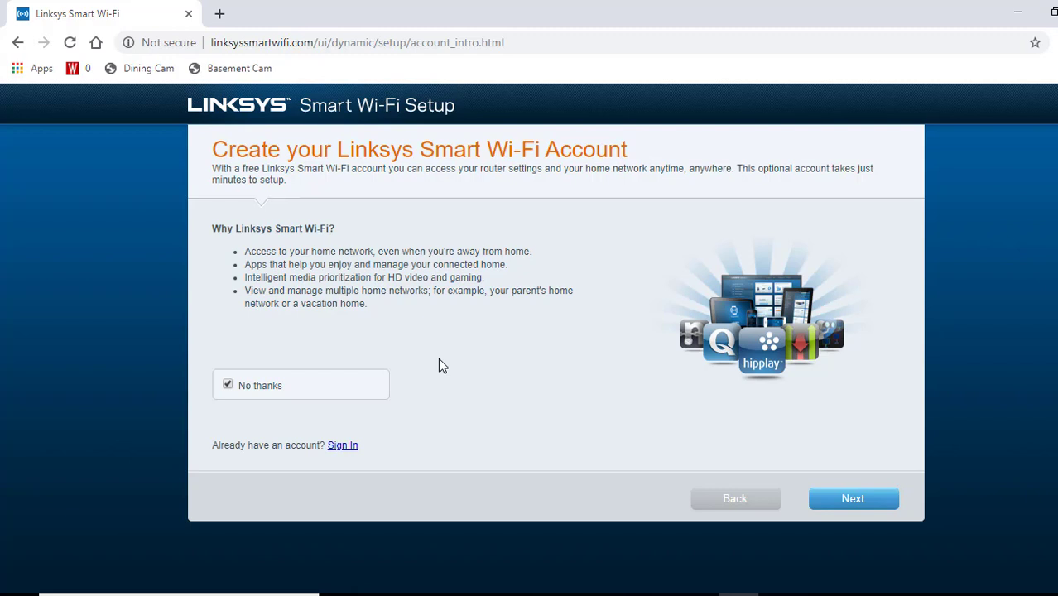
mouse_move(744, 547)
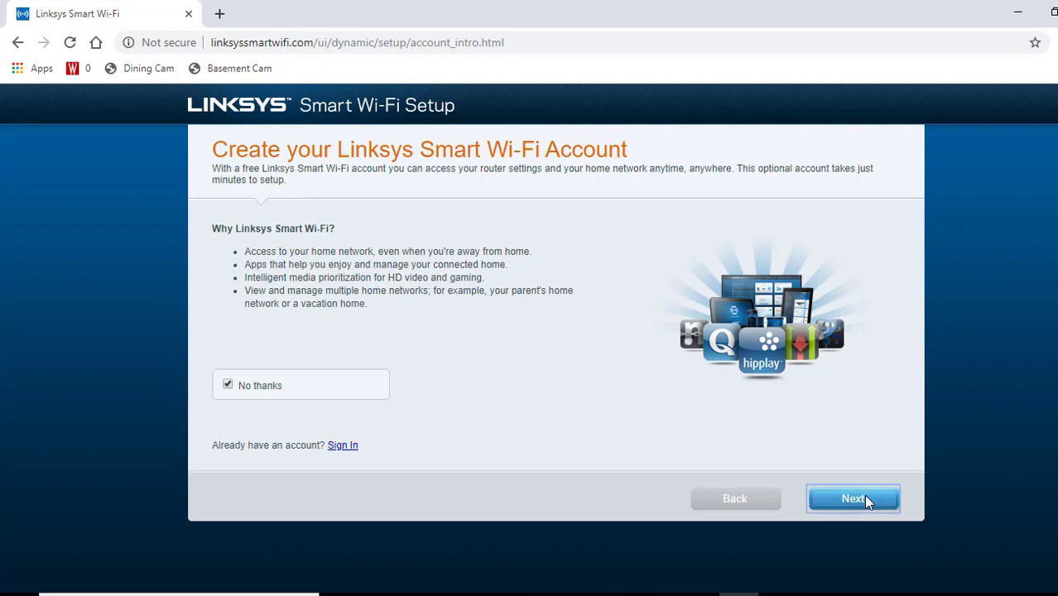
left_click(853, 498)
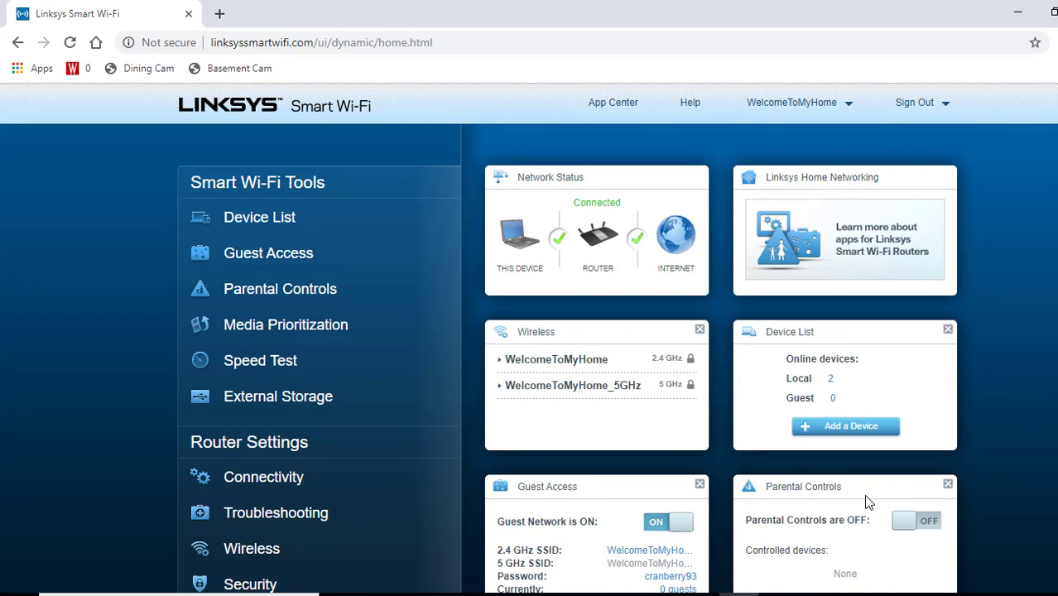
mouse_move(775, 199)
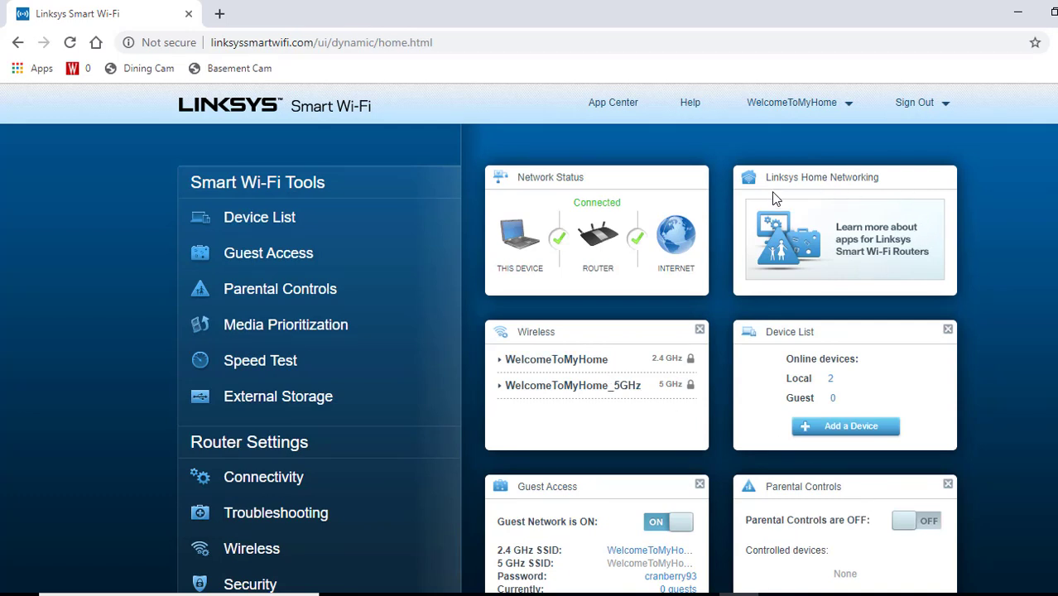
mouse_move(633, 212)
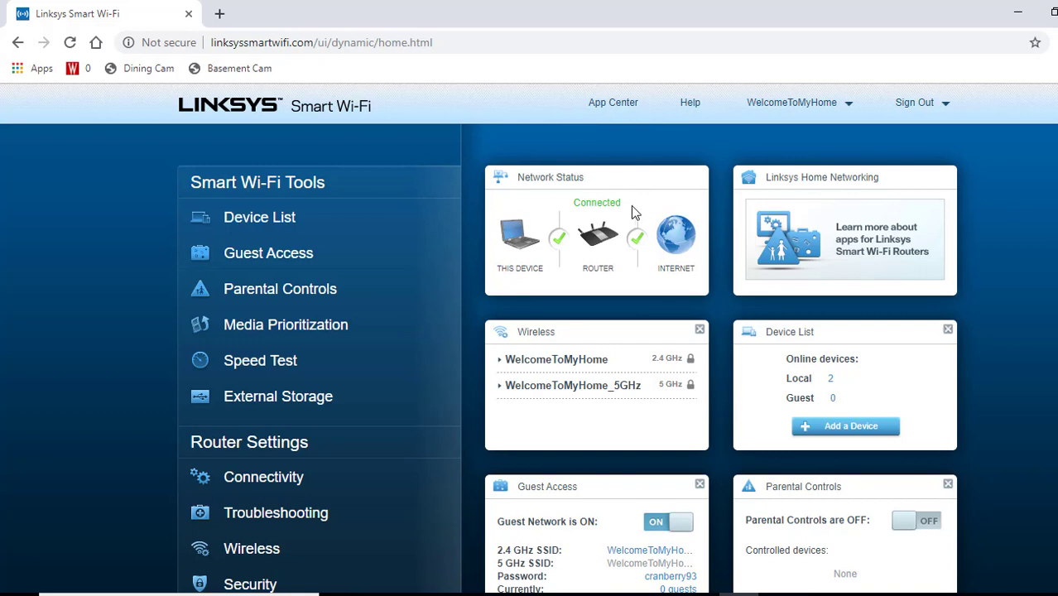
mouse_move(589, 193)
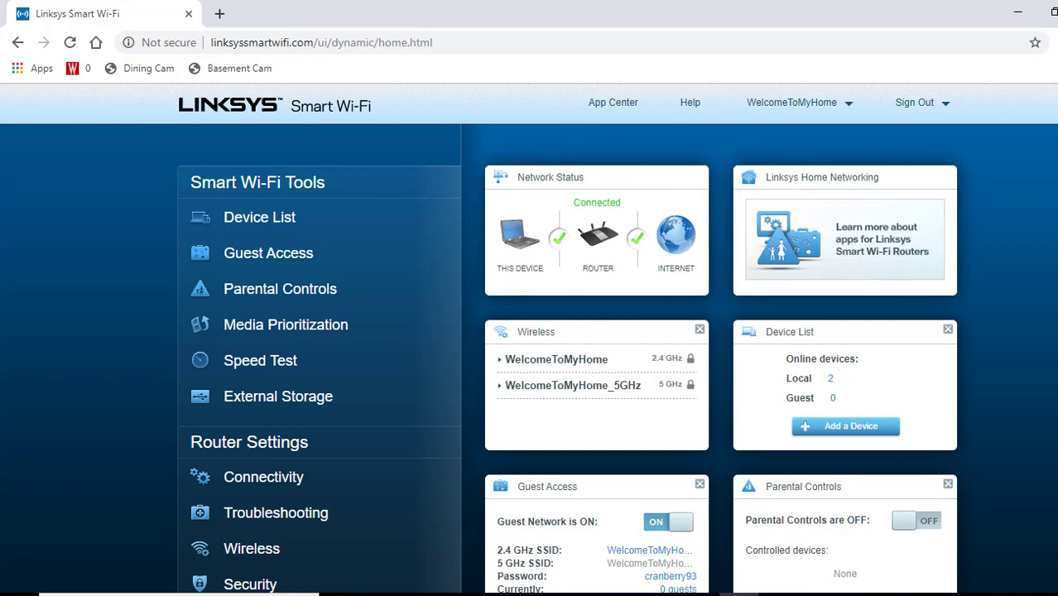
scroll("down", 3)
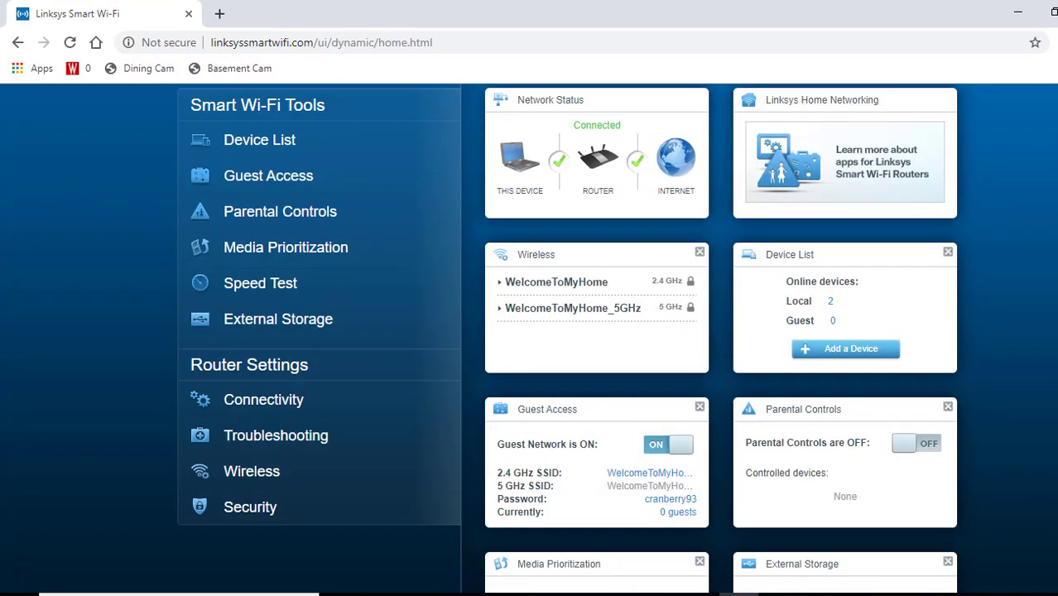
scroll("up", 3)
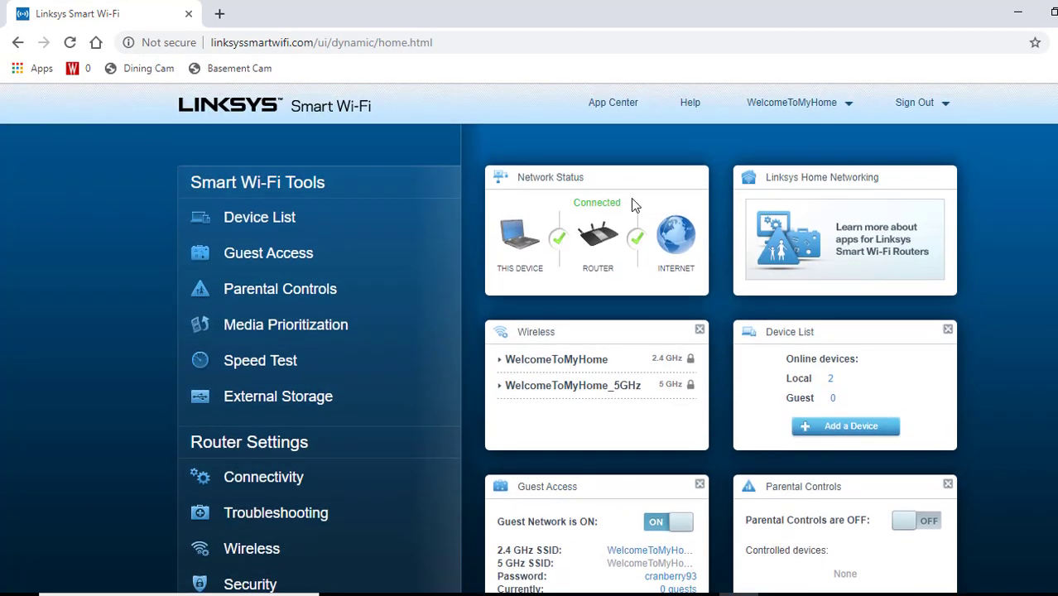
mouse_move(842, 217)
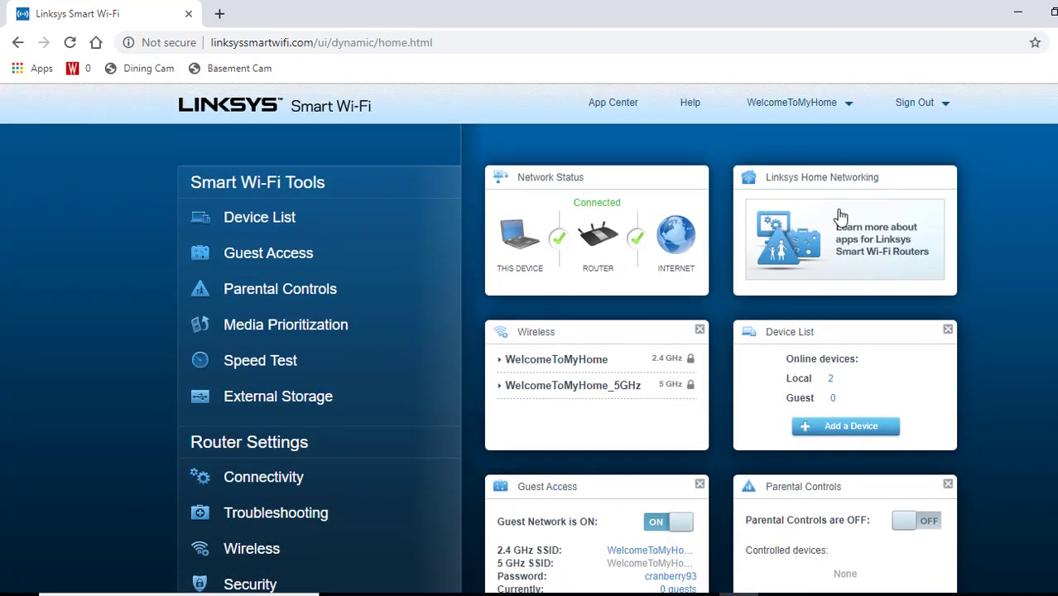
scroll("down", 3)
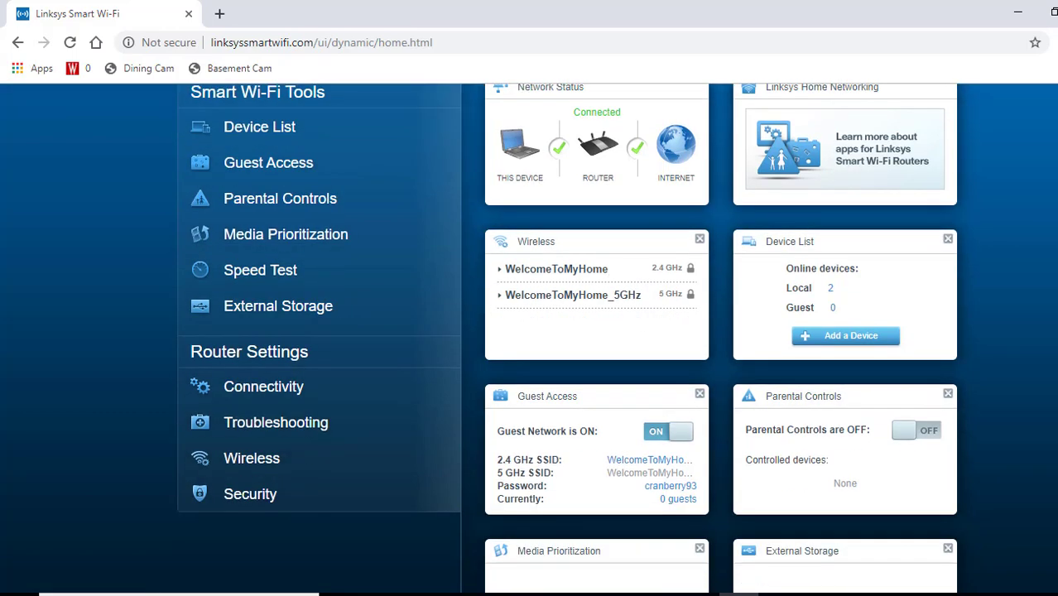
mouse_move(550, 272)
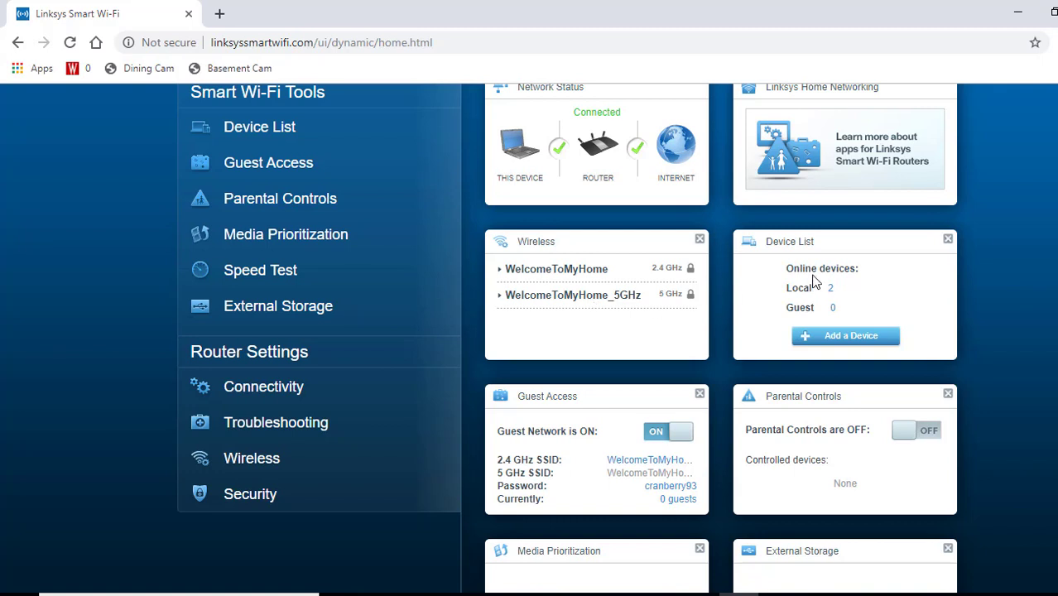
mouse_move(944, 404)
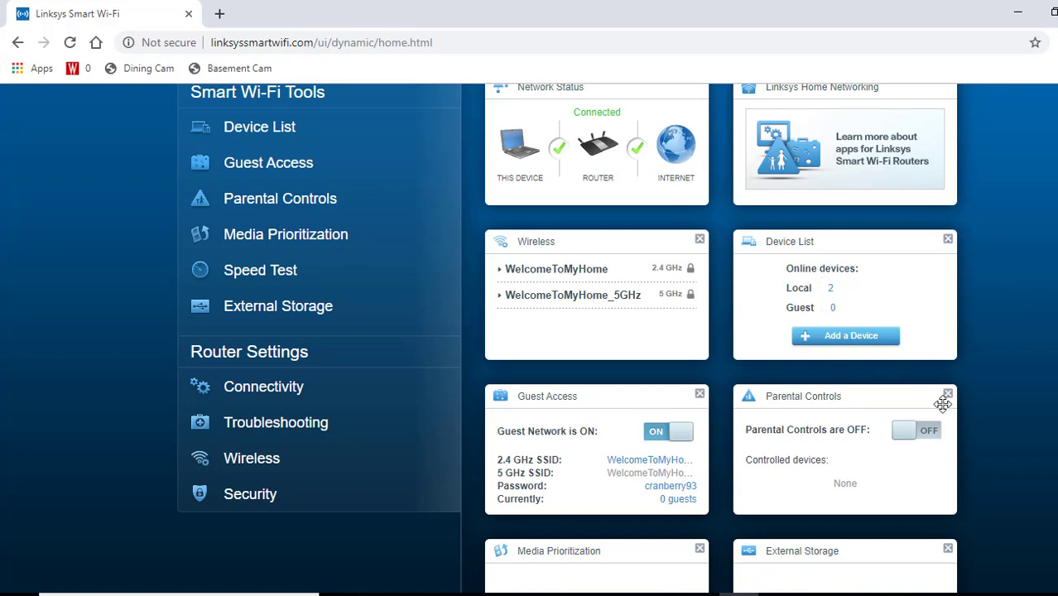
scroll("down", 3)
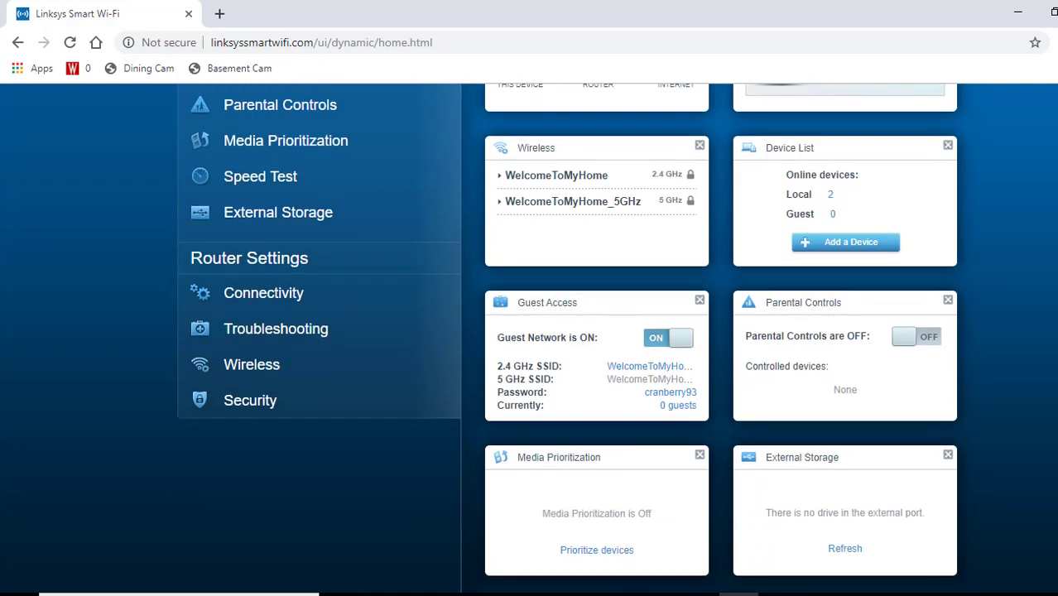
mouse_move(609, 447)
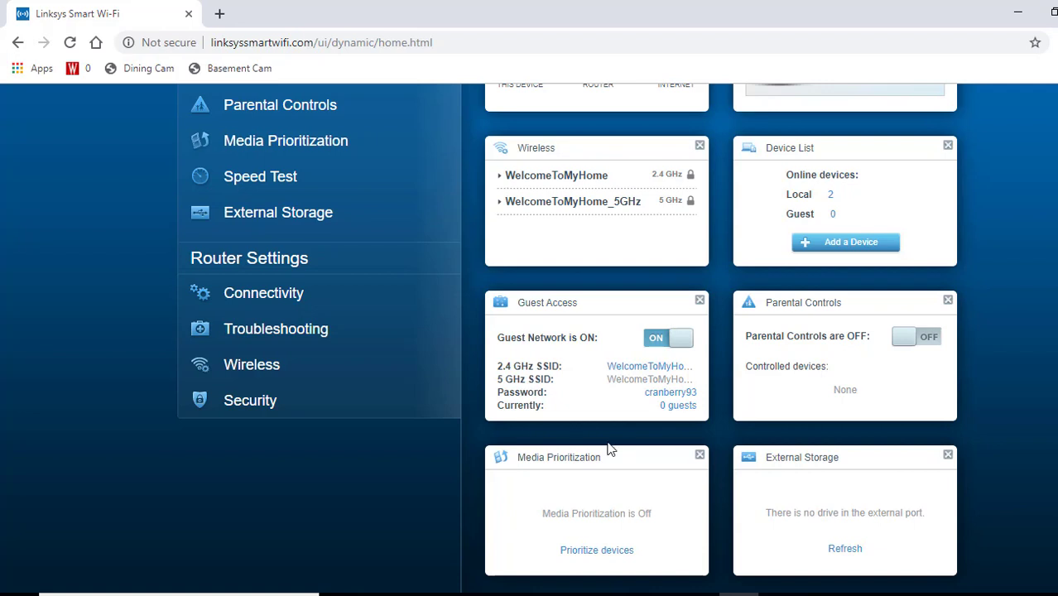
mouse_move(637, 364)
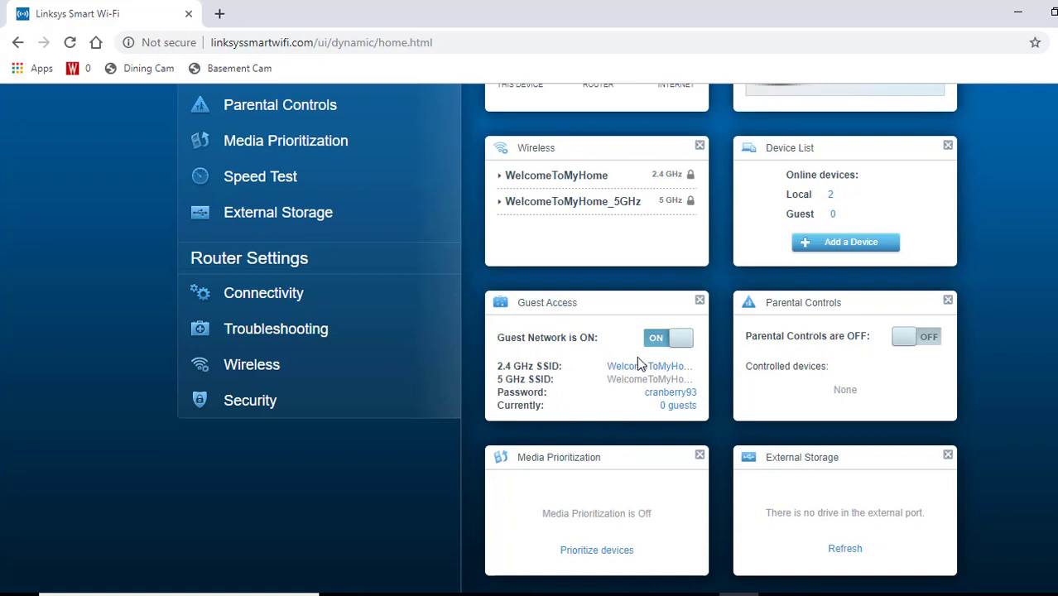
mouse_move(659, 371)
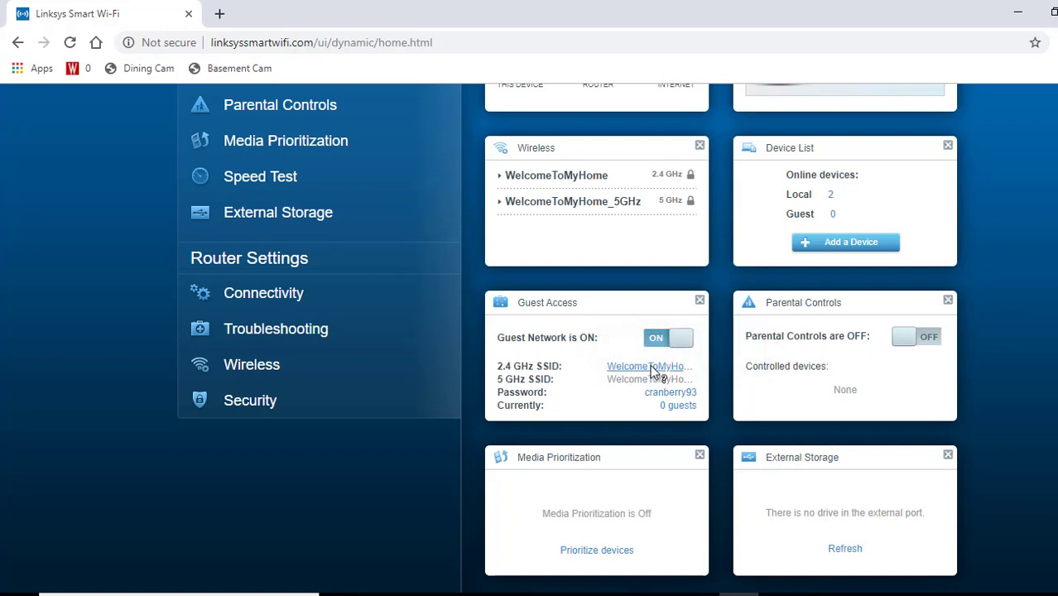
mouse_move(649, 366)
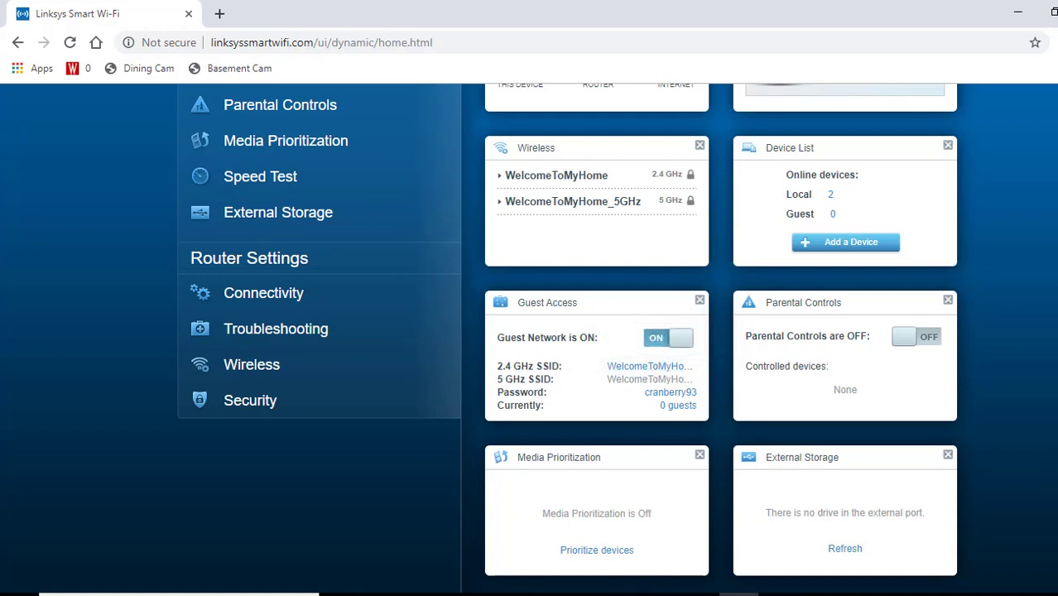
scroll("up", 3)
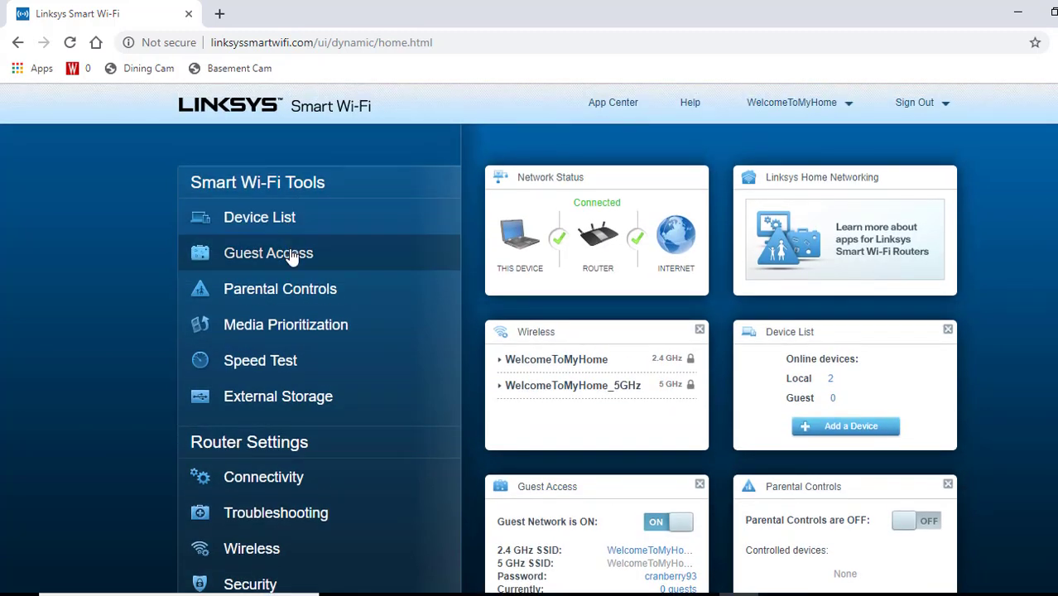
left_click(268, 252)
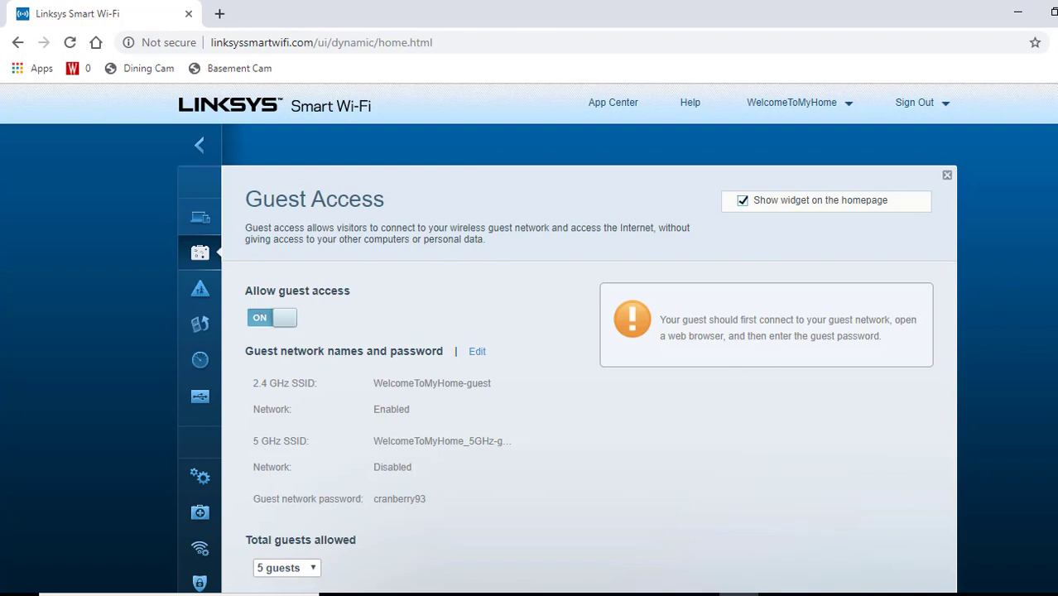
scroll("down", 3)
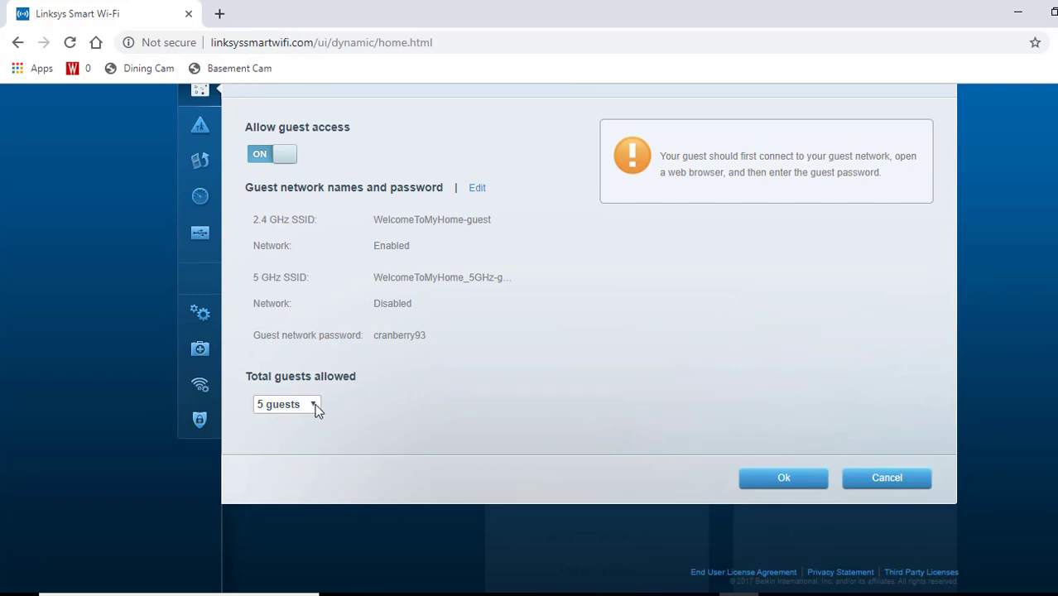
mouse_move(418, 426)
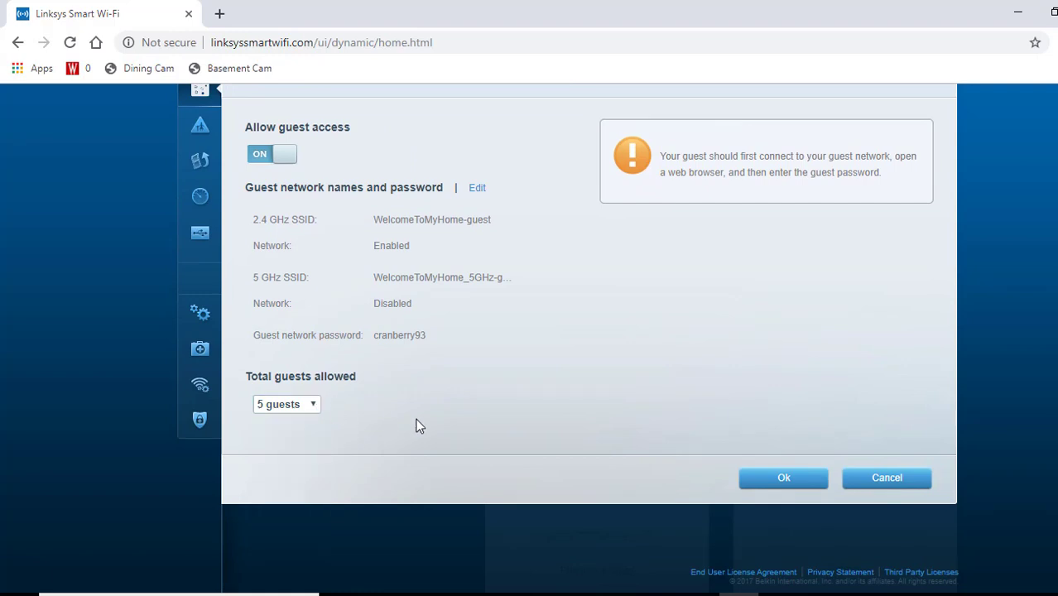
scroll("up", 3)
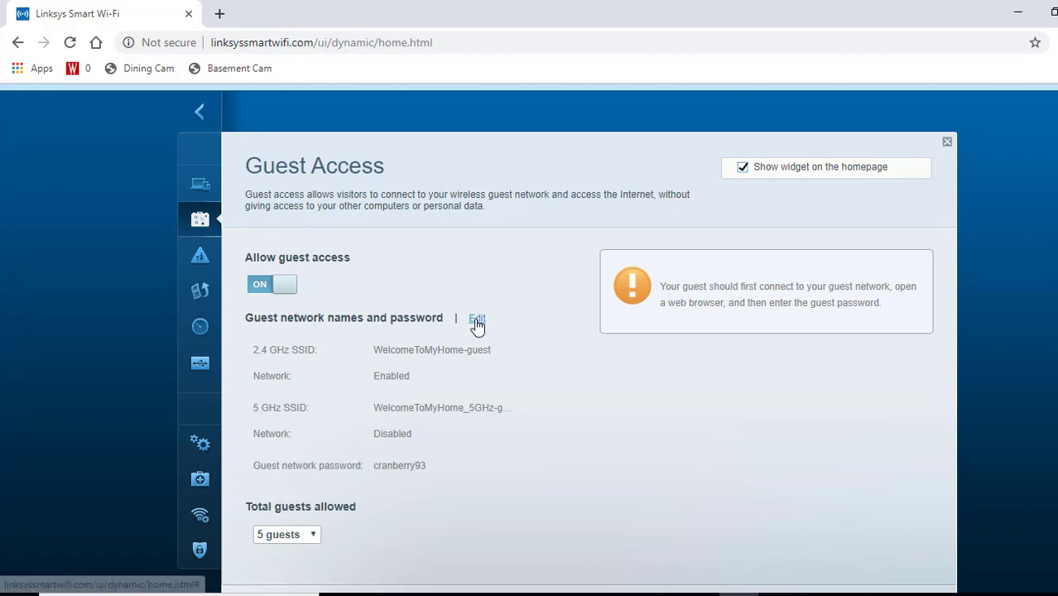
left_click(477, 320)
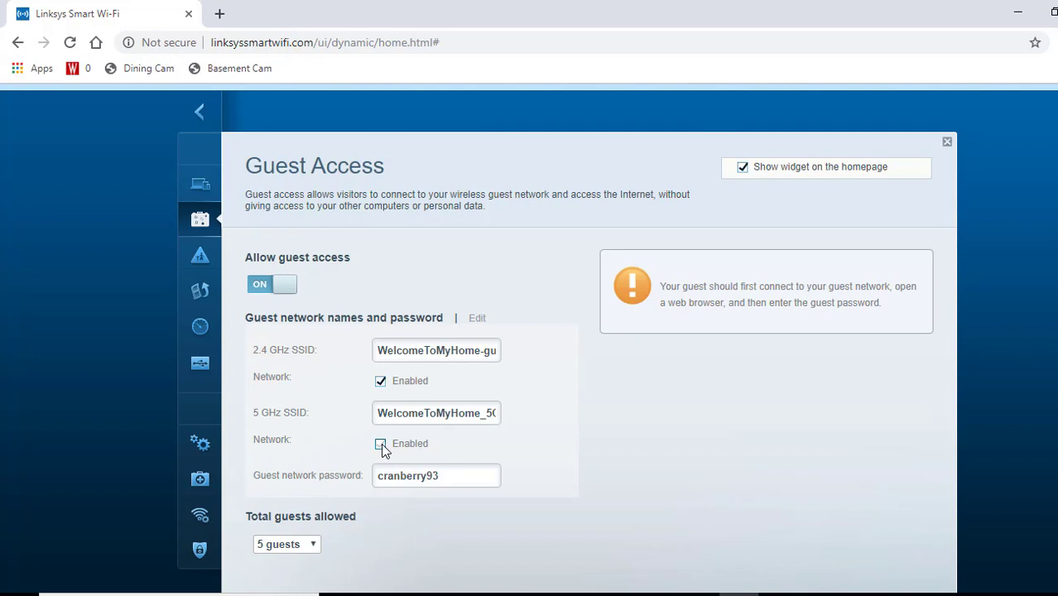
left_click(381, 444)
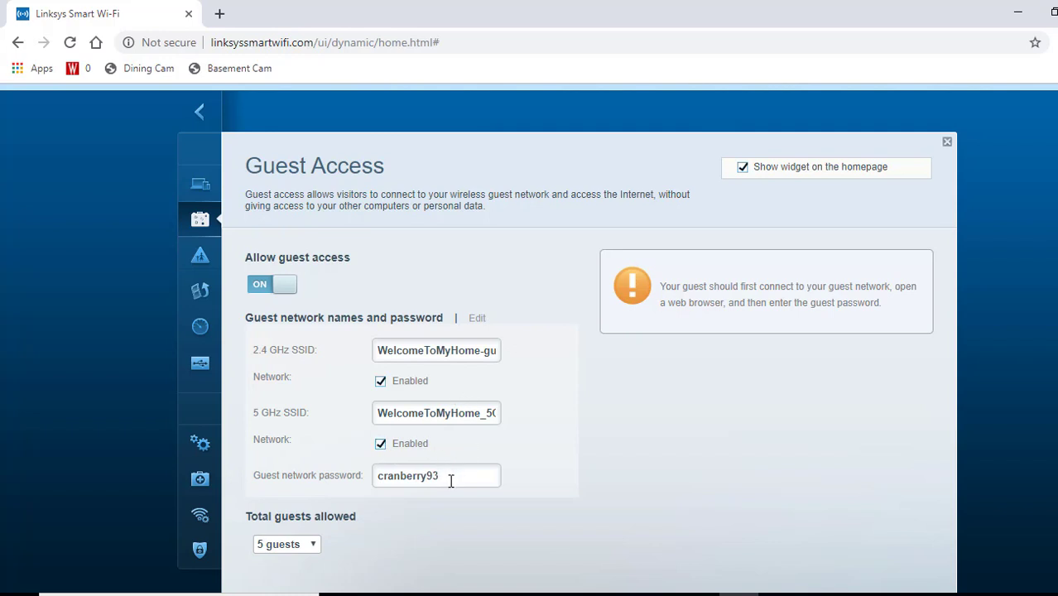
mouse_move(399, 497)
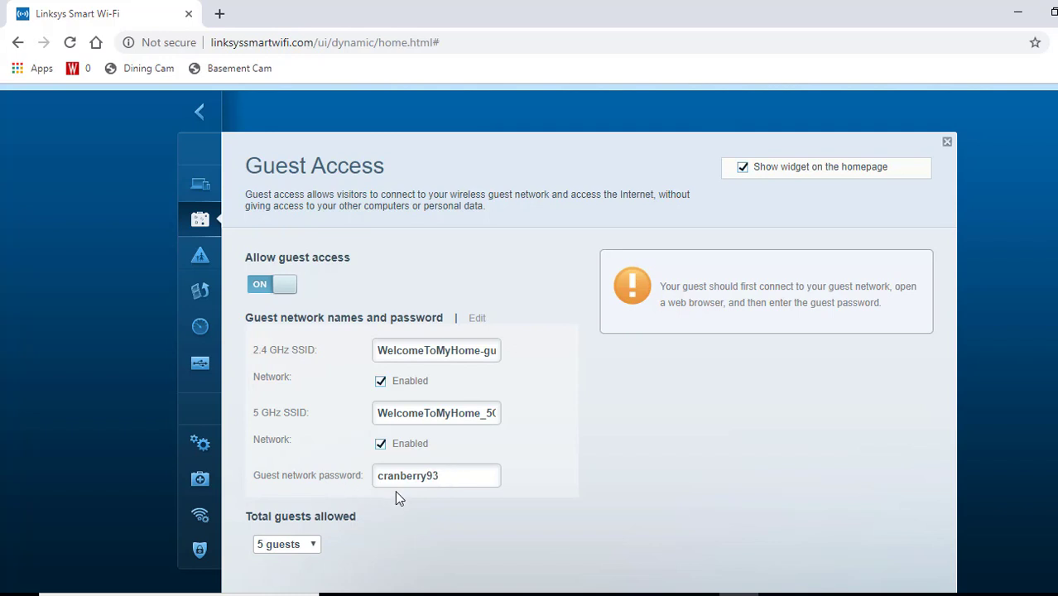
left_click(450, 476)
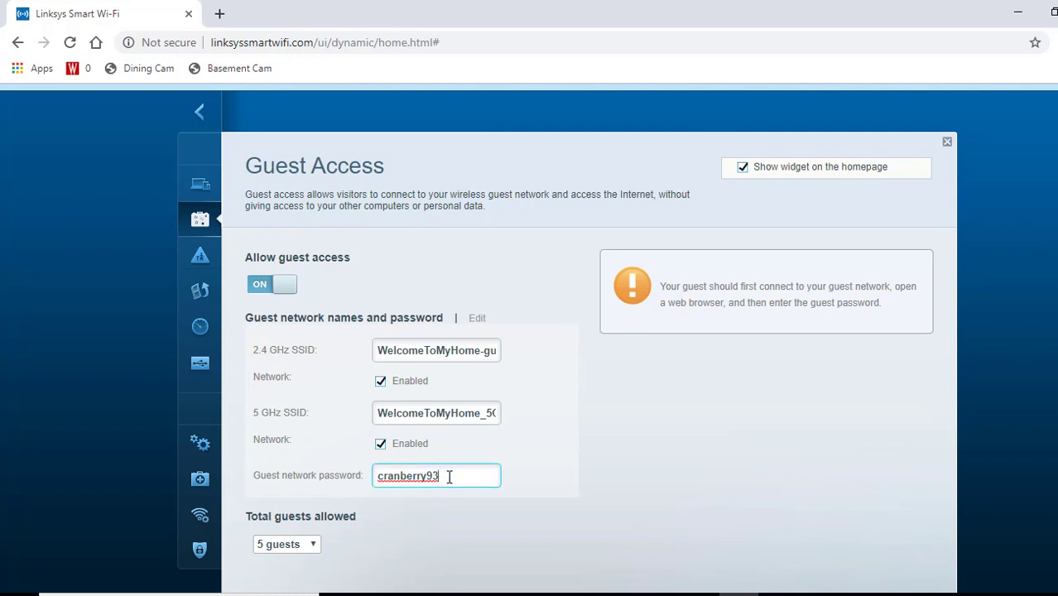
key("BackSpace")
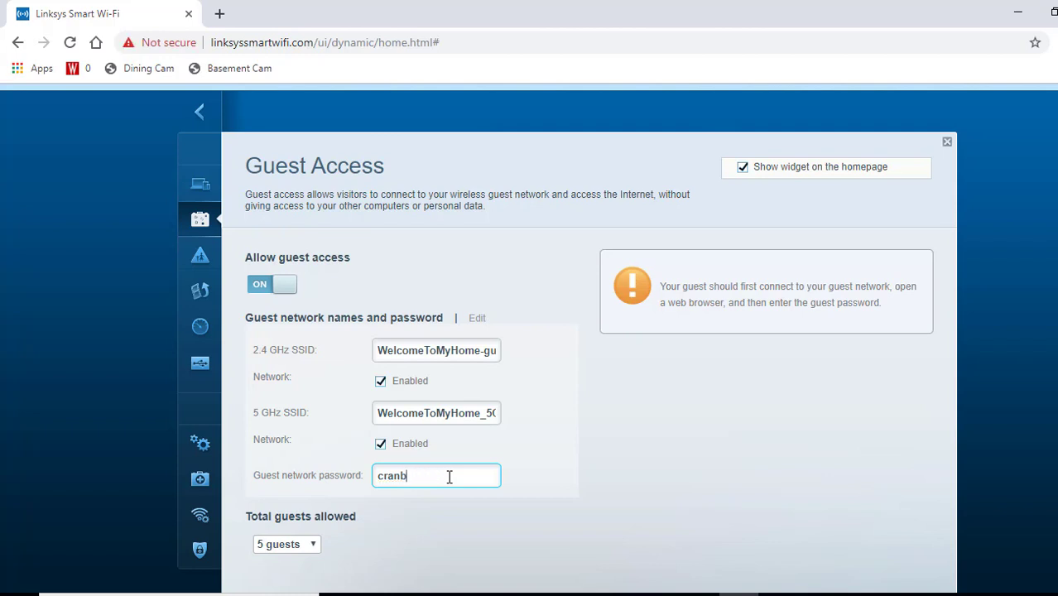
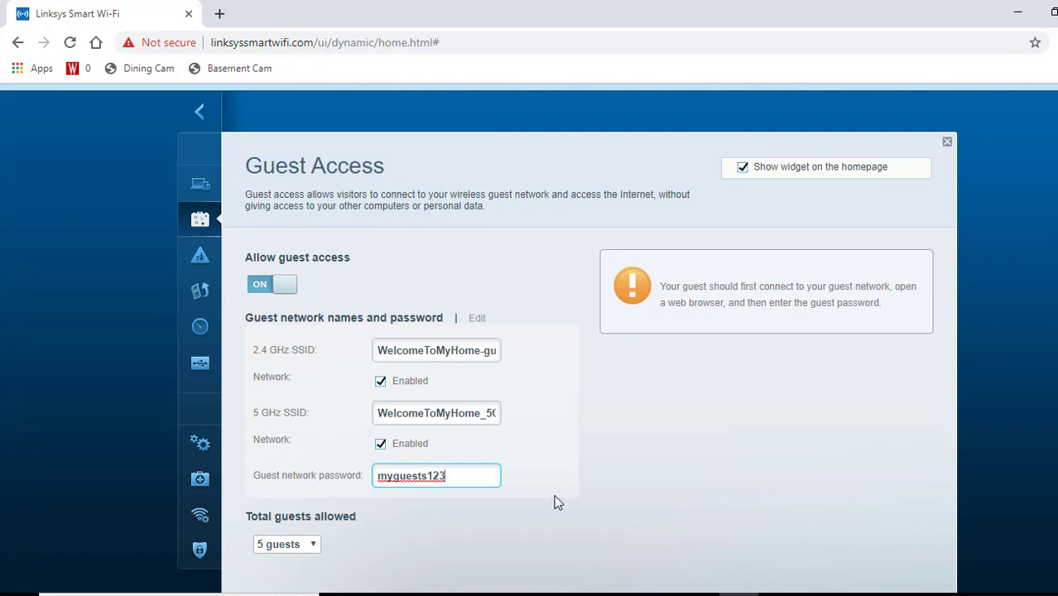
mouse_move(566, 413)
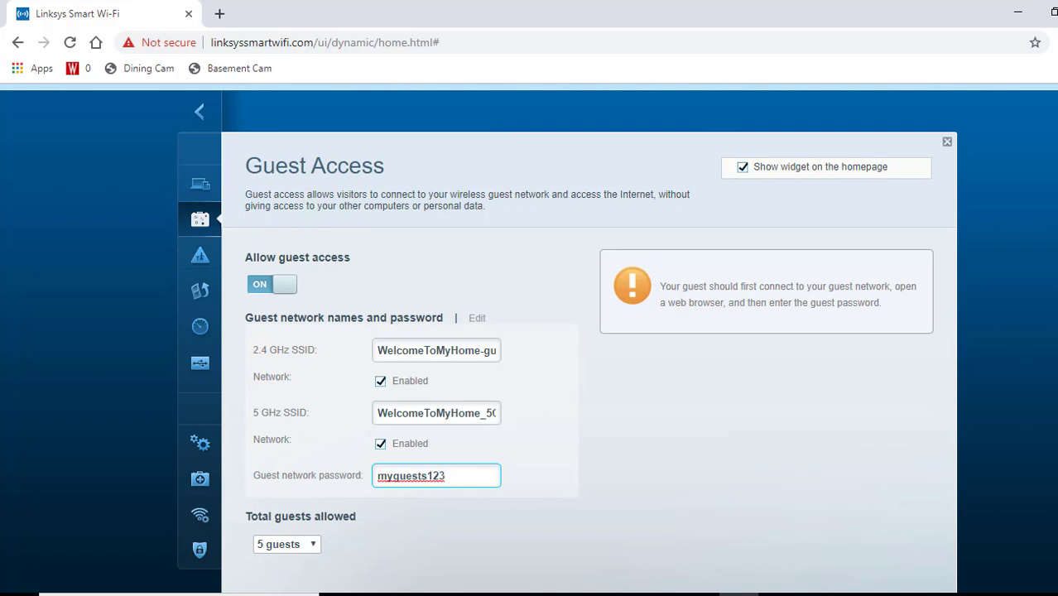
scroll("down", 3)
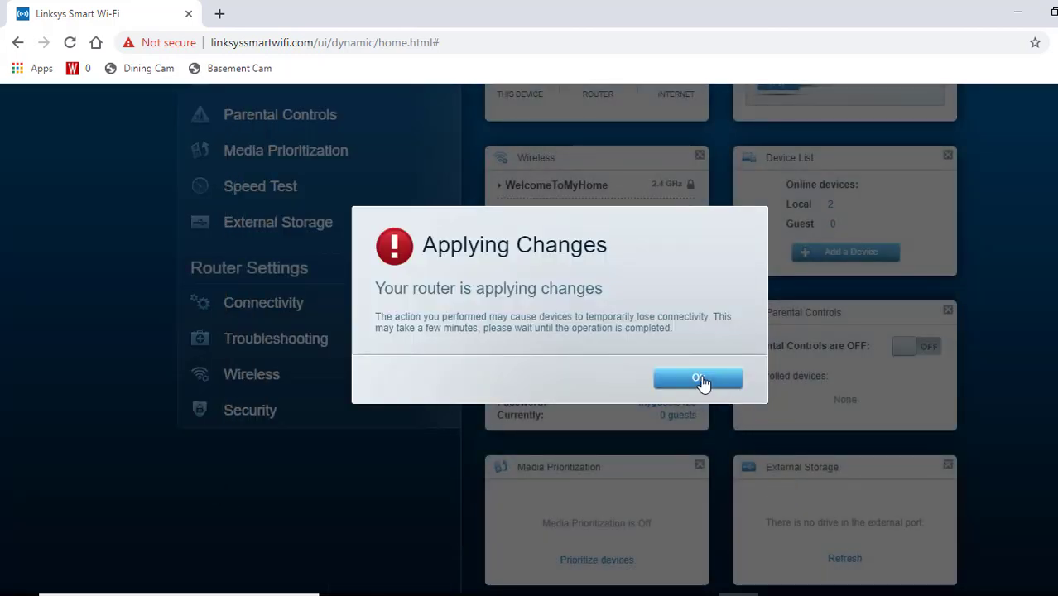
left_click(699, 378)
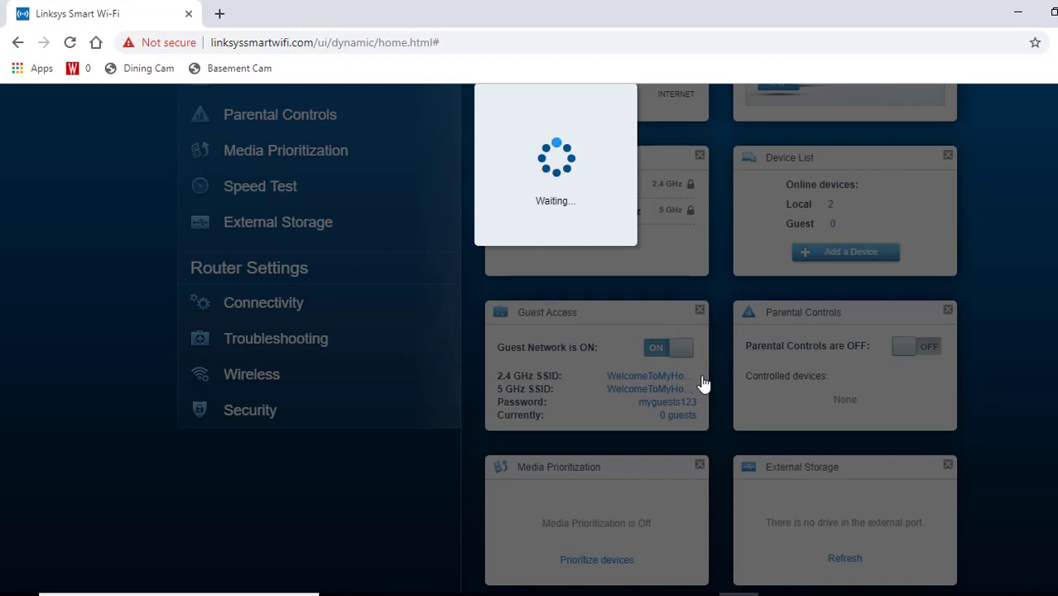
mouse_move(692, 406)
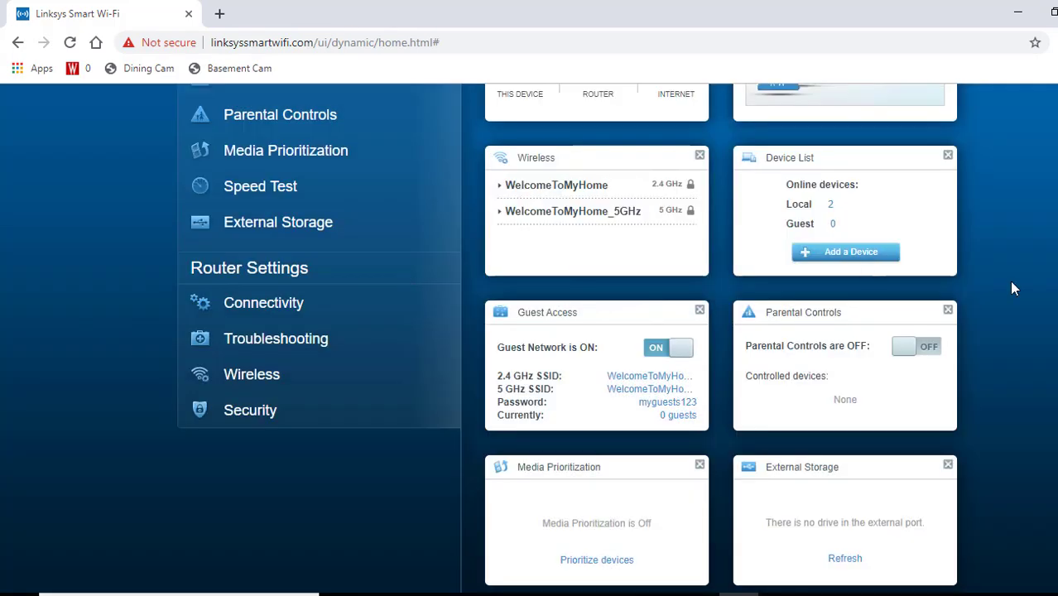
scroll("up", 3)
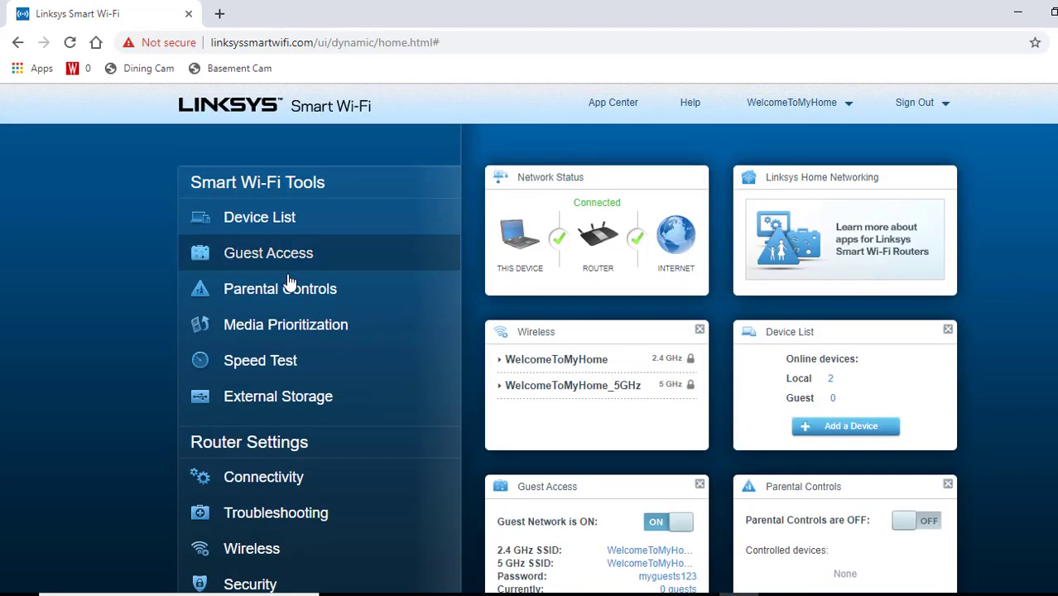
mouse_move(284, 323)
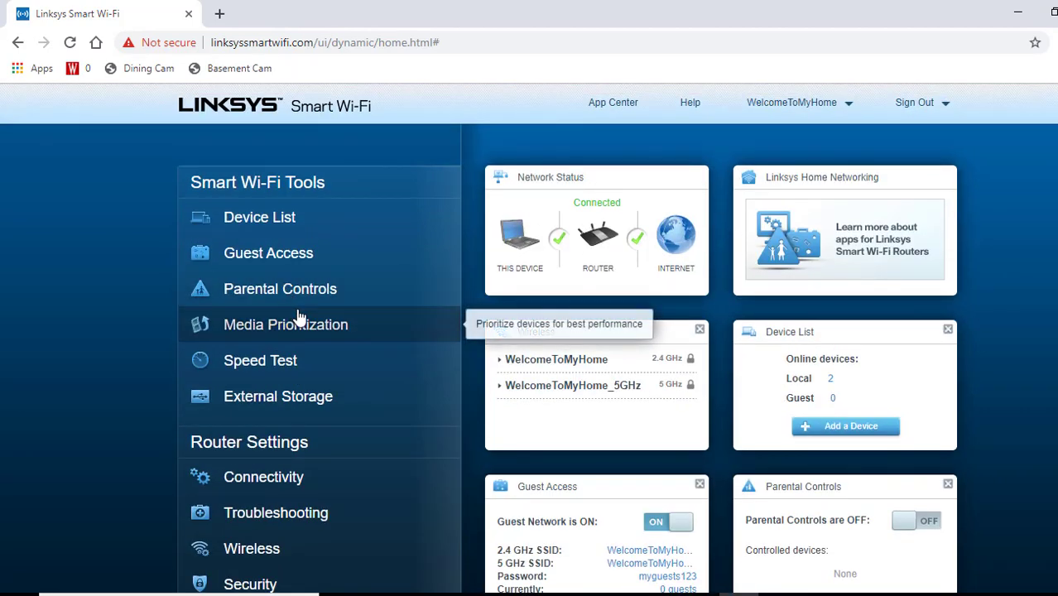